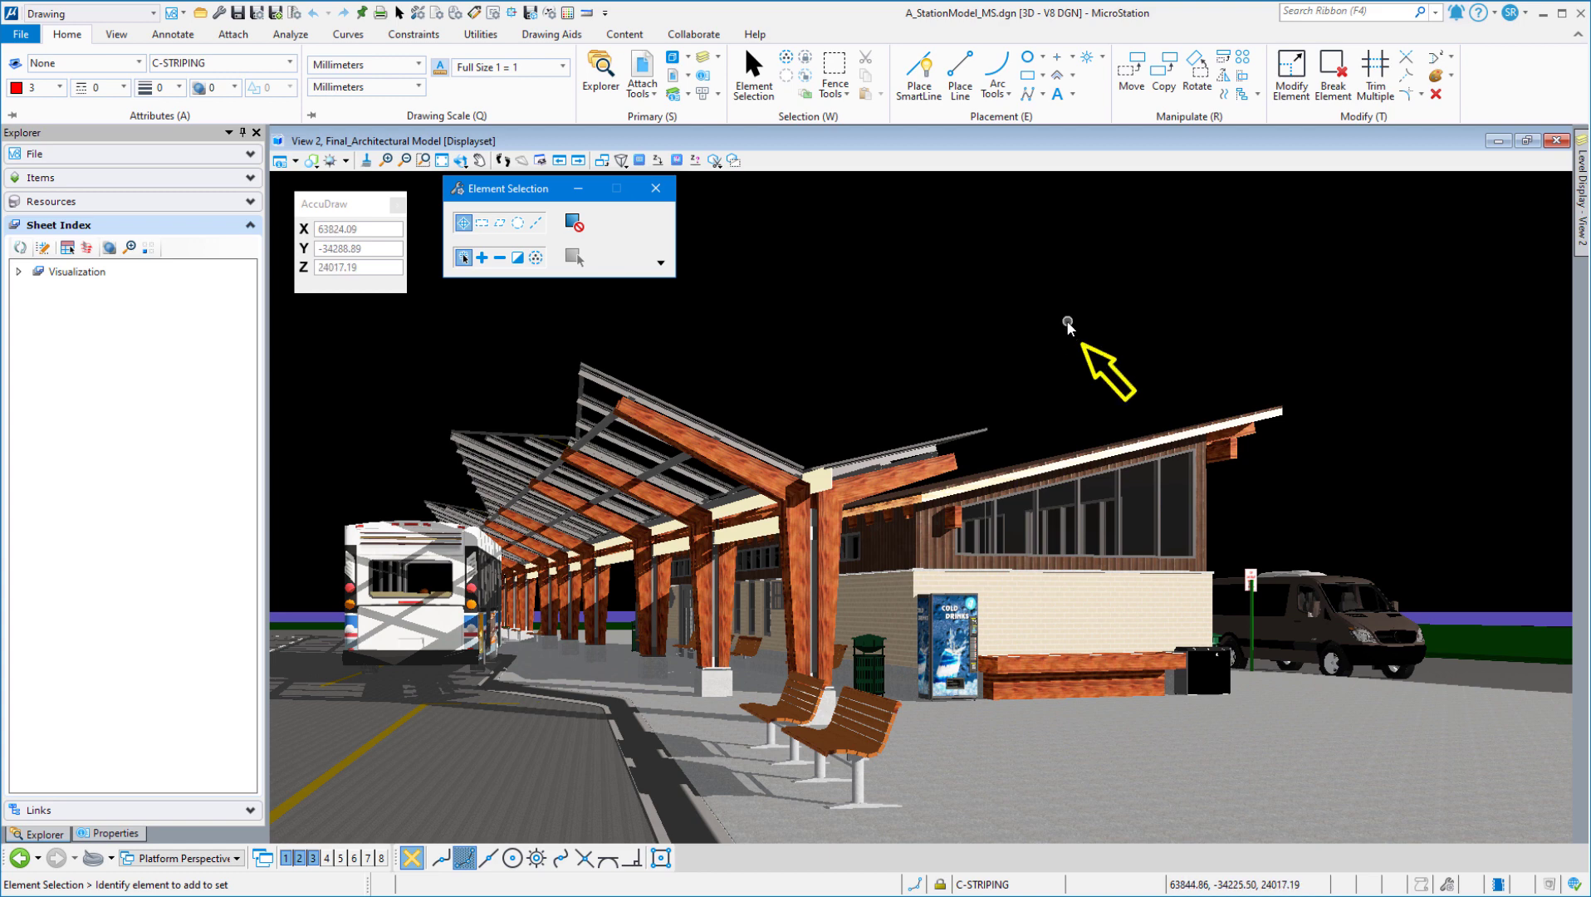
mouse_move(1045, 337)
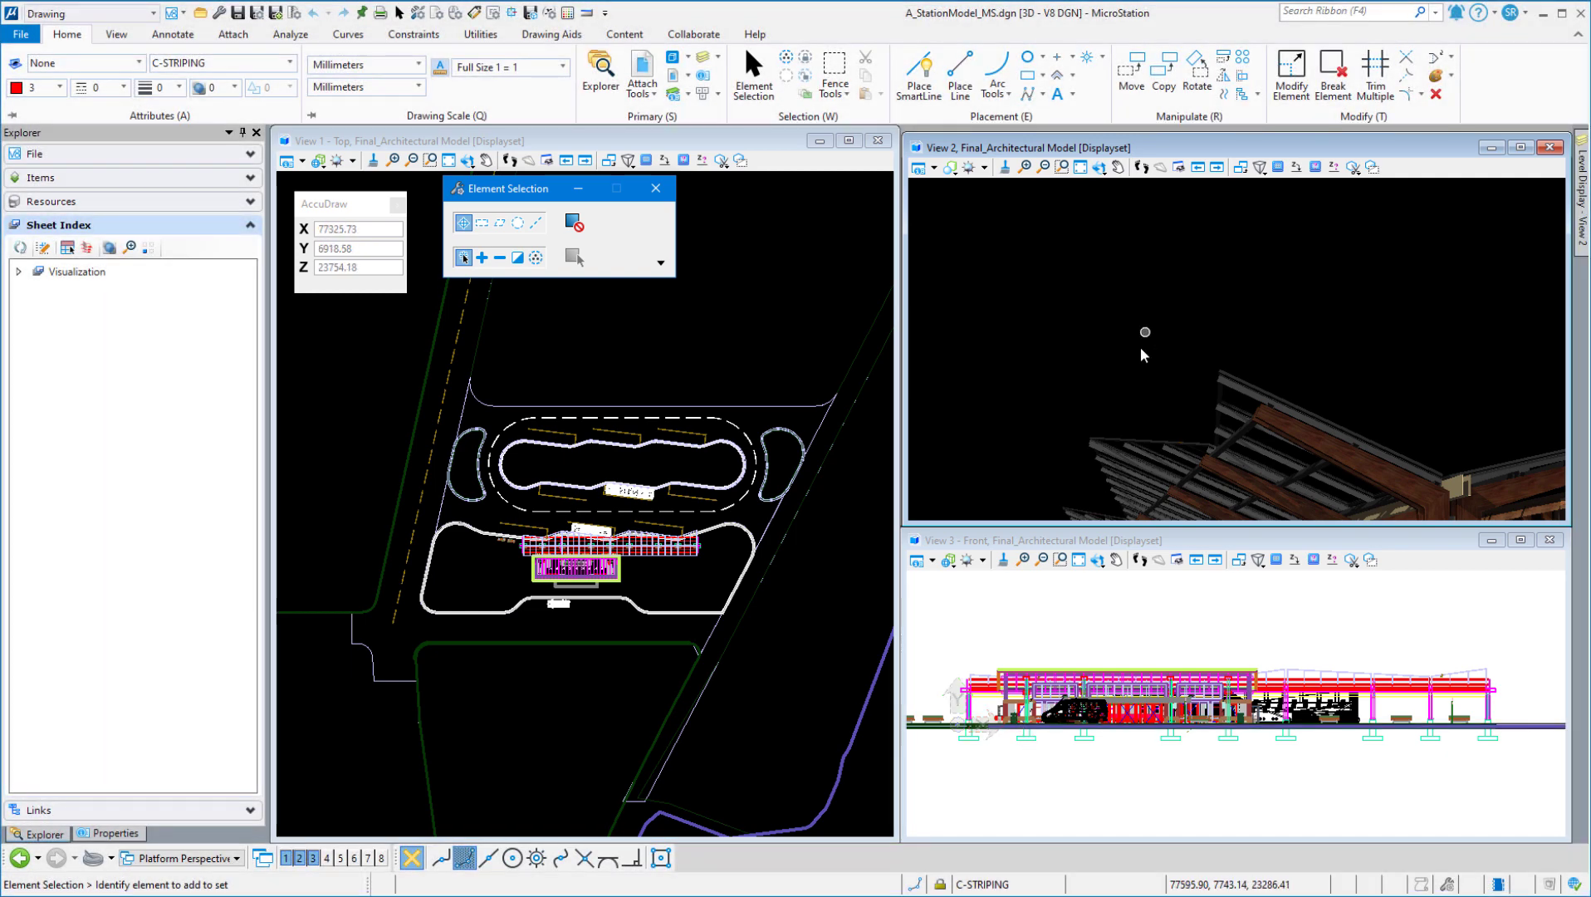
mouse_move(1165, 352)
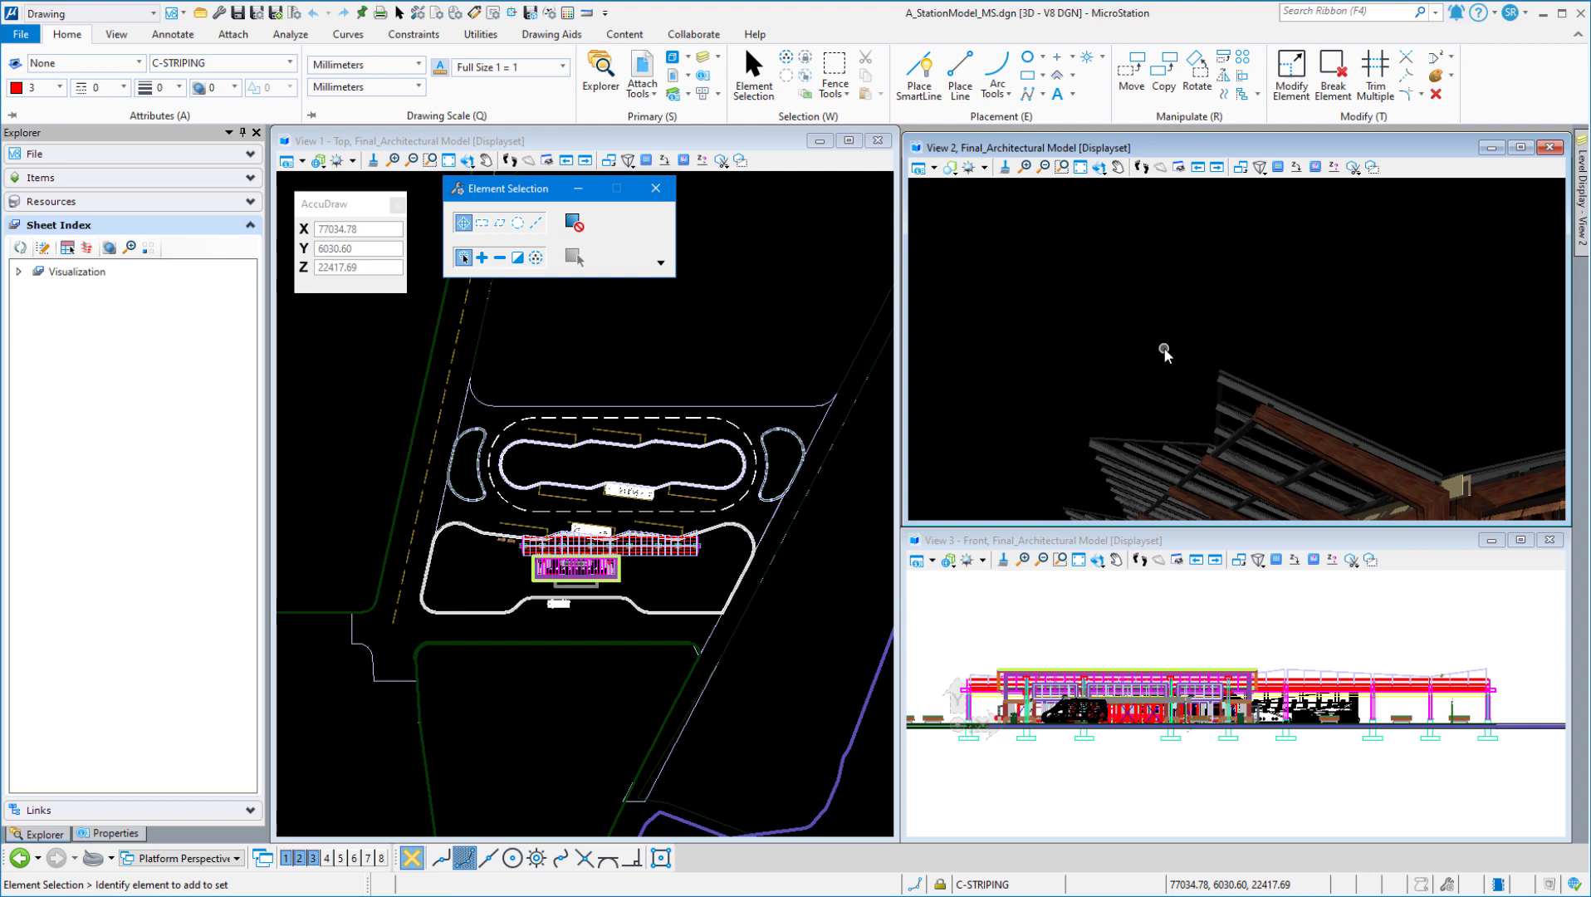
mouse_move(1144, 325)
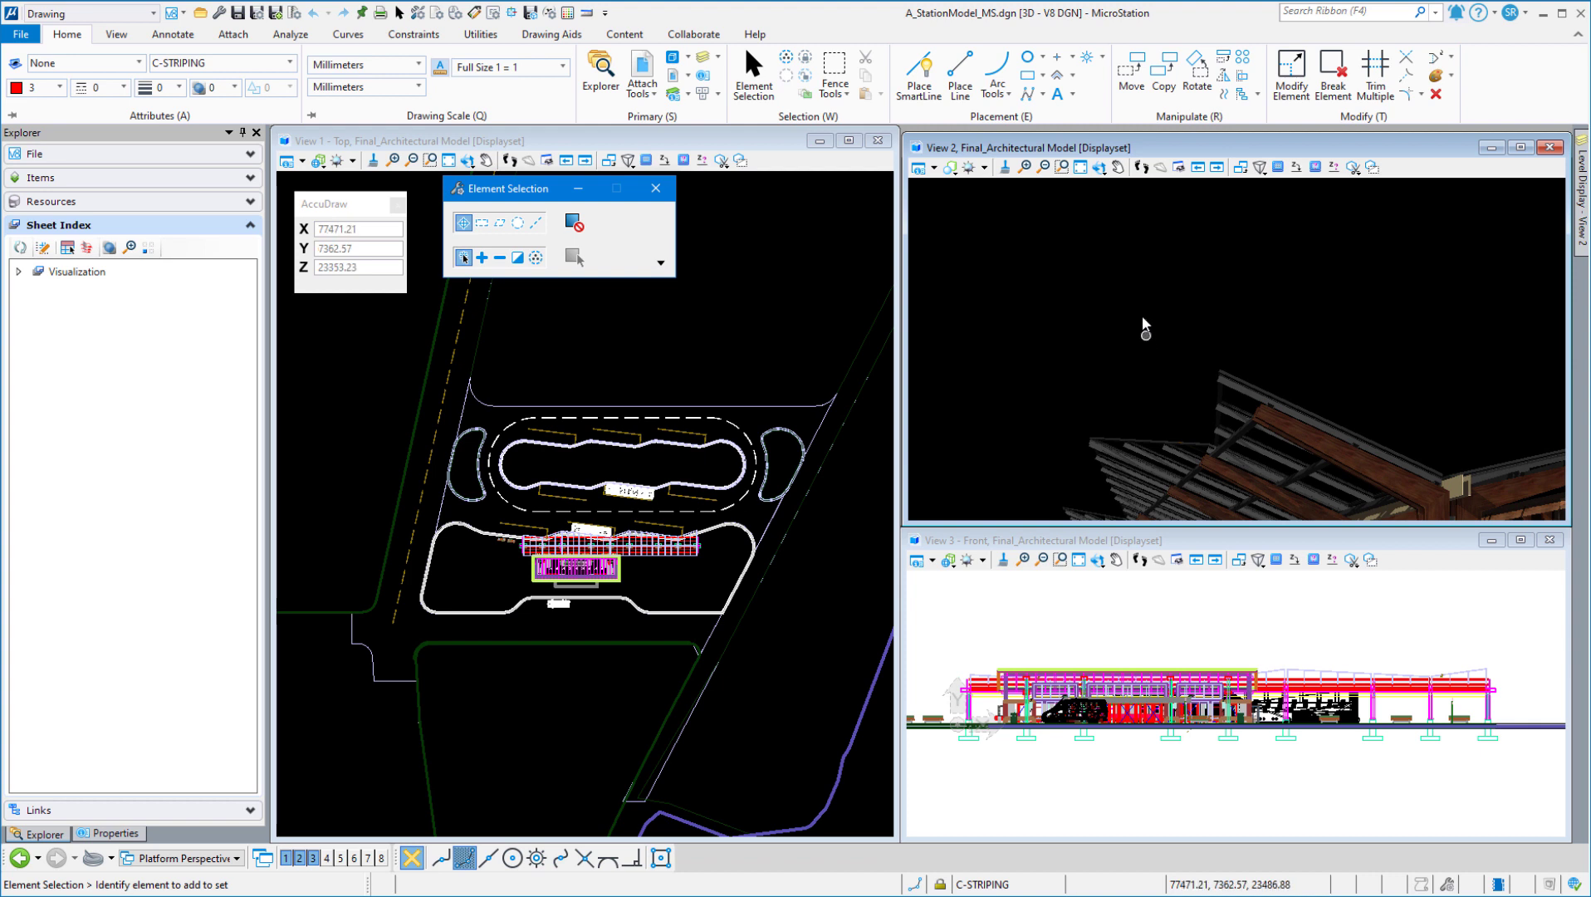
Switch to the Visualization workflow and apply the saved 'View of Platform2' to View 2
left_click(152, 13)
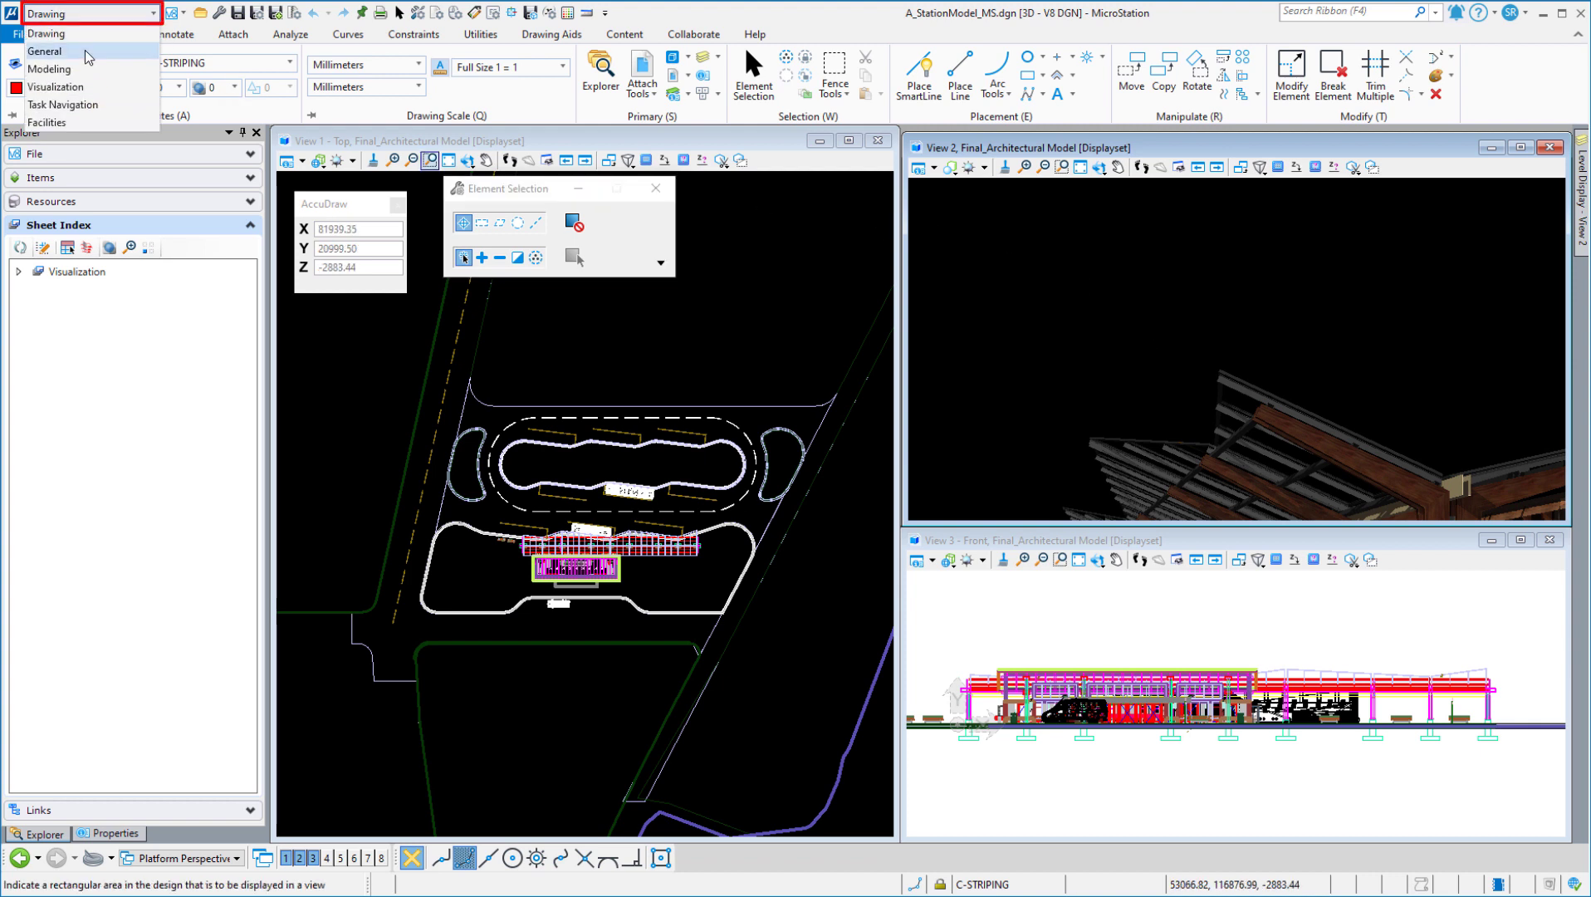
mouse_move(56, 86)
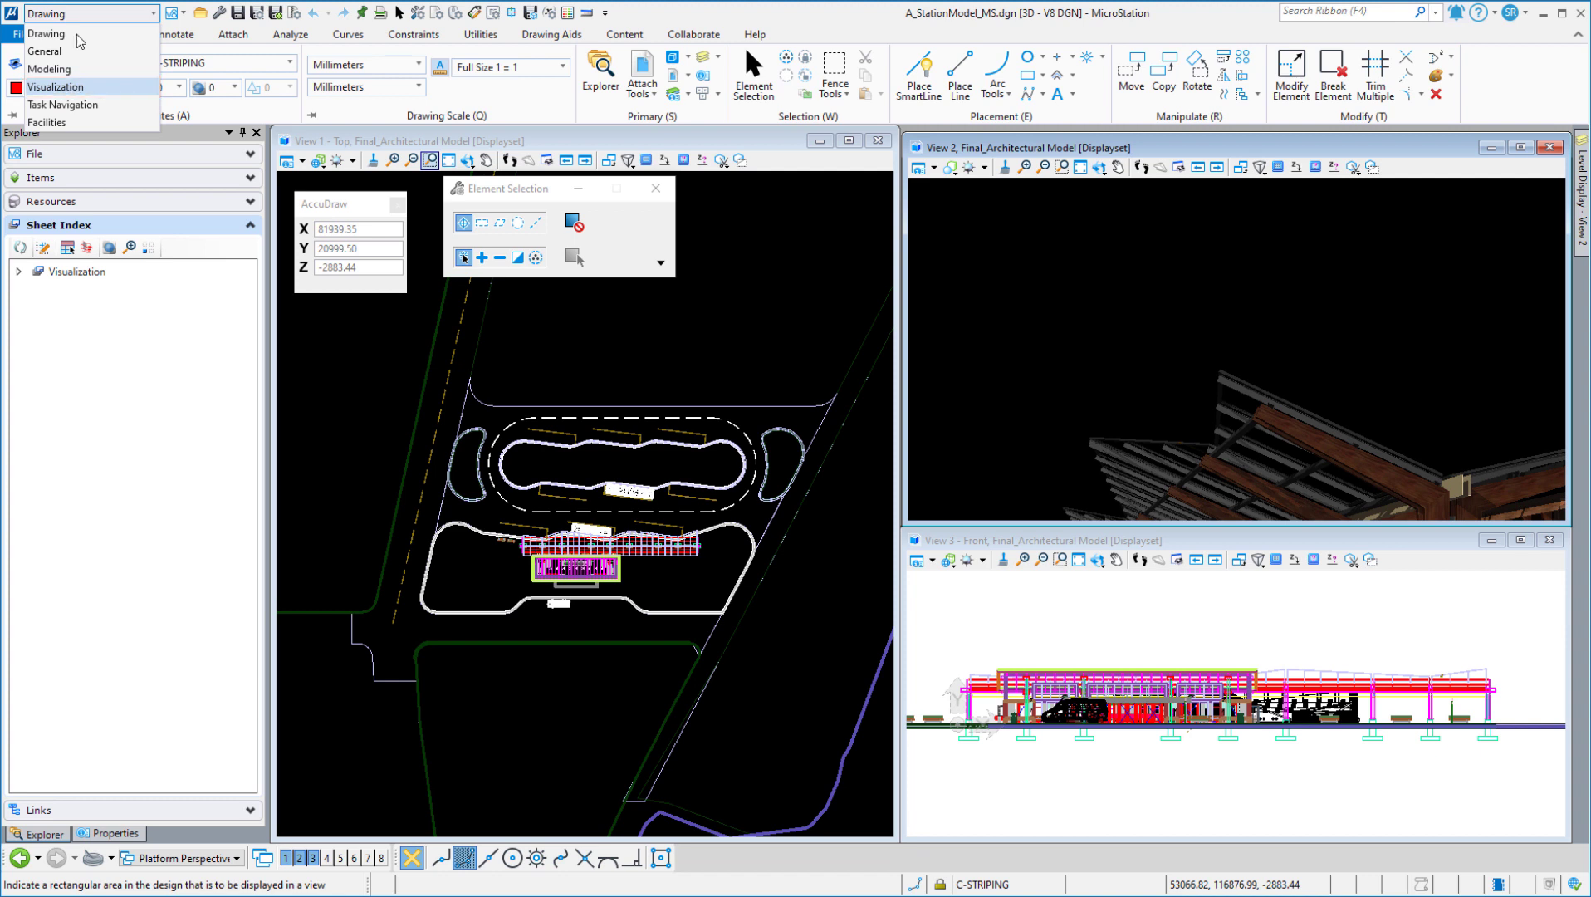
left_click(55, 86)
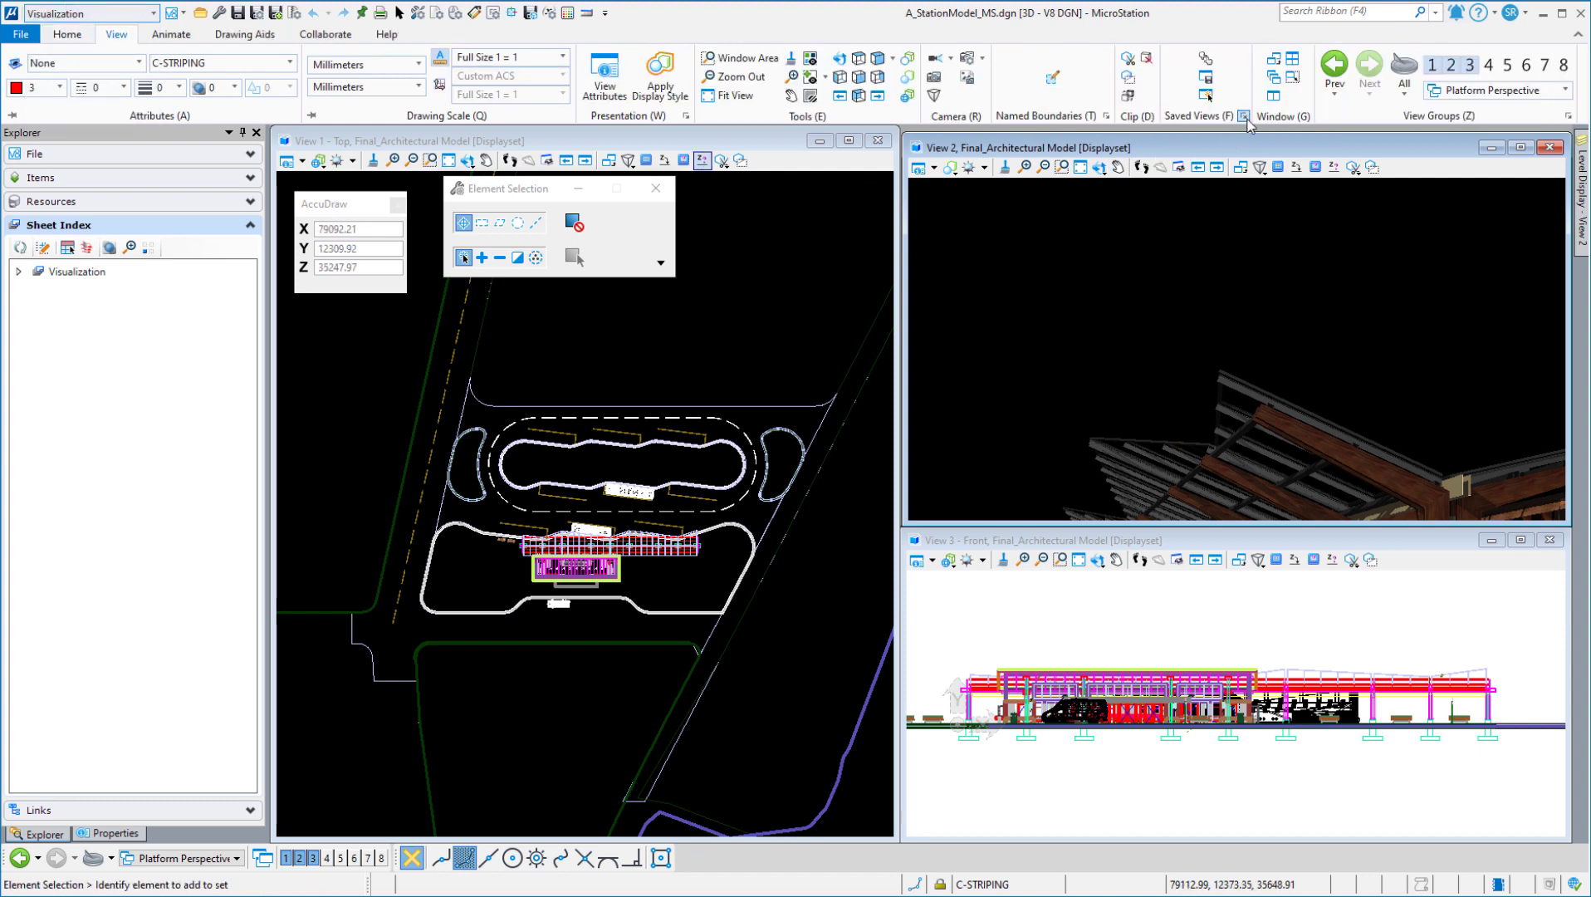
left_click(1243, 122)
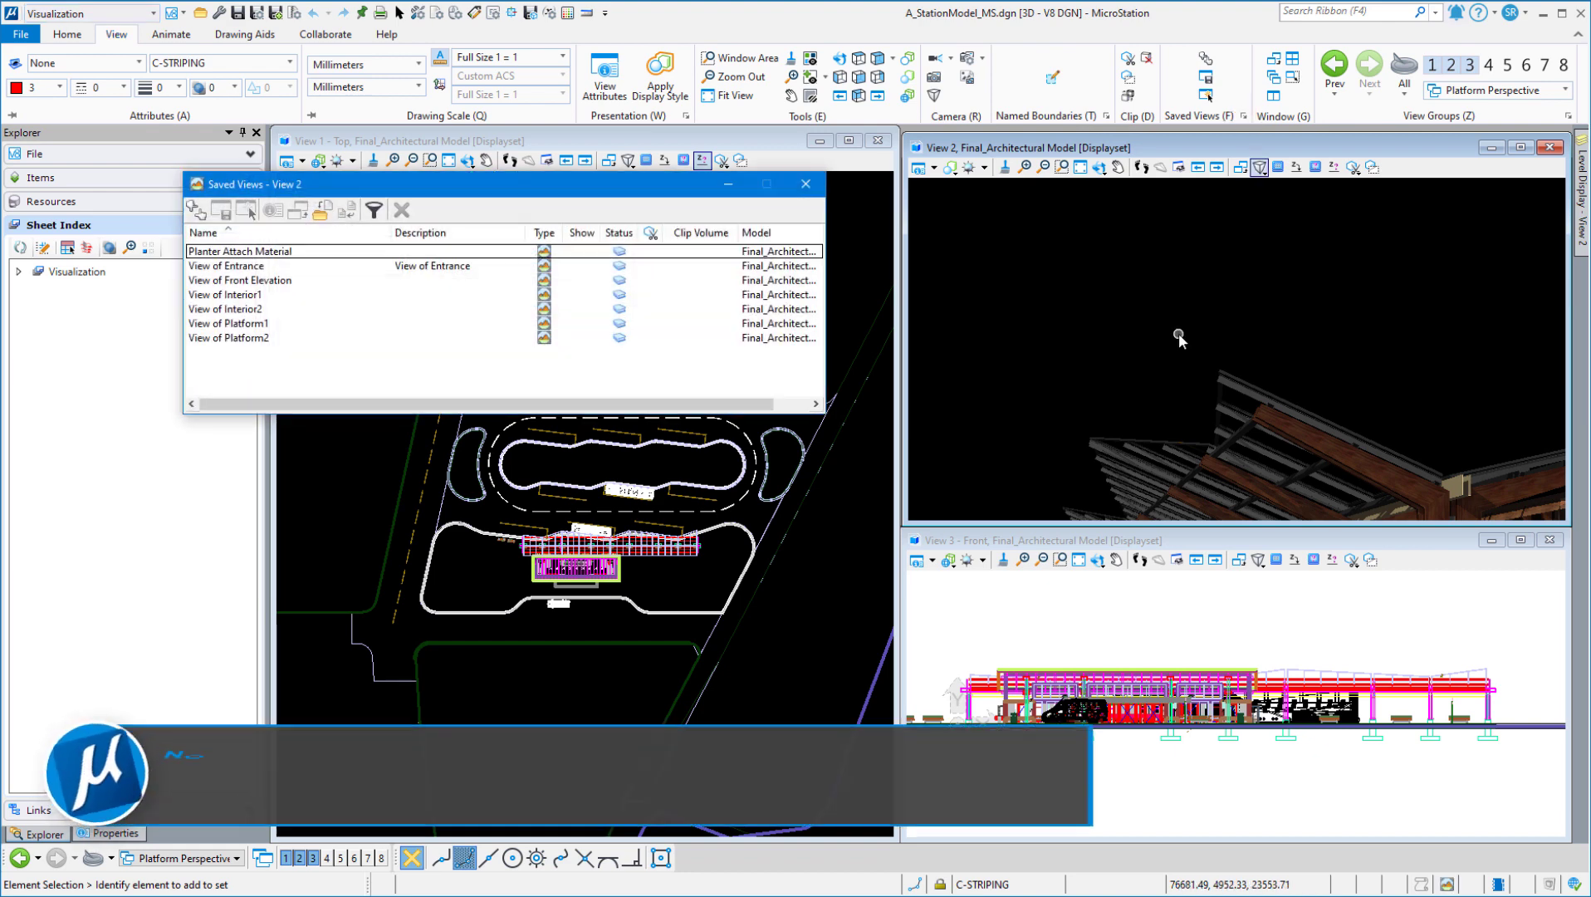
left_click(229, 338)
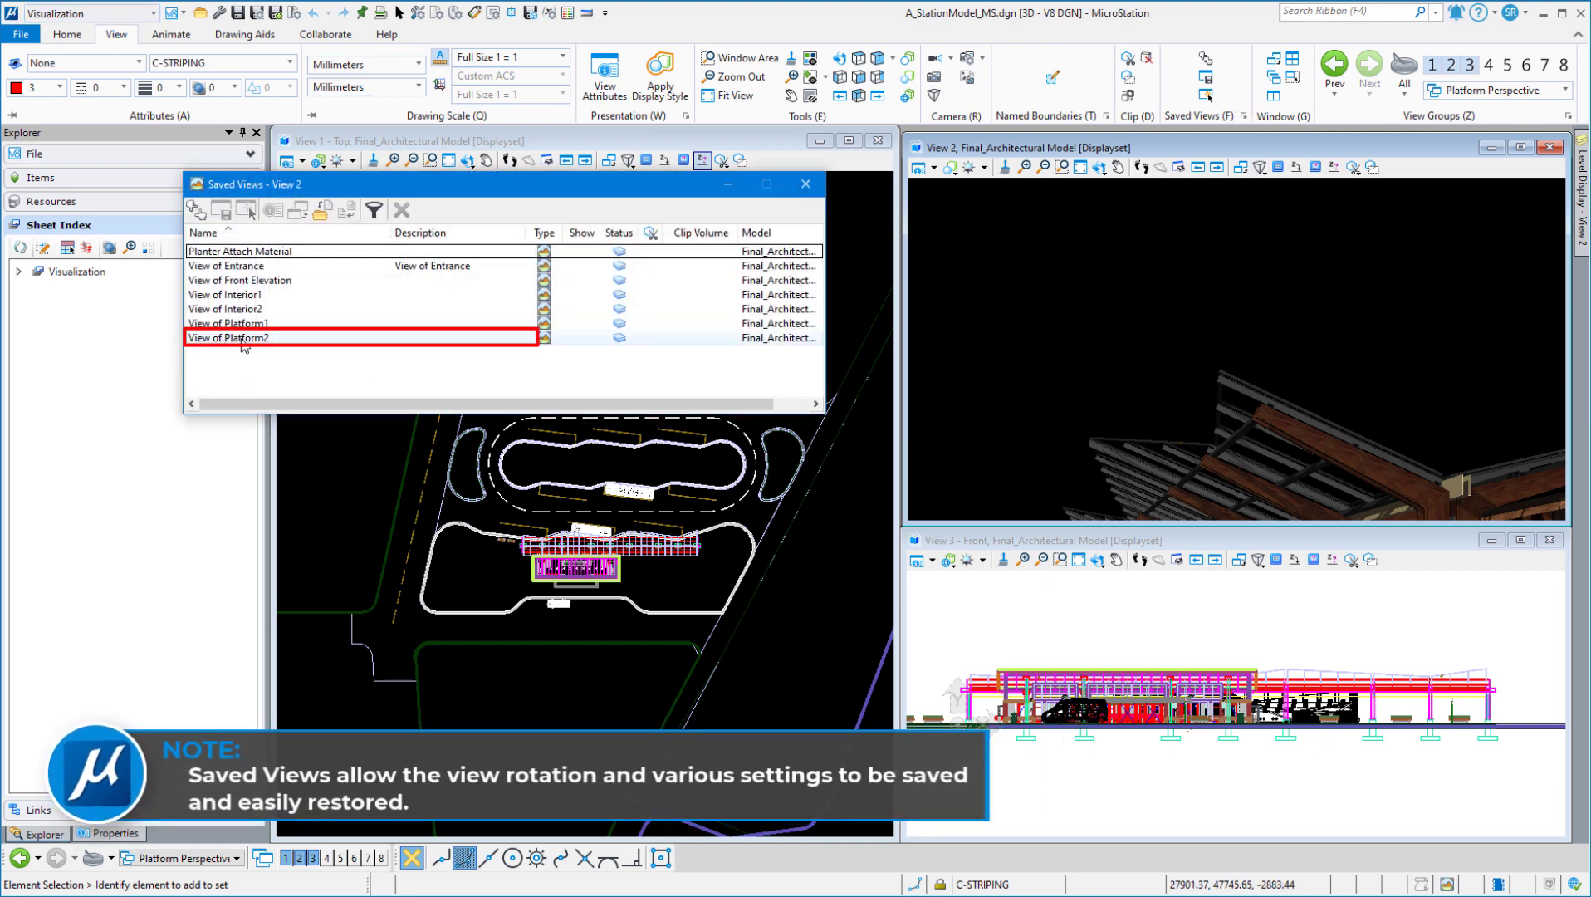
left_click(247, 210)
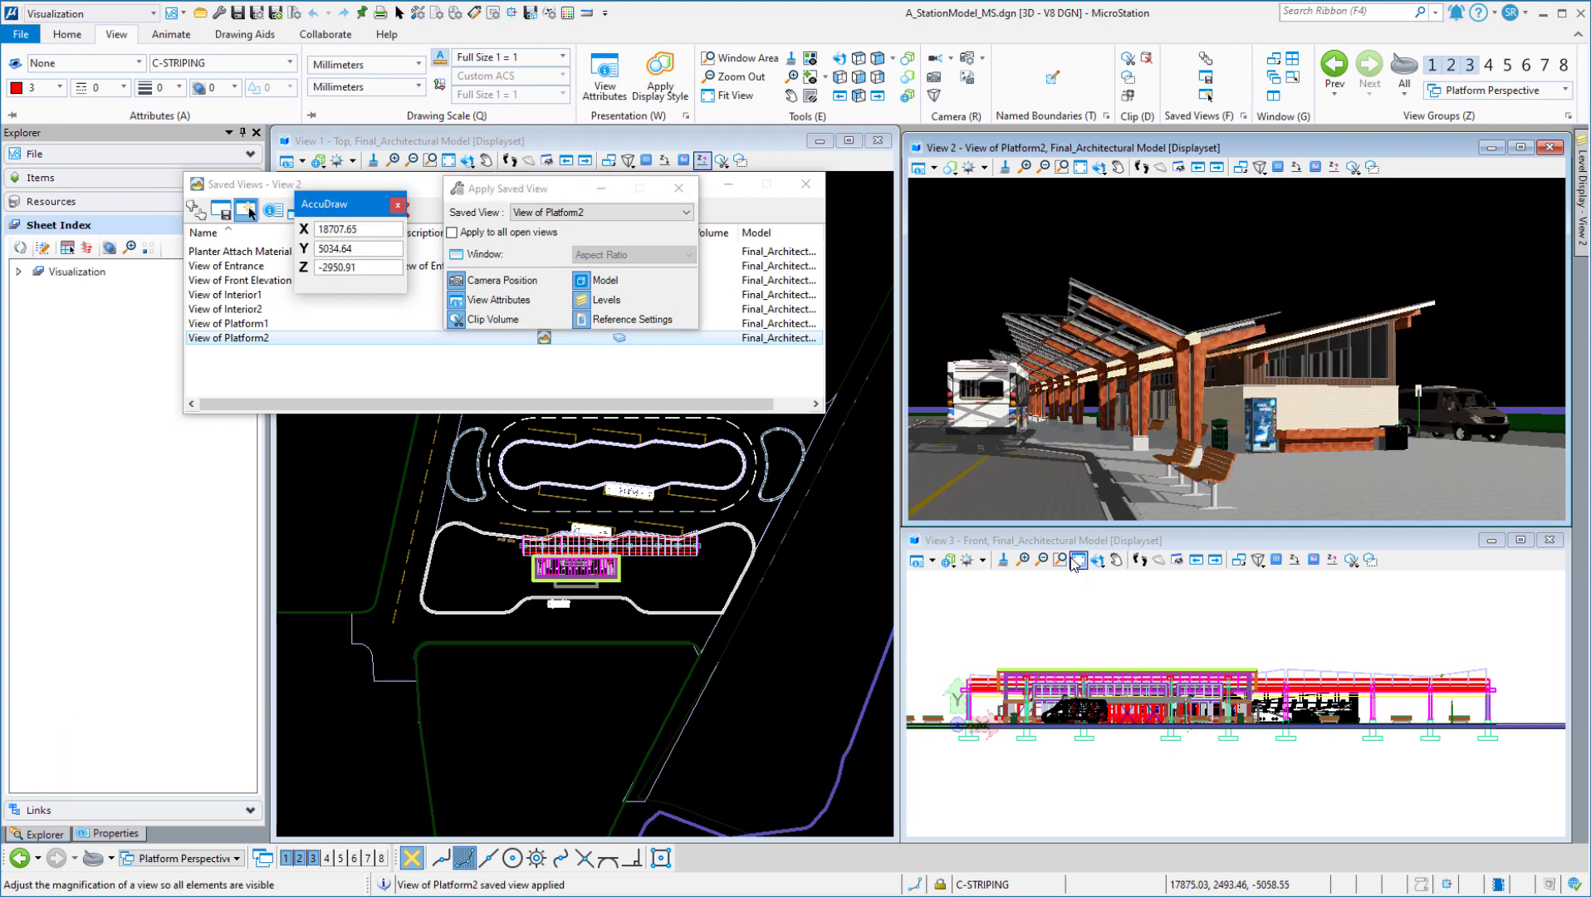
mouse_move(1078, 560)
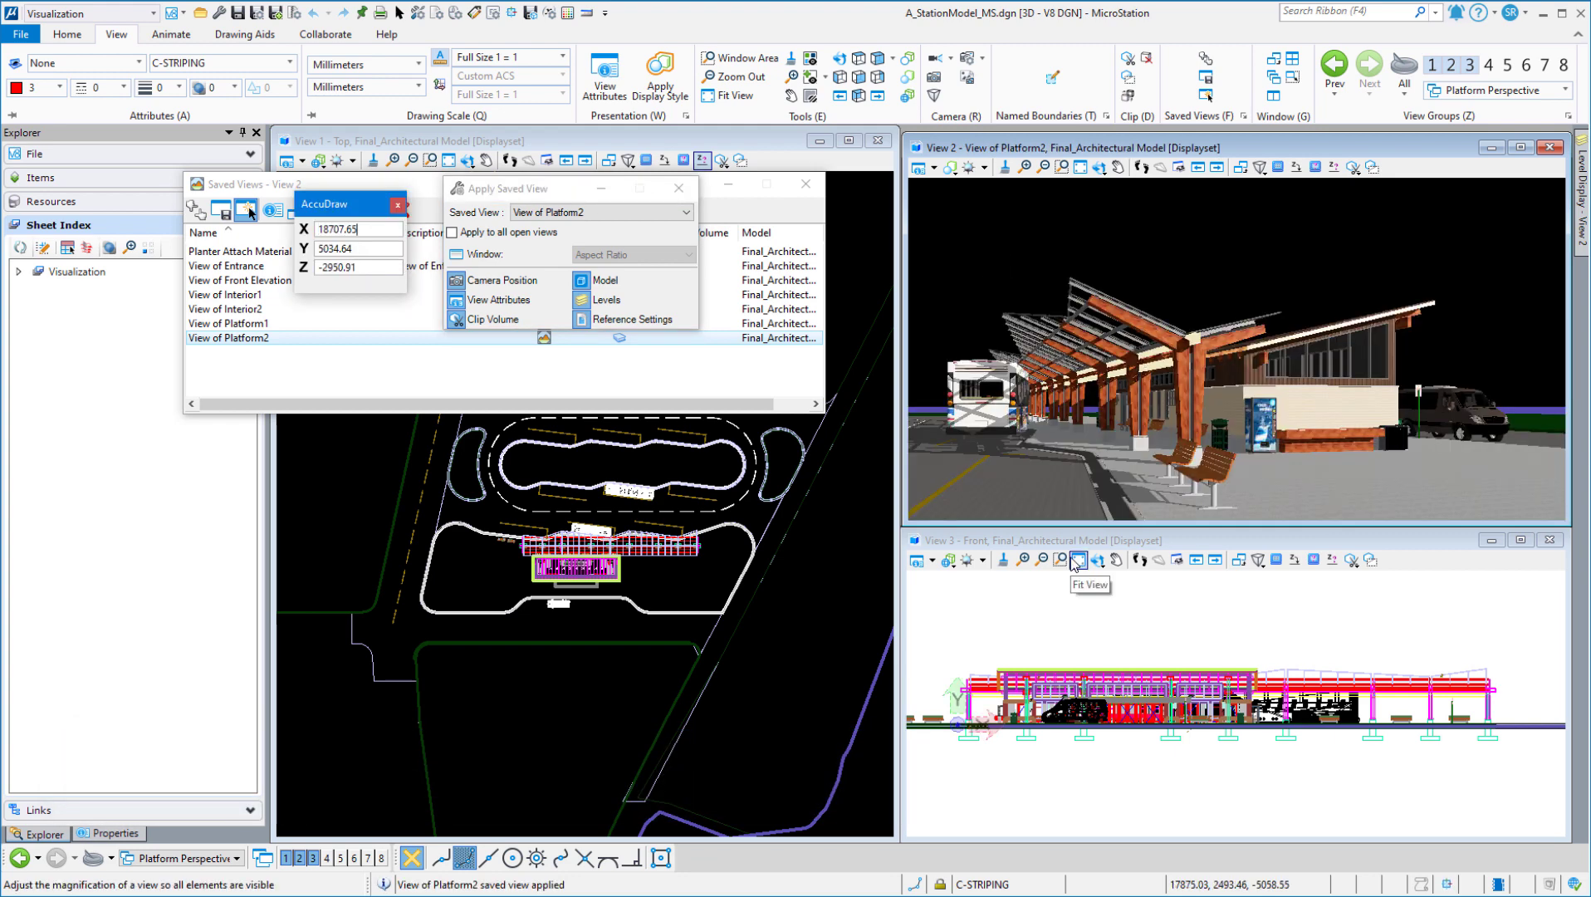
left_click(677, 187)
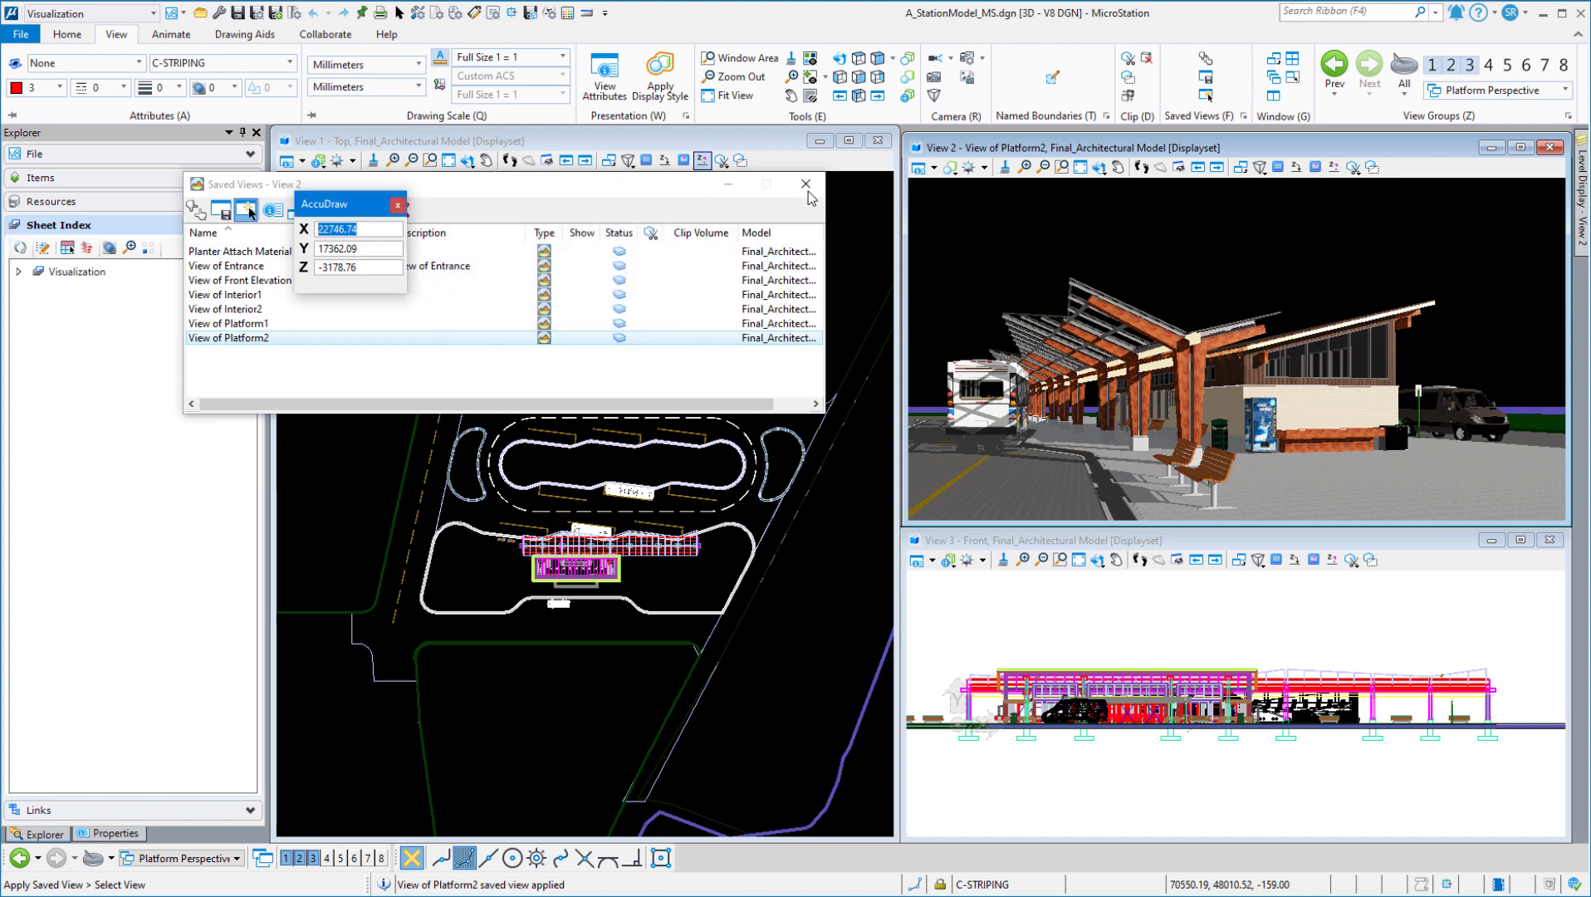
left_click(805, 184)
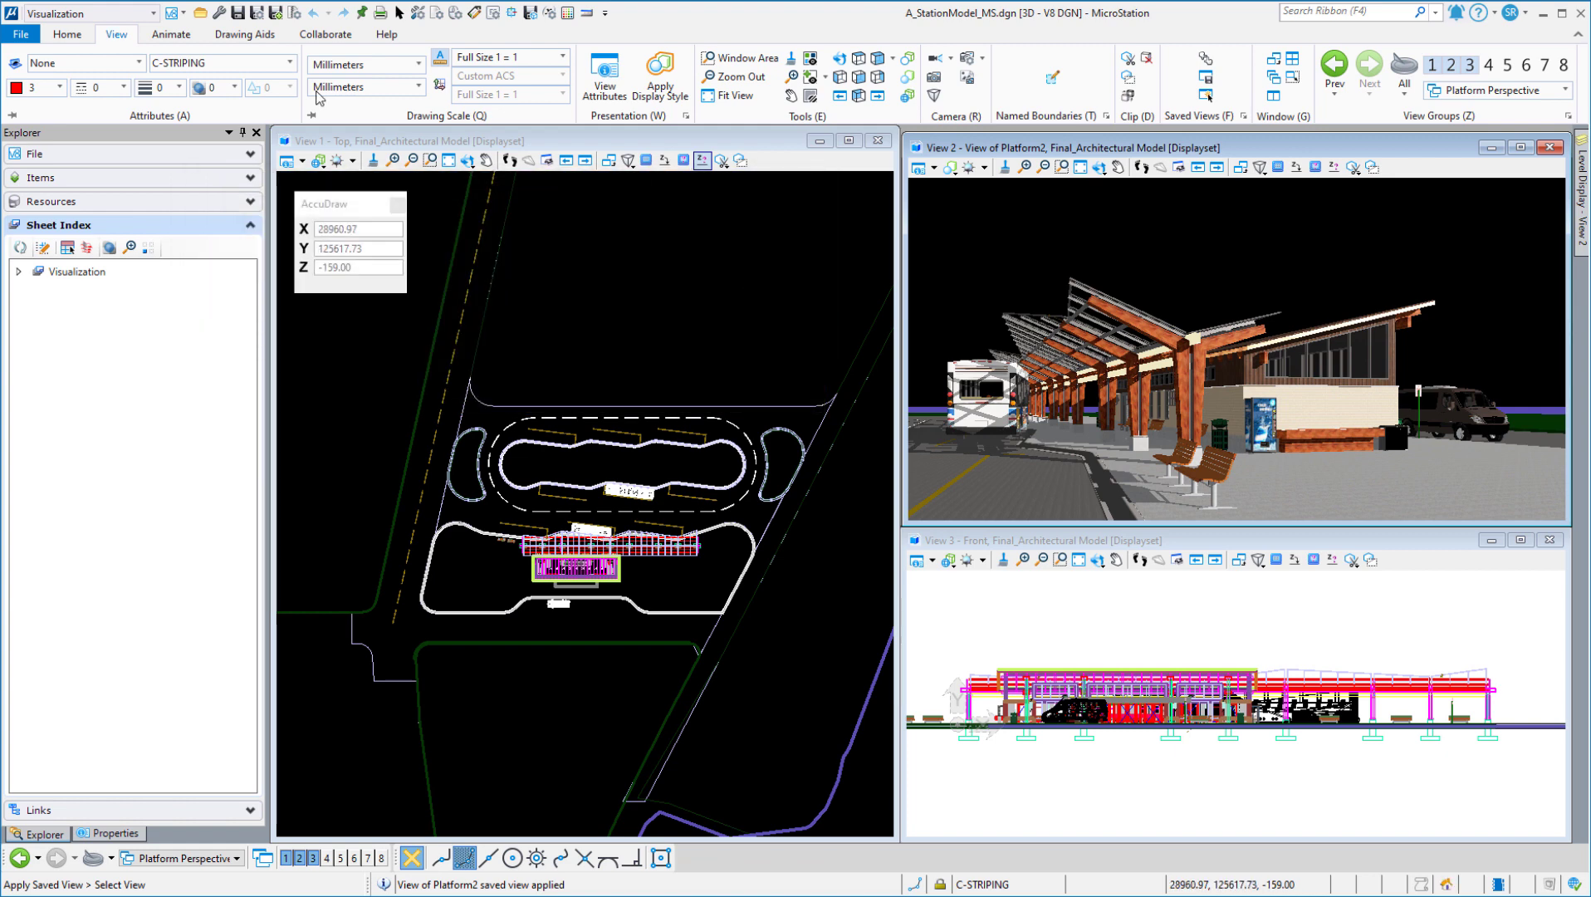
Open Lighting > Manage to show the Light Manager with its light setups
left_click(67, 33)
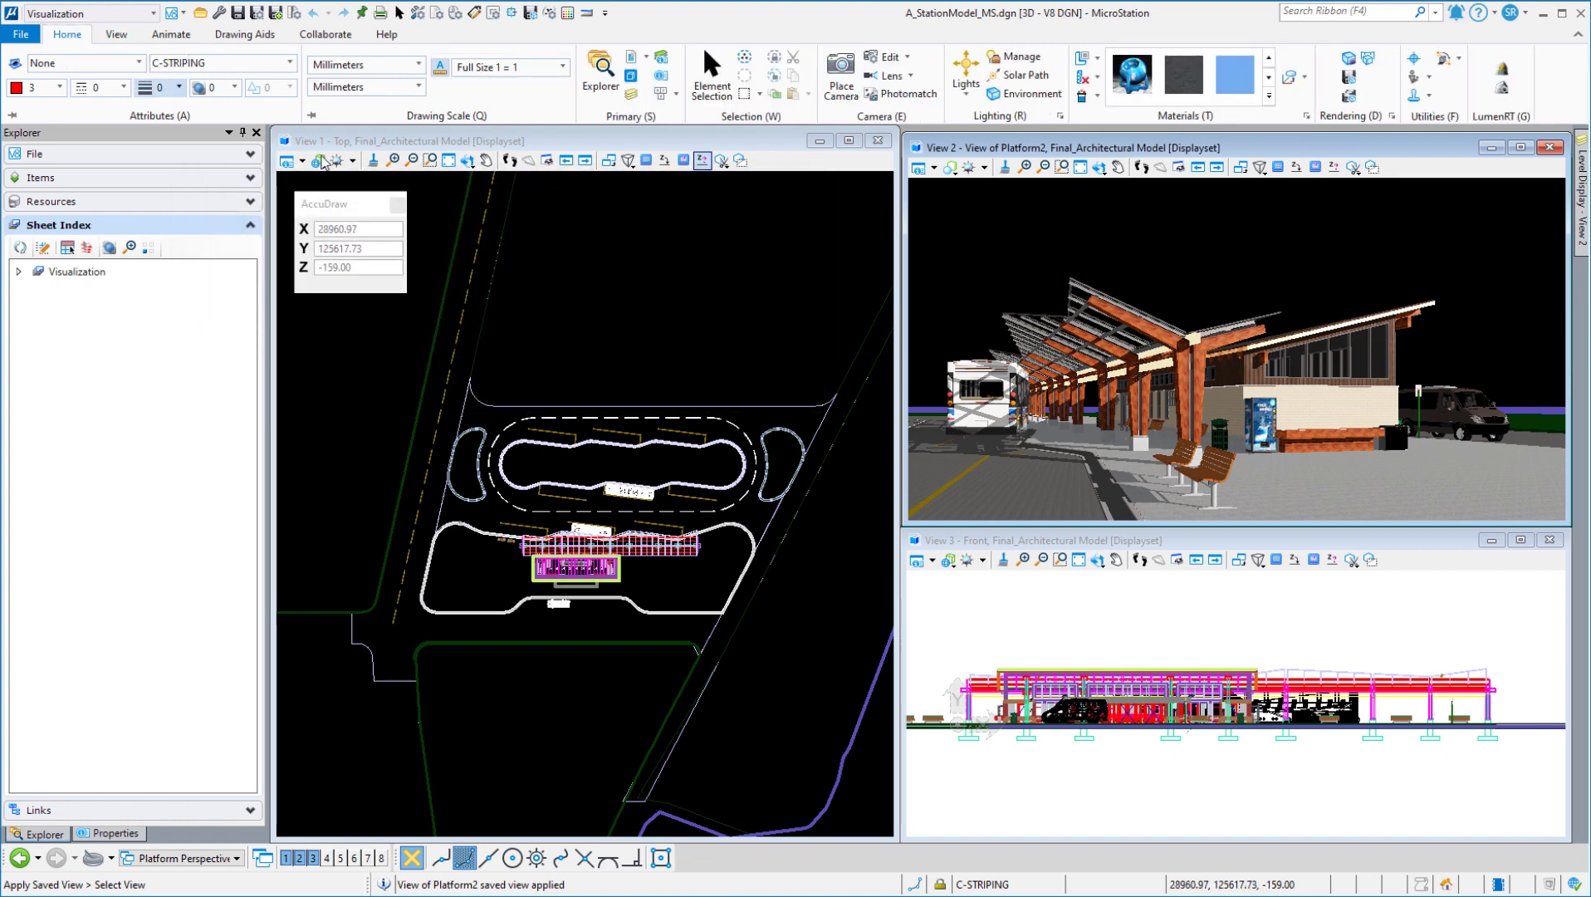
mouse_move(1015, 55)
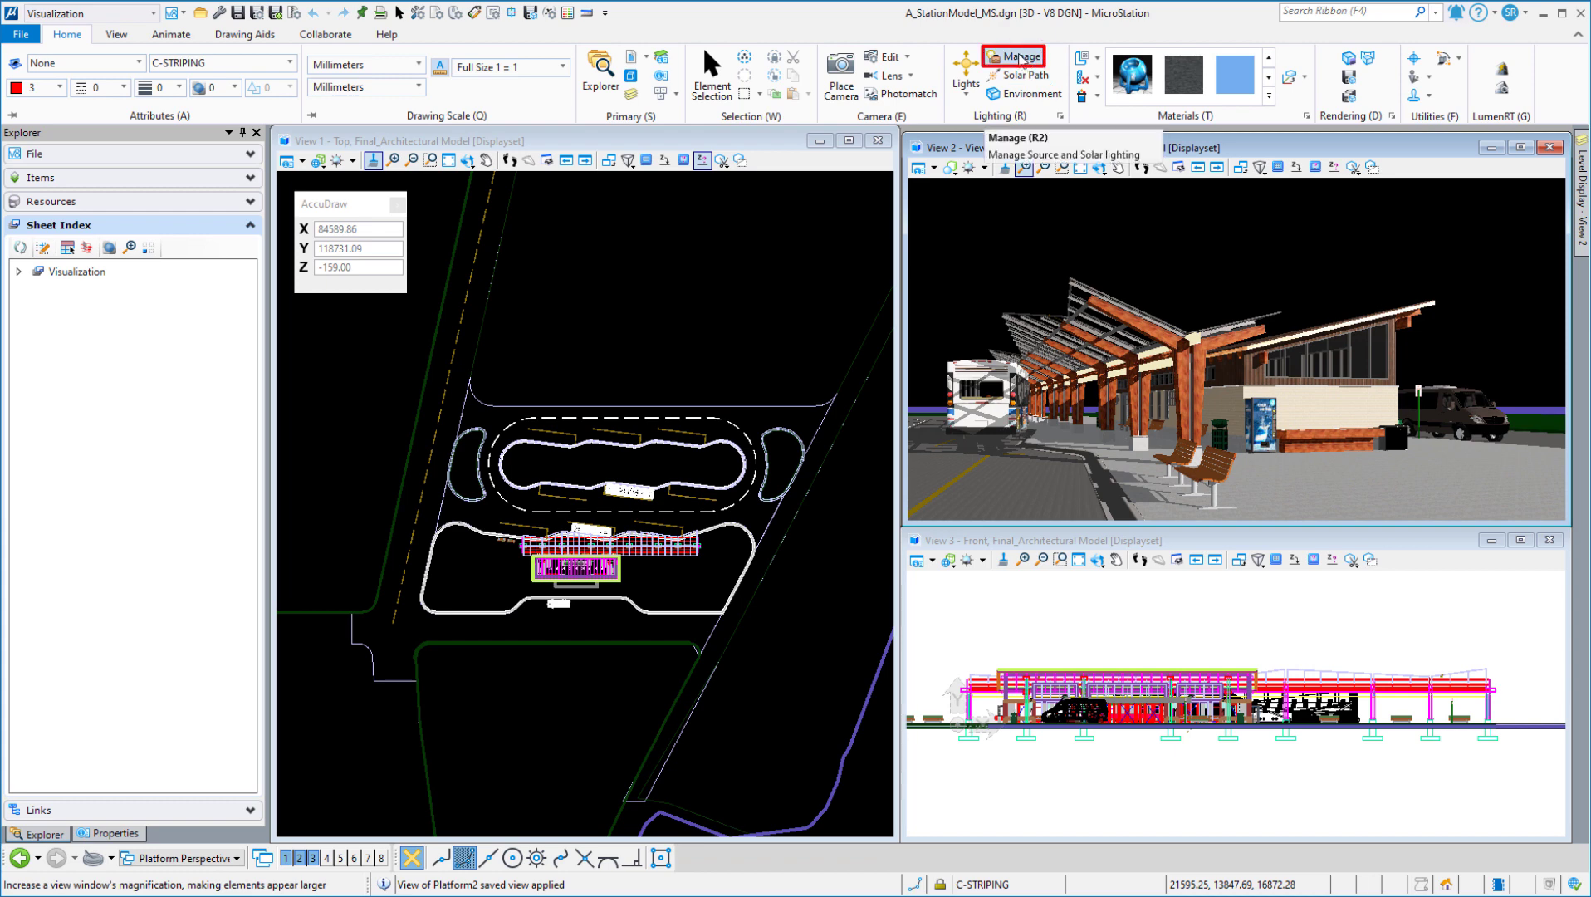
left_click(1012, 55)
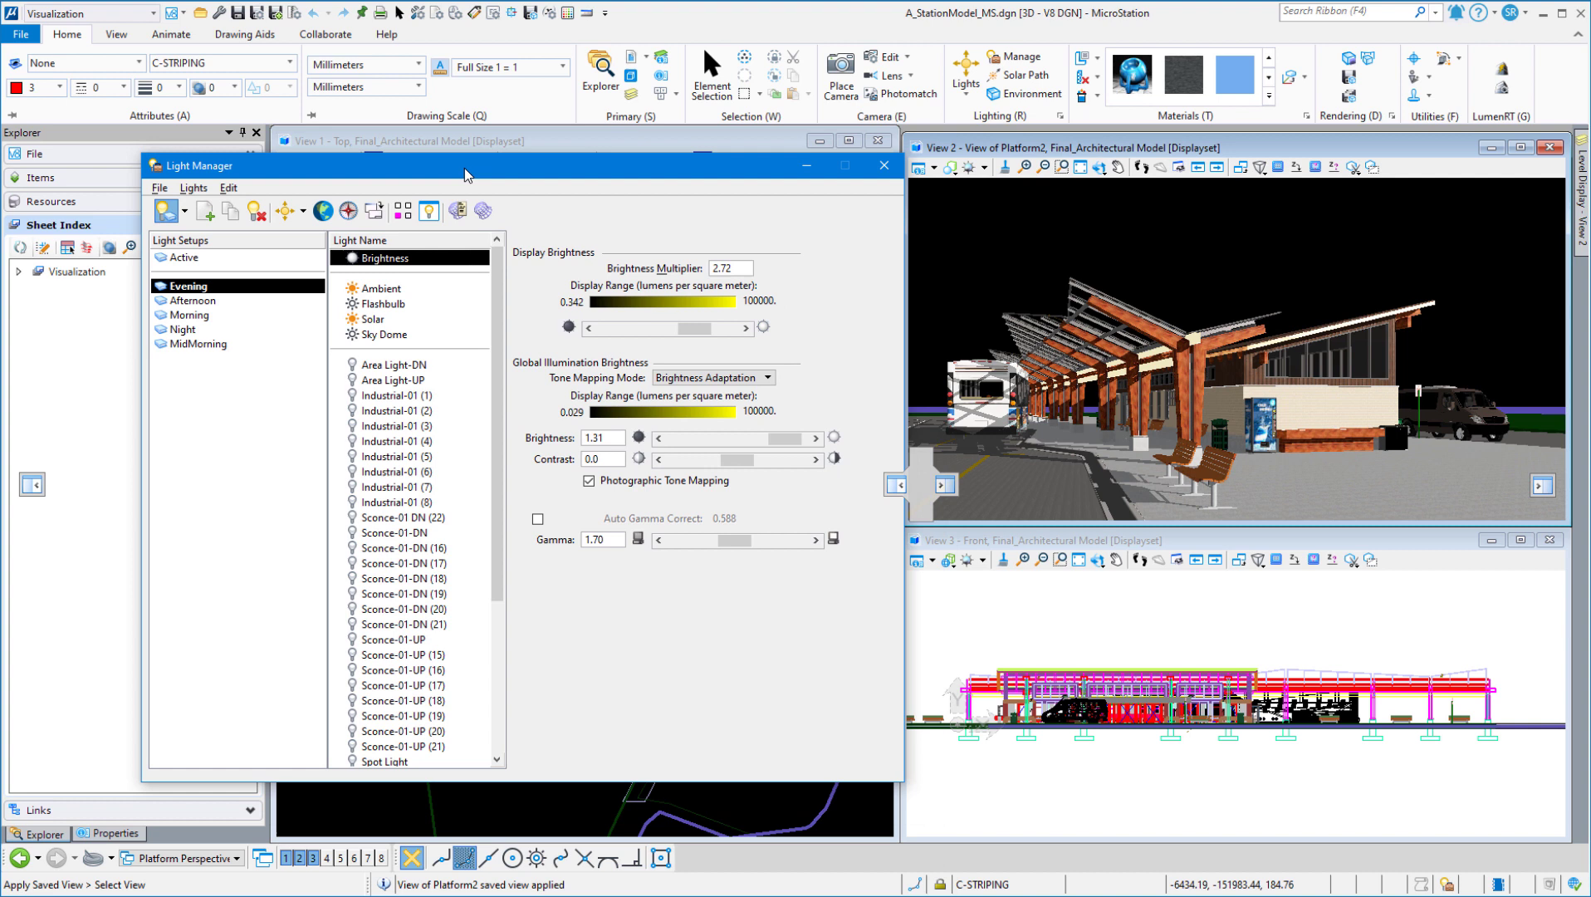
mouse_move(233, 362)
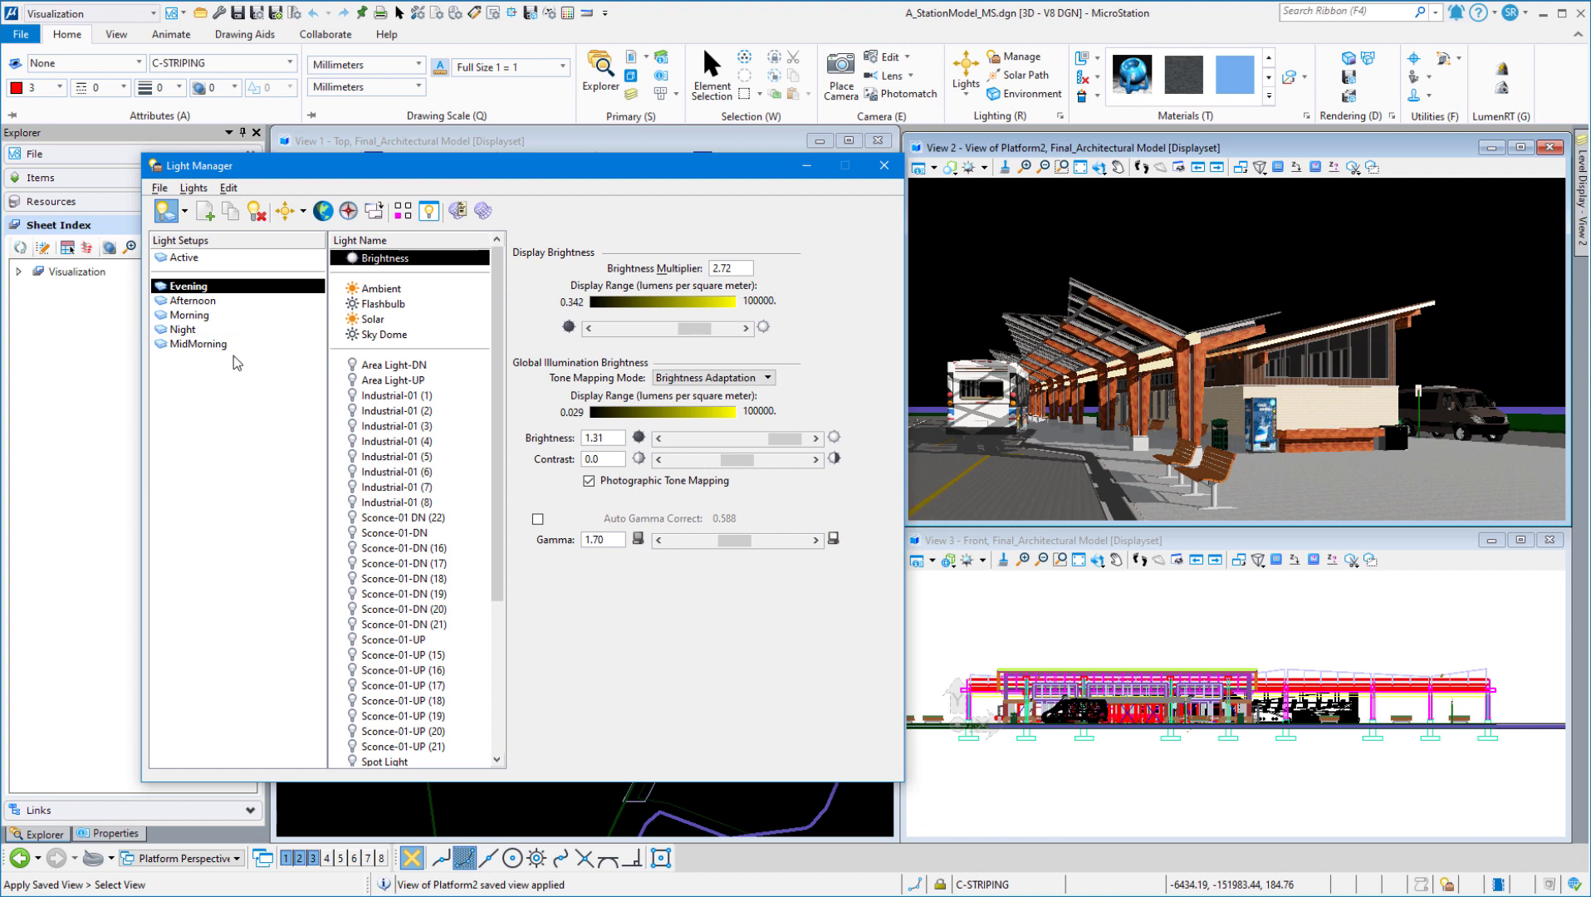
left_click(187, 284)
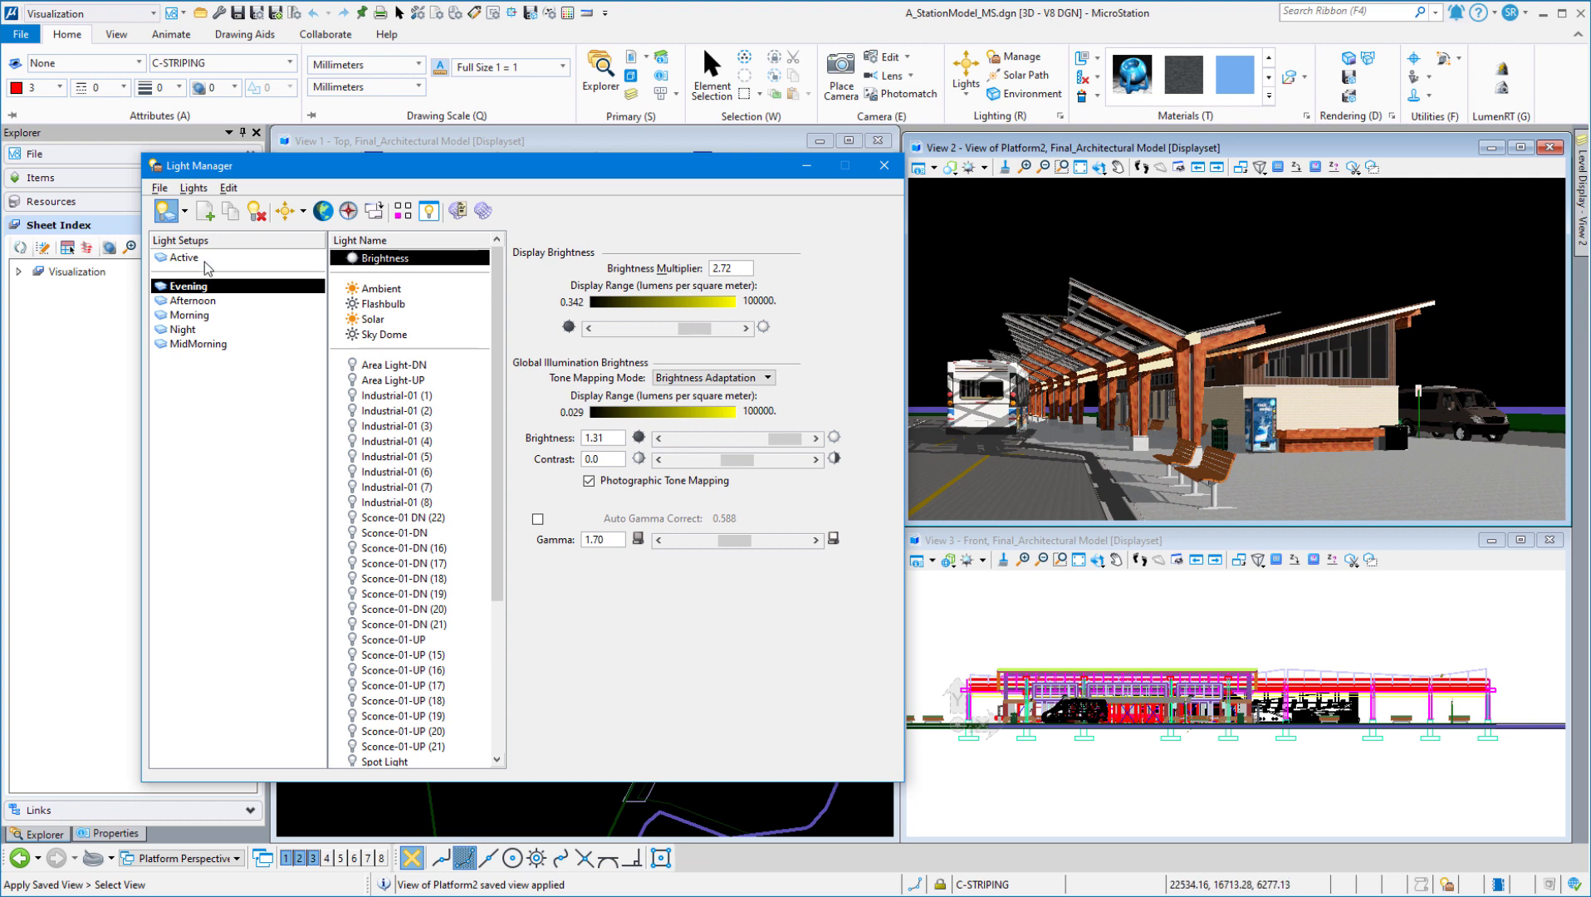
mouse_move(203, 211)
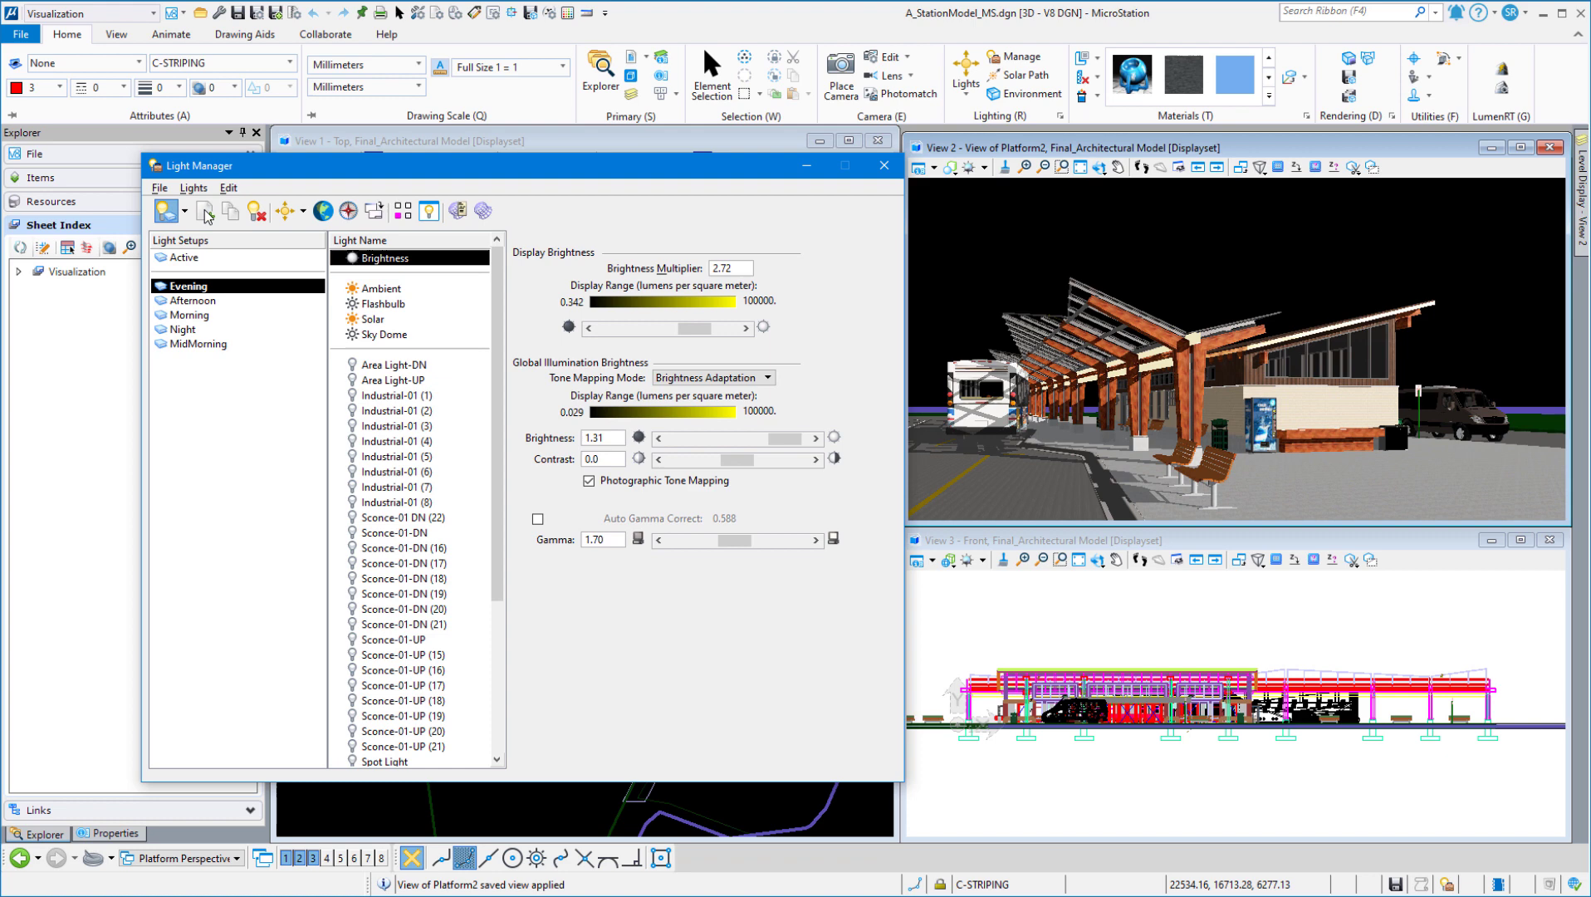
Create a light setup named 'Position Sun Graphically' and select it
left_click(204, 211)
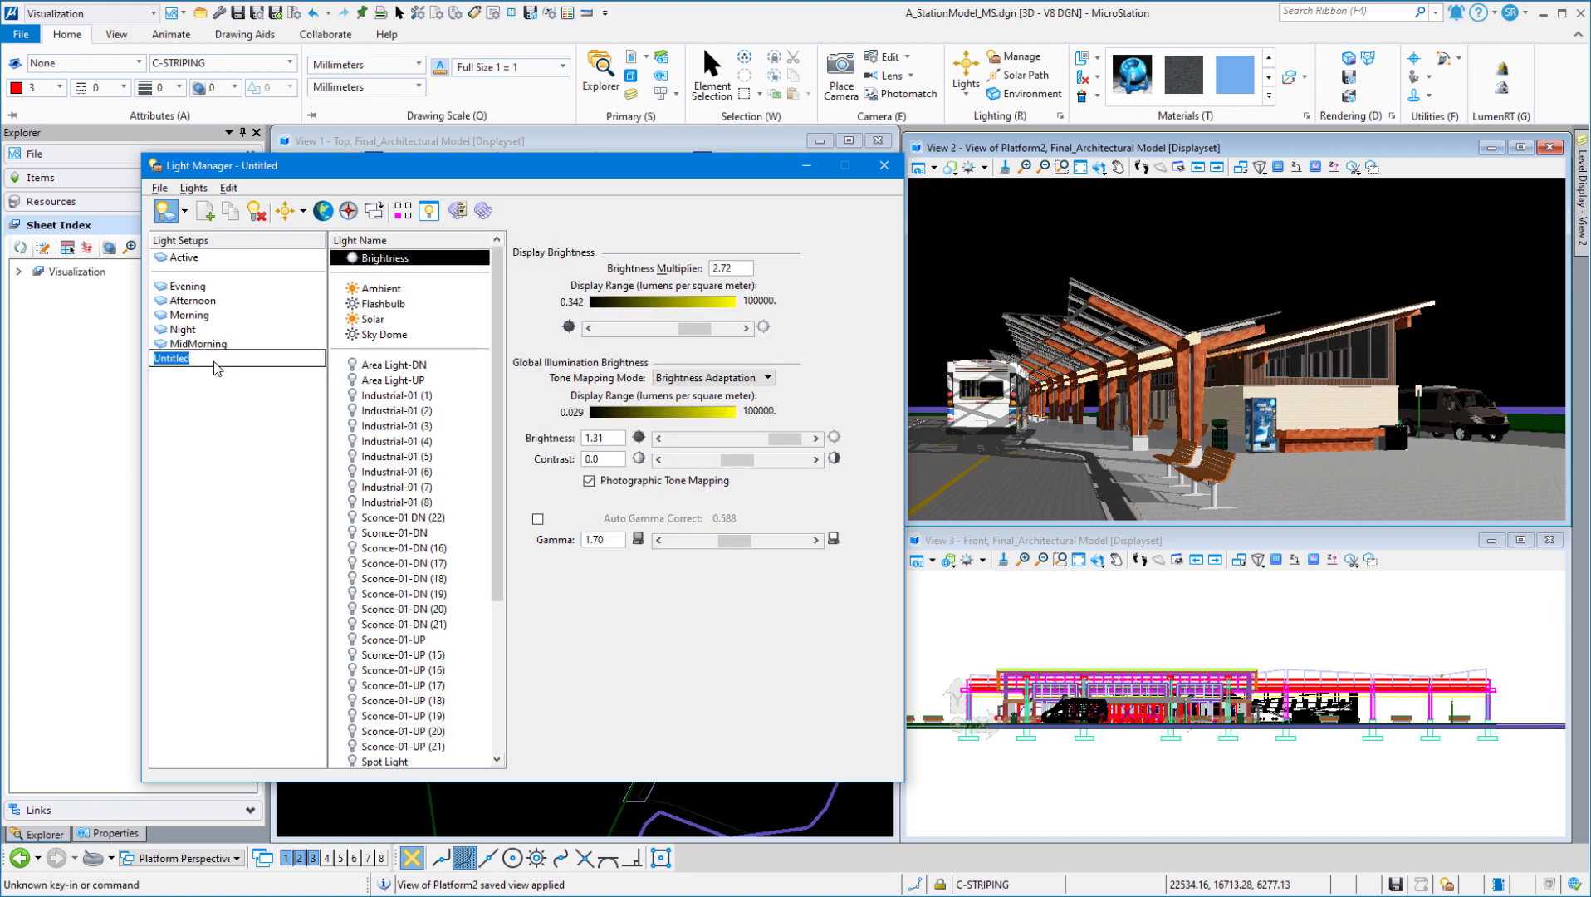
type("Position Sun Gr")
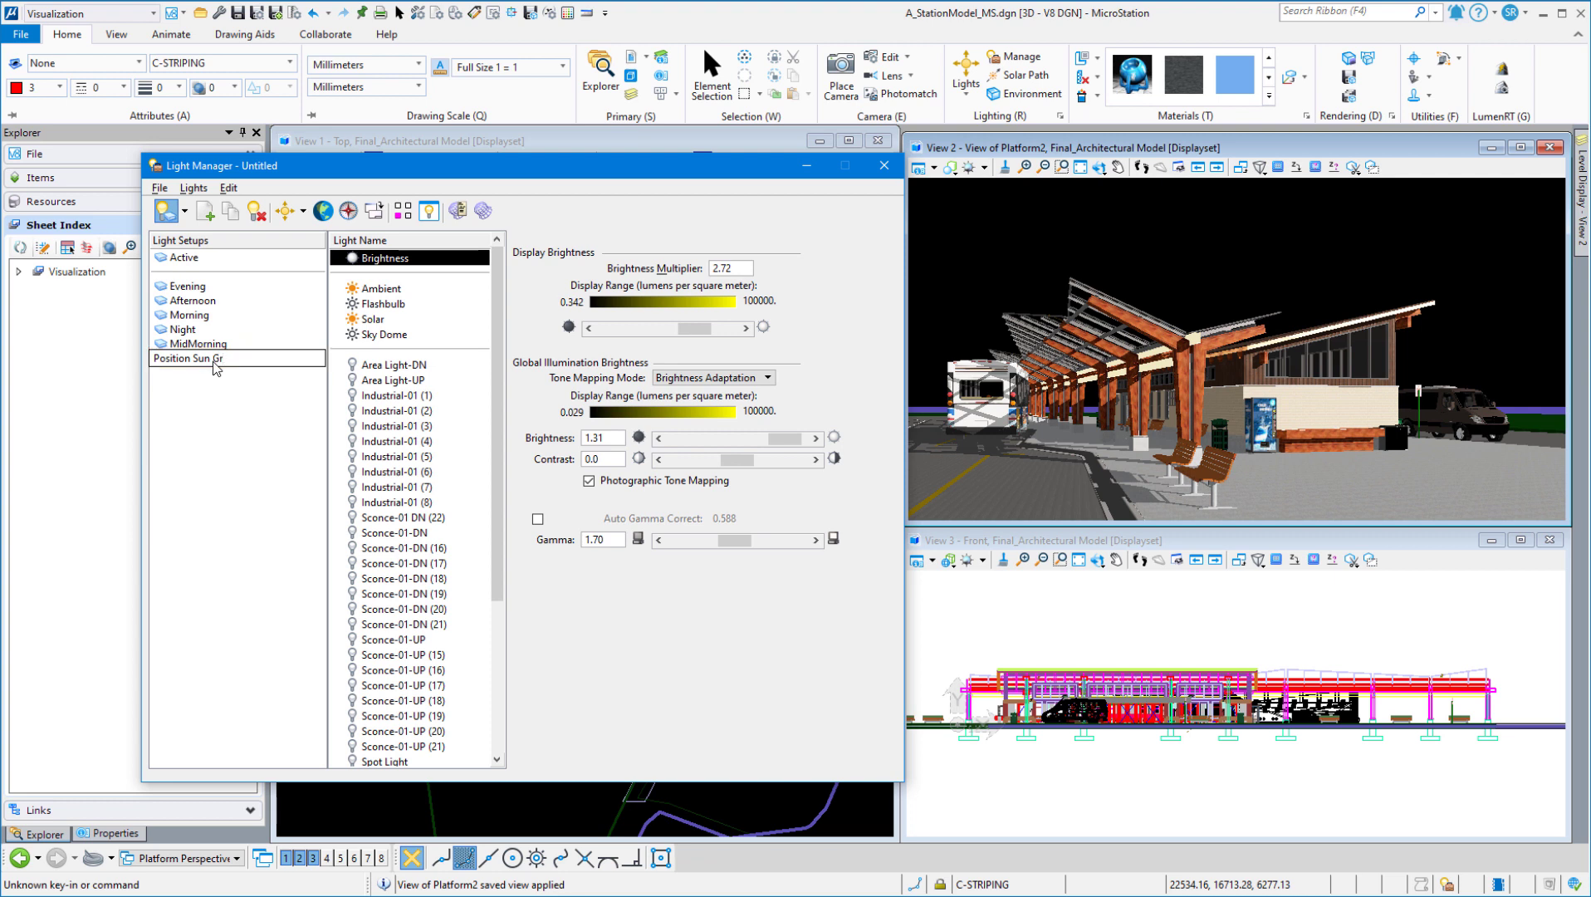
left_click(205, 358)
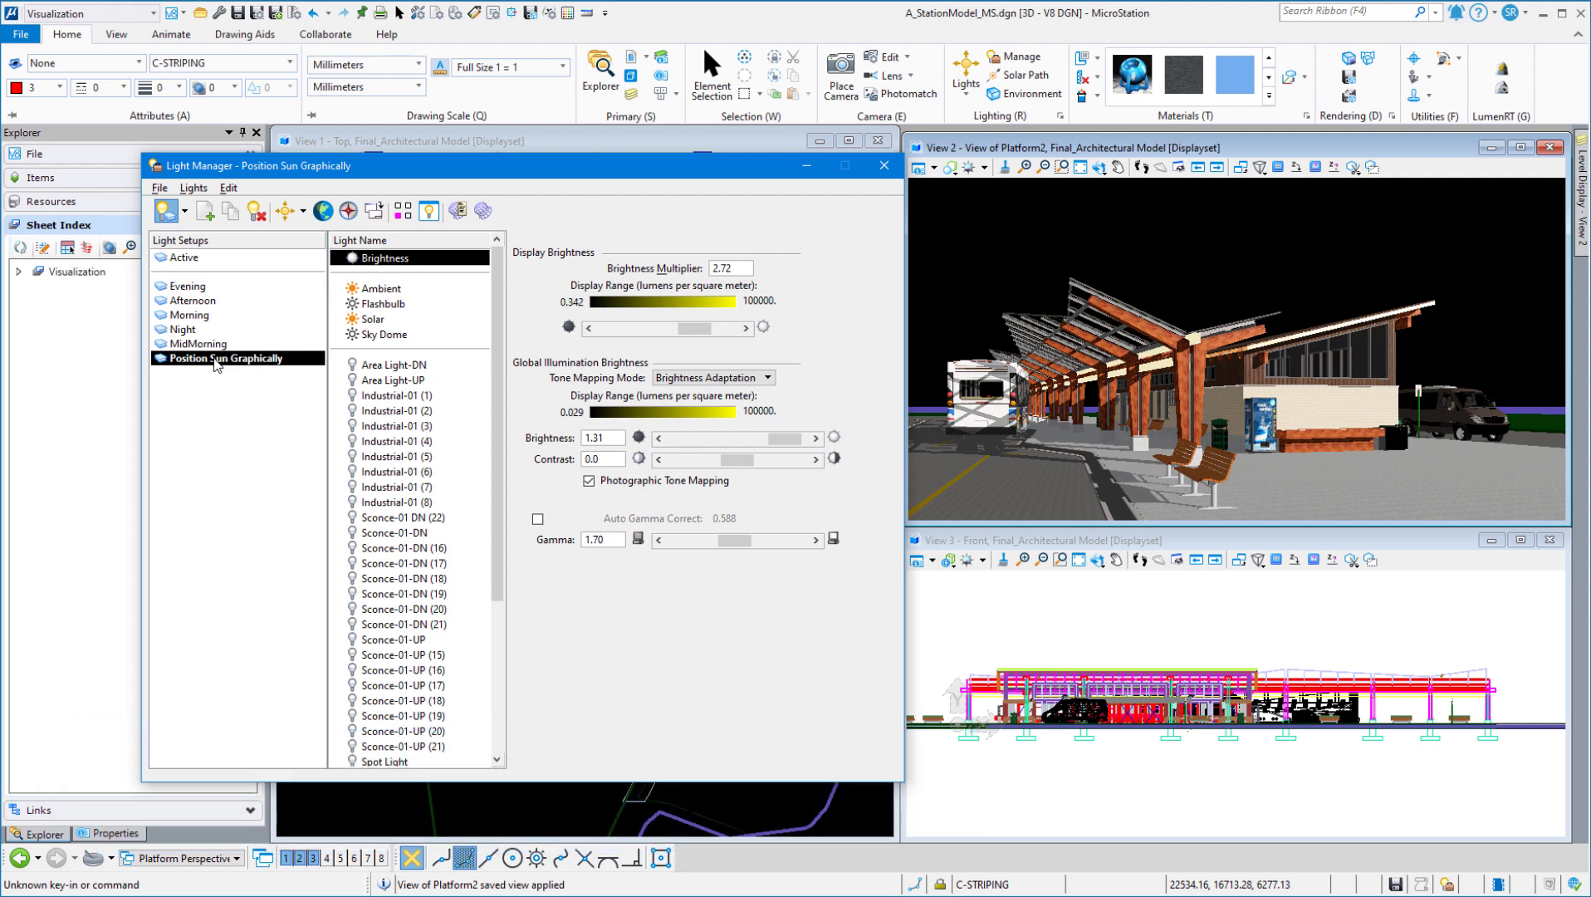
left_click(374, 319)
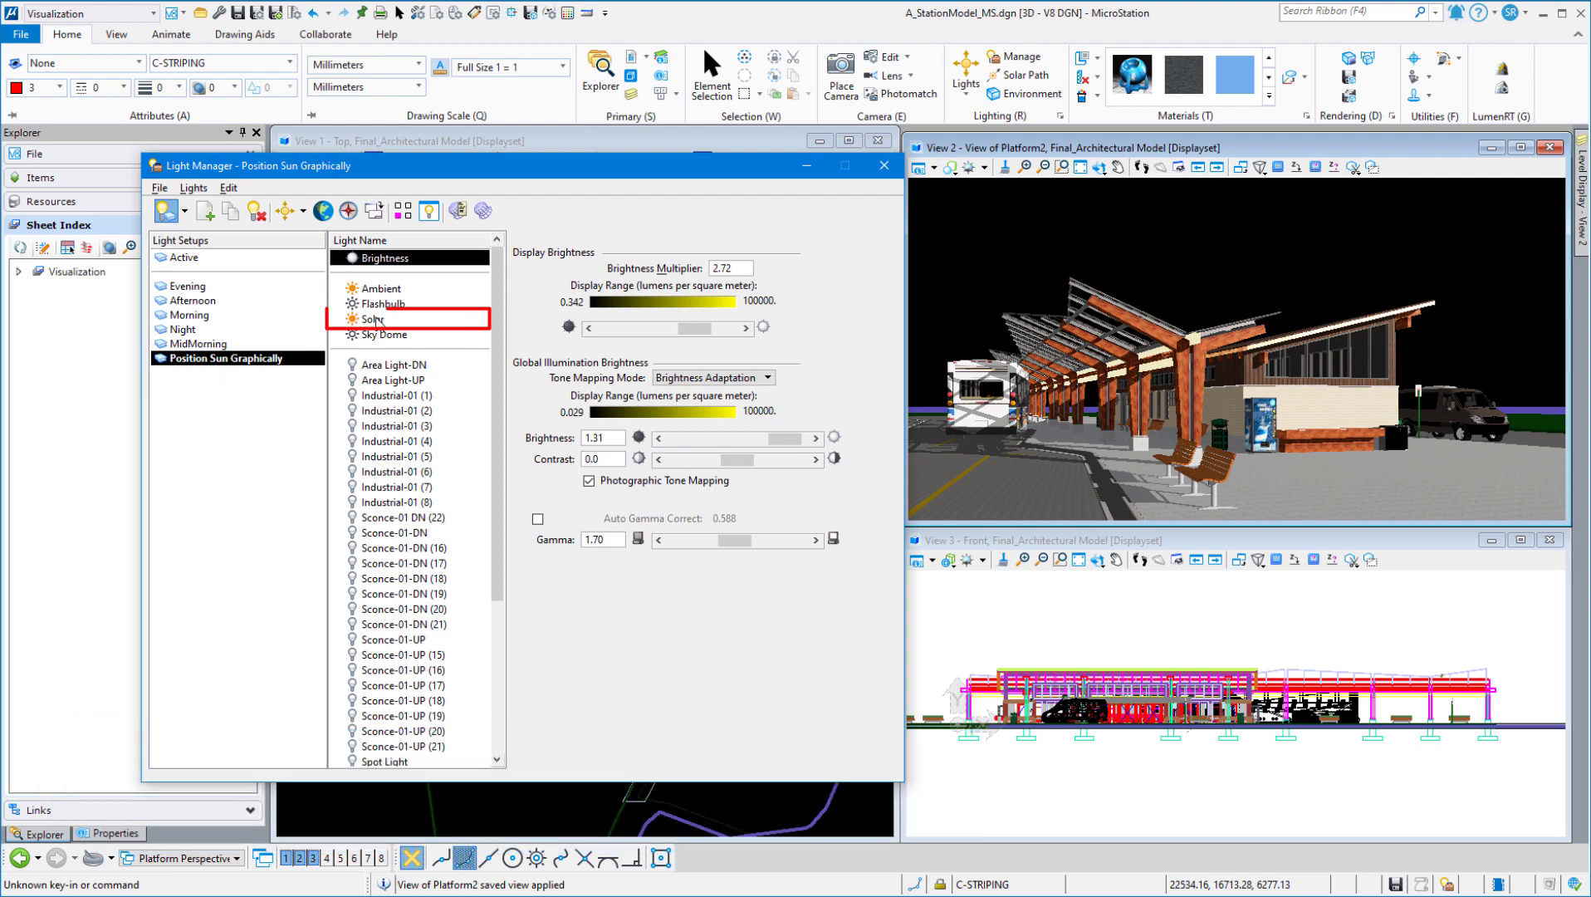
Set the solar light date to 2/28/2022 and start modifying time and date graphically
left_click(376, 319)
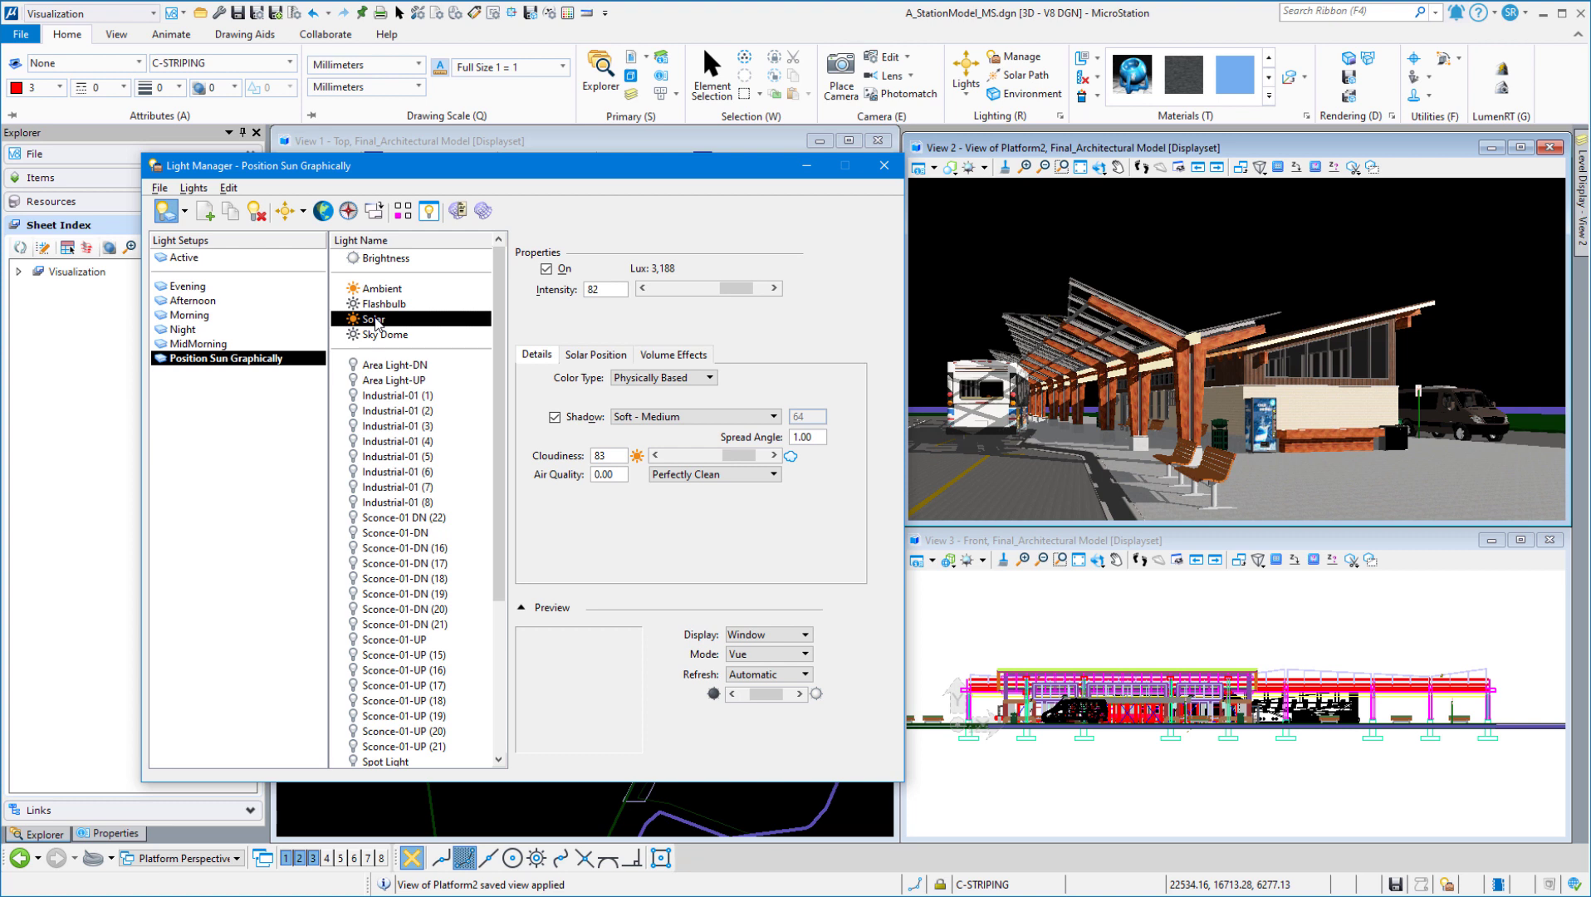
left_click(595, 354)
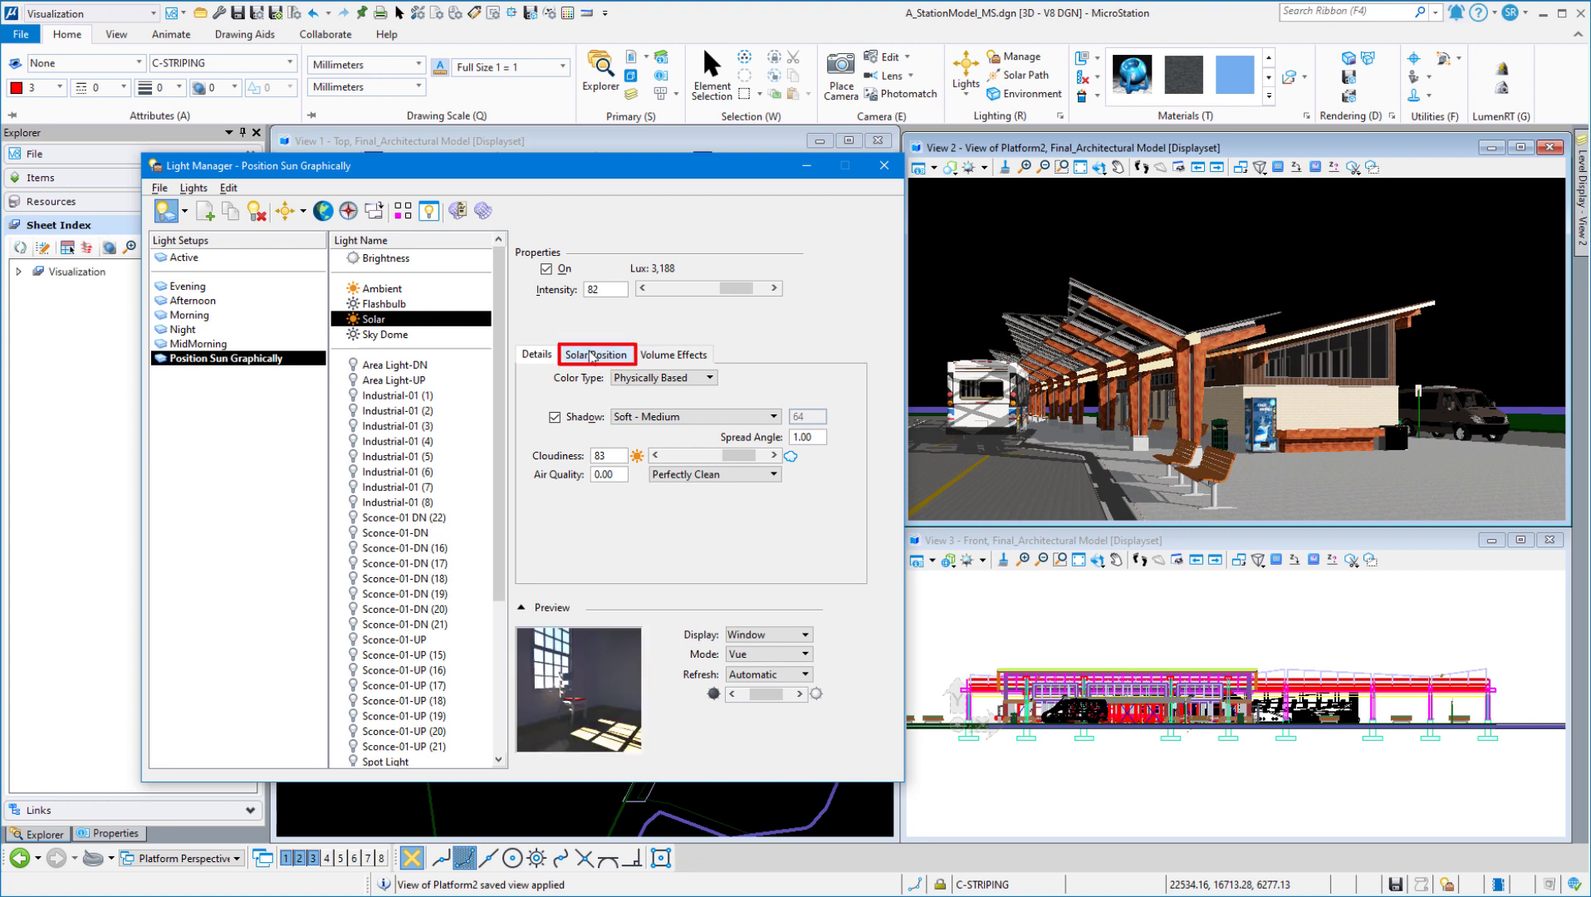
left_click(596, 354)
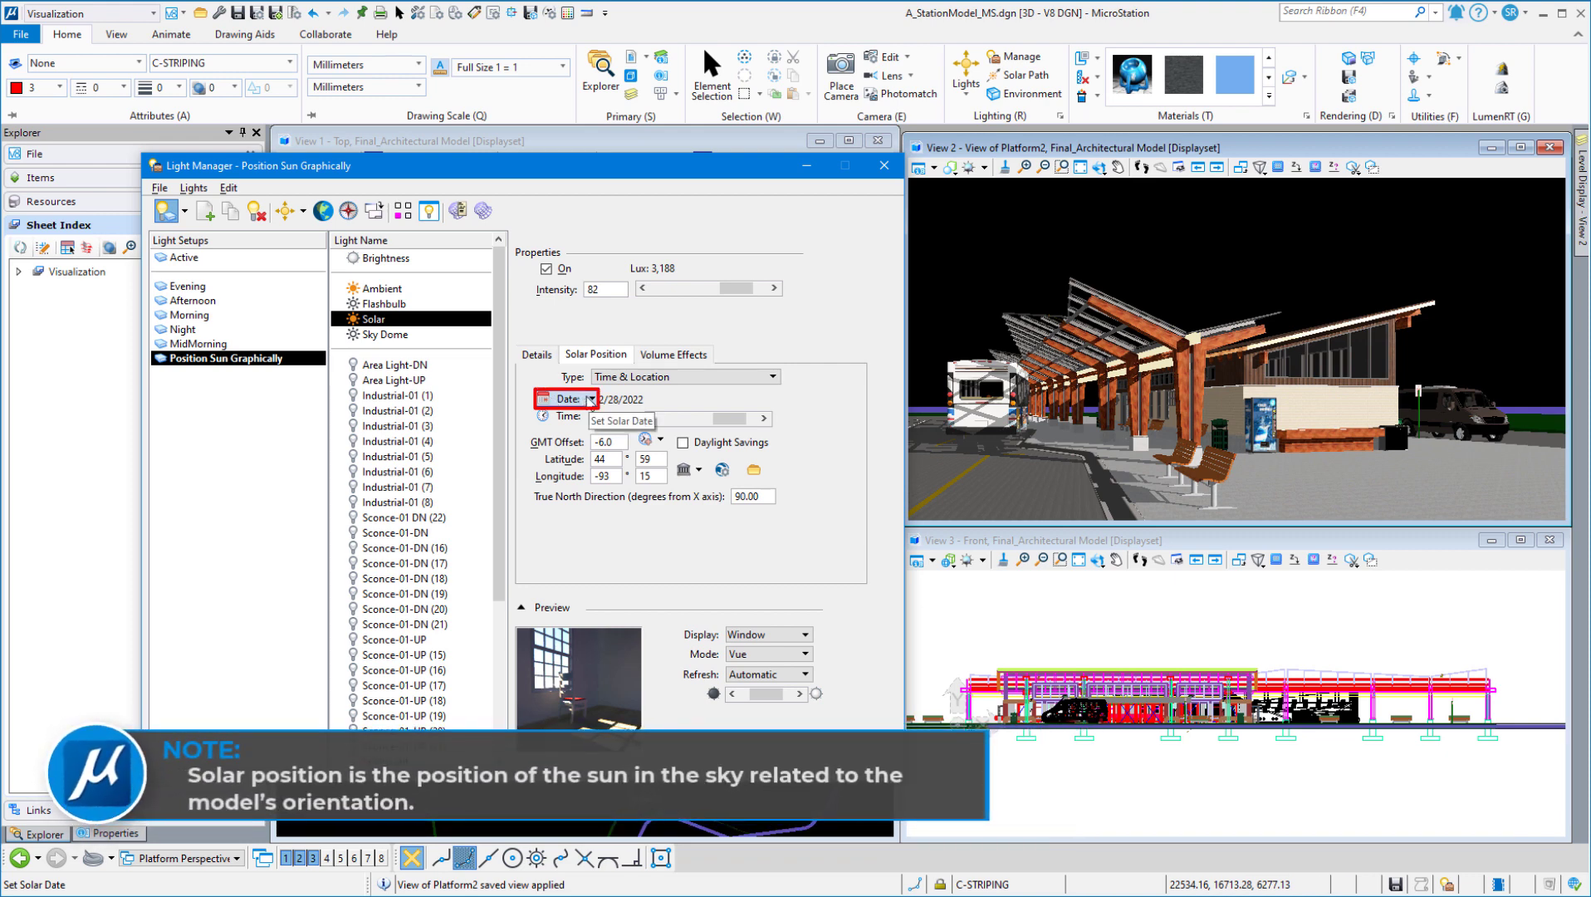
left_click(591, 398)
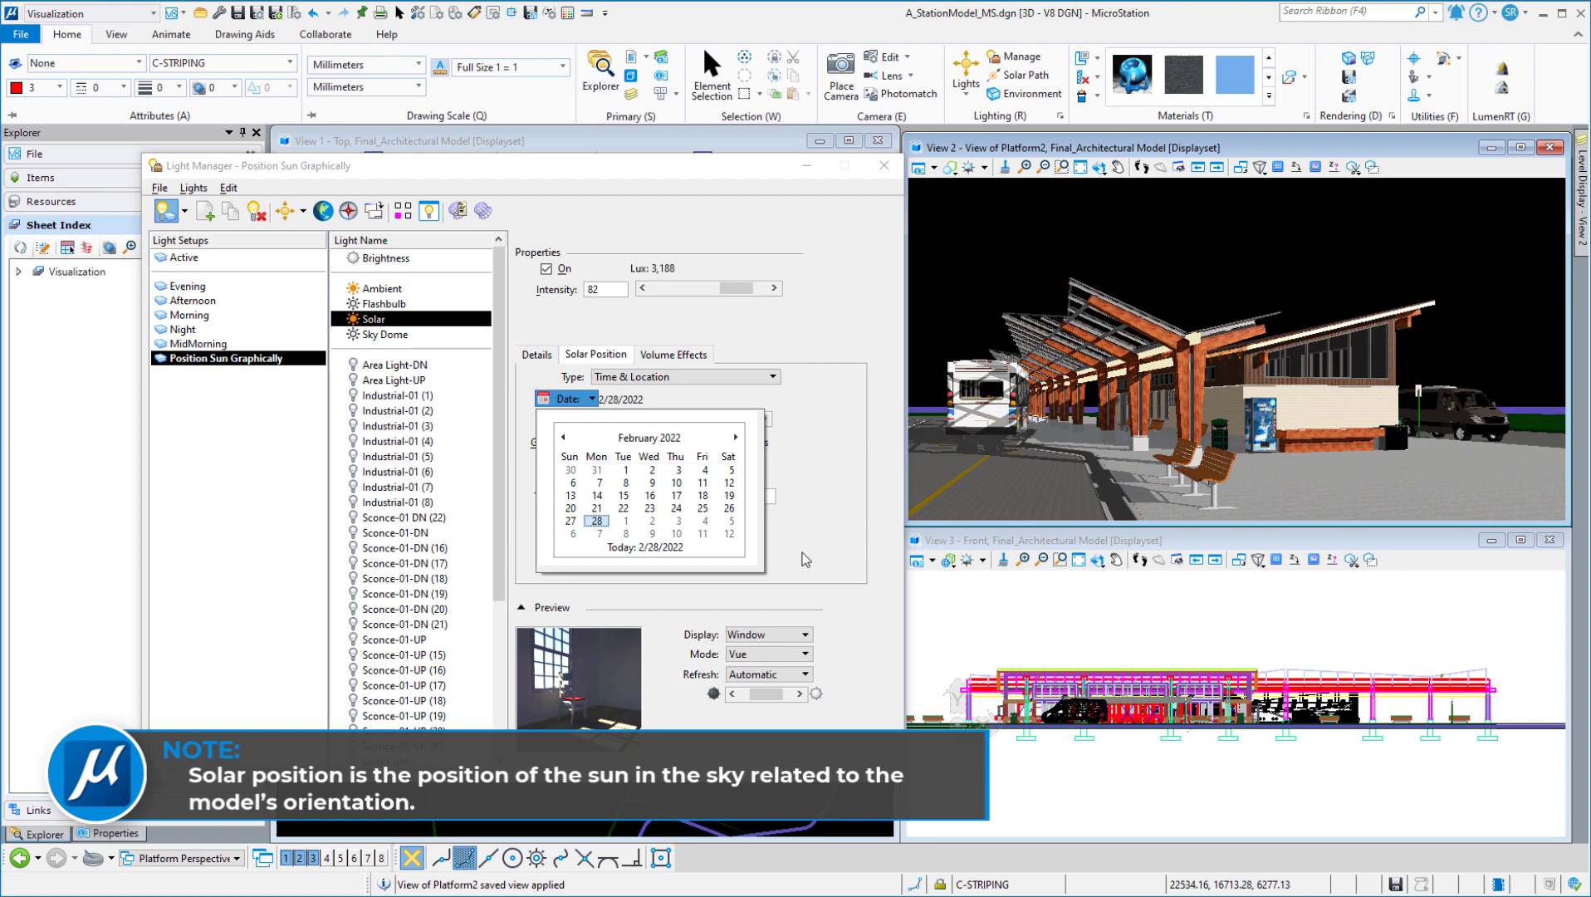
left_click(596, 519)
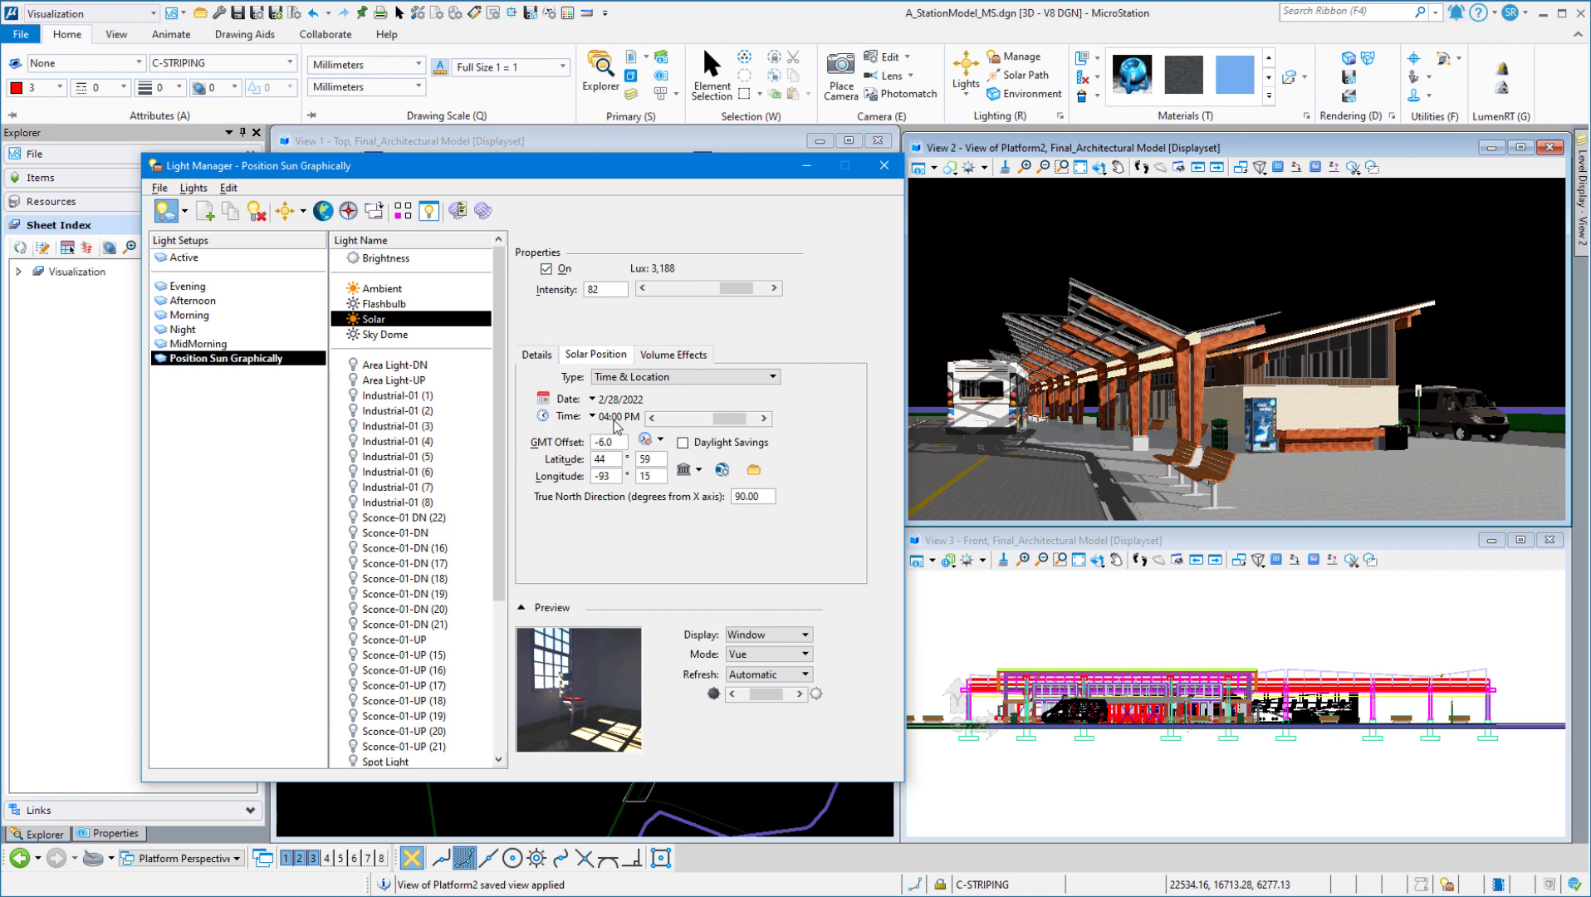
mouse_move(449, 292)
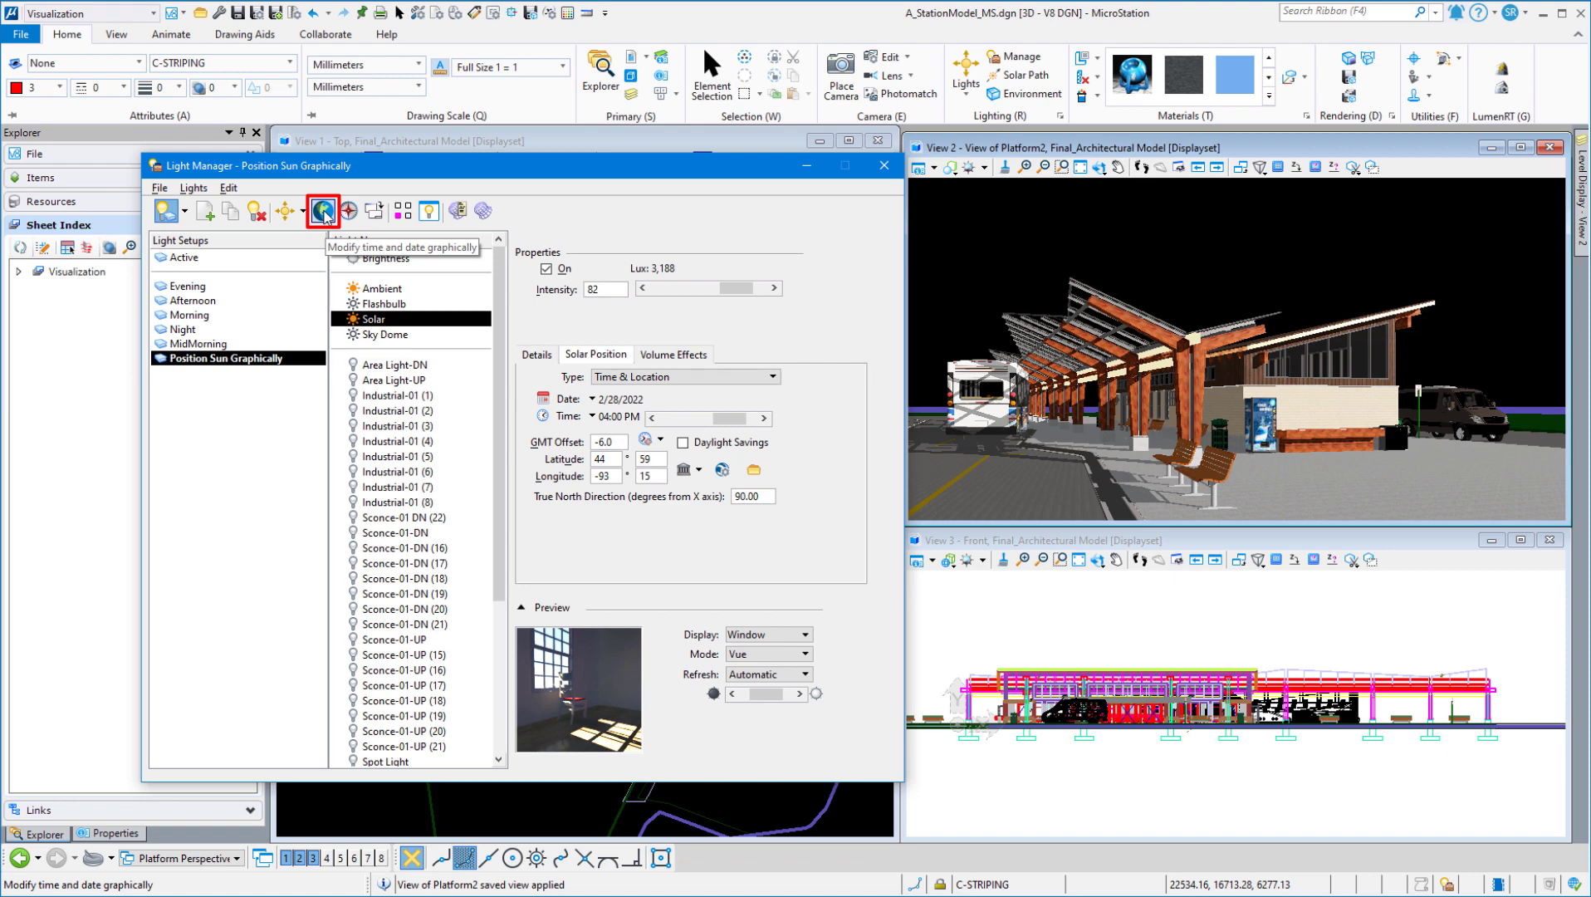
left_click(323, 211)
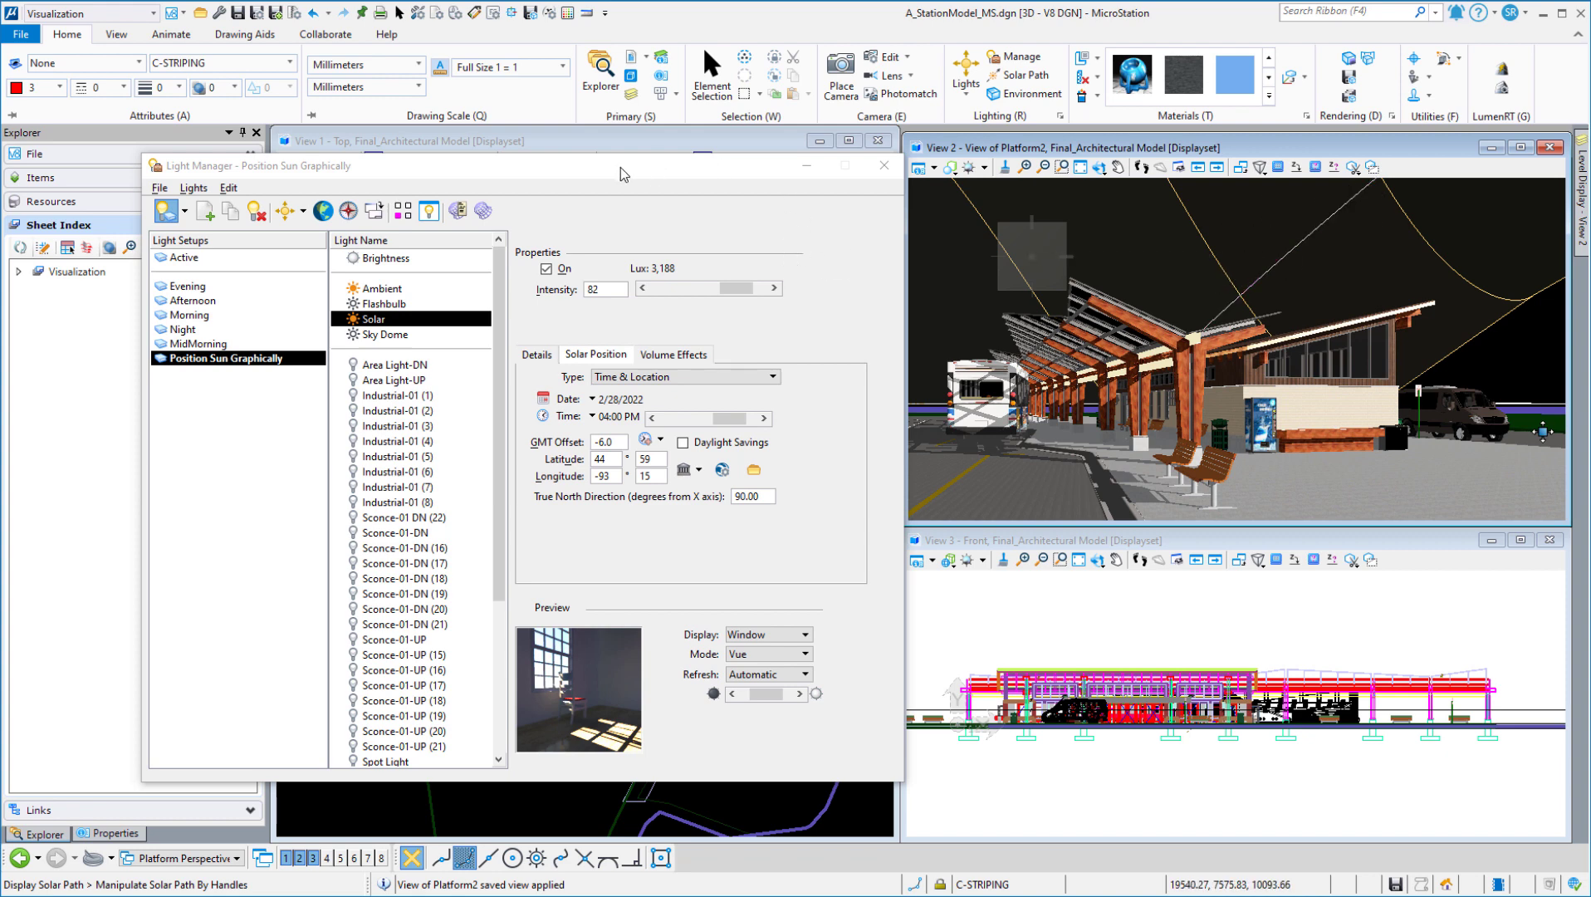
Collapse the Light Manager so the sun-path diagram is visible
left_click(847, 165)
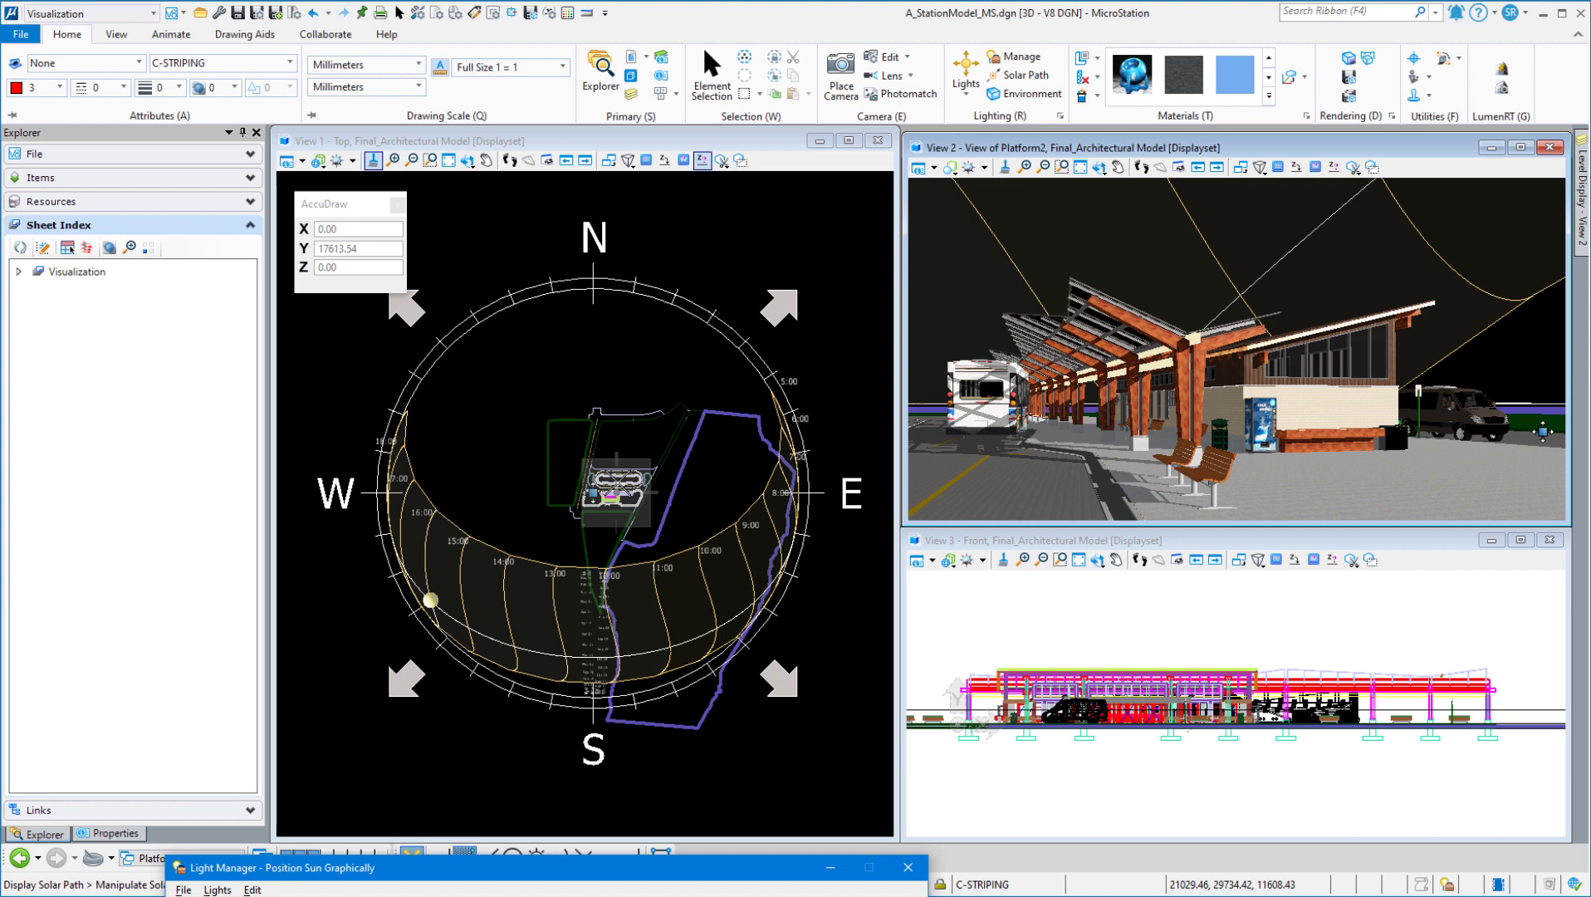
mouse_move(543, 462)
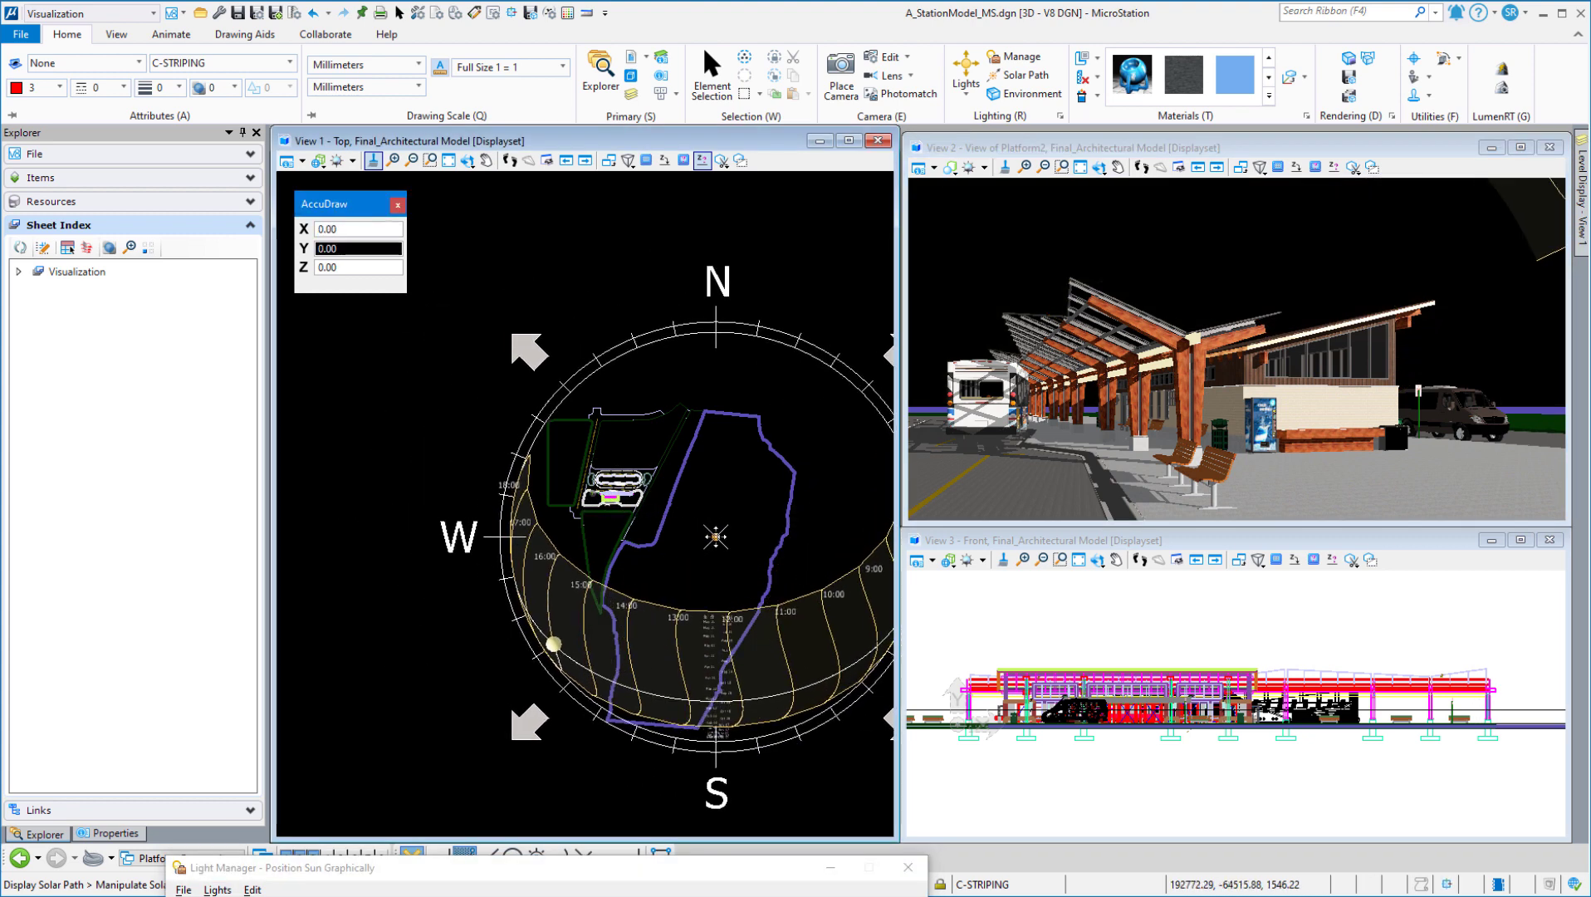
mouse_move(716, 539)
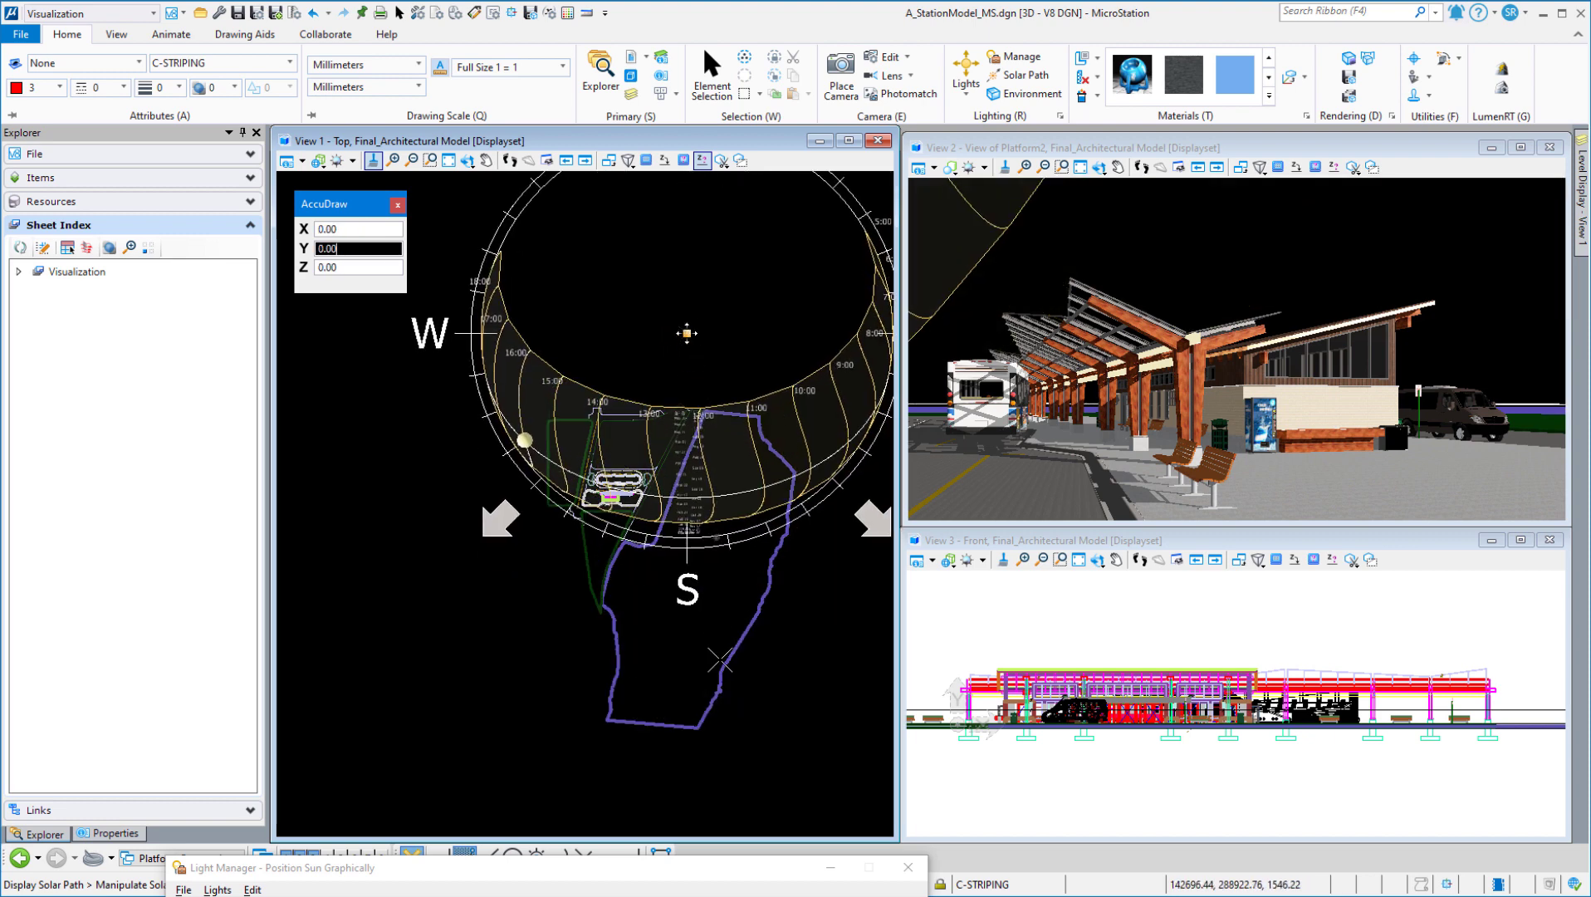
mouse_move(686, 335)
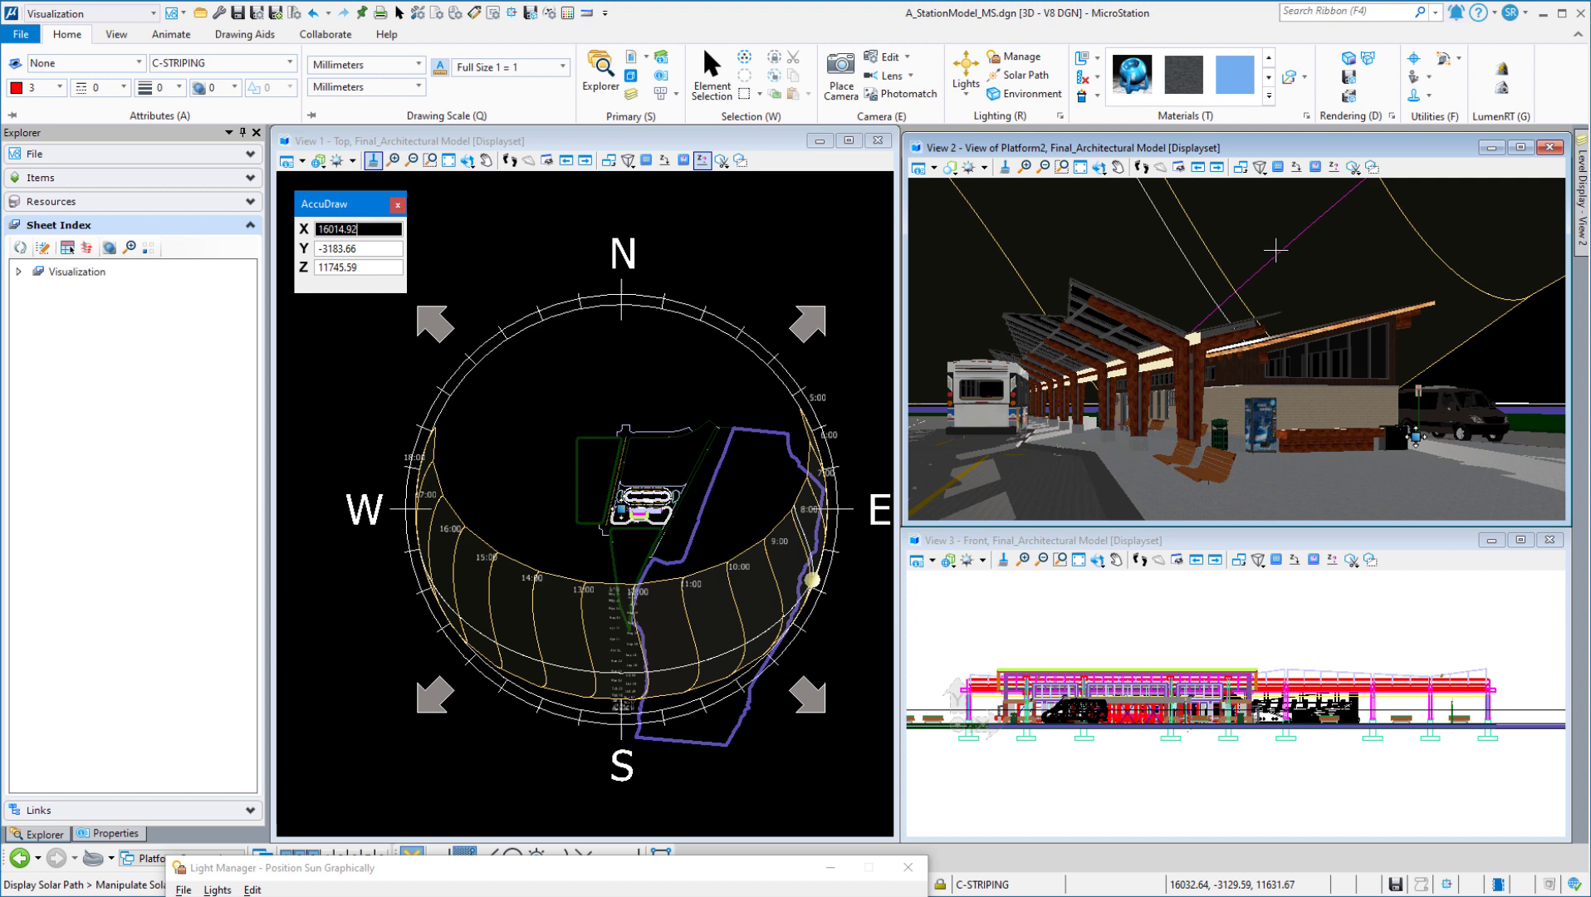
mouse_move(1197, 277)
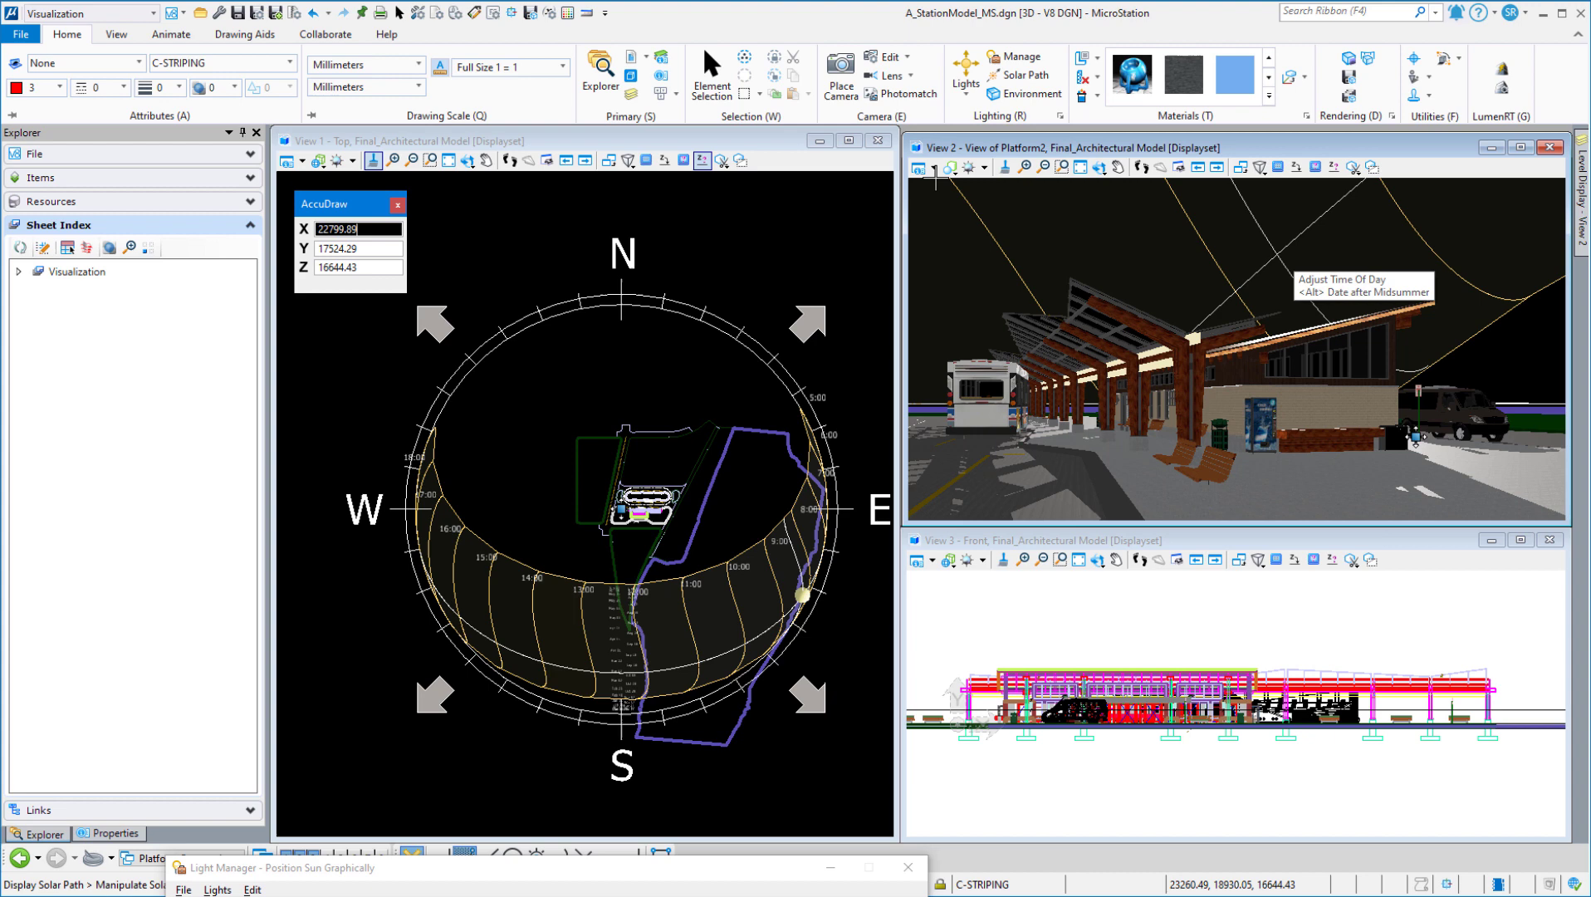
mouse_move(1028, 93)
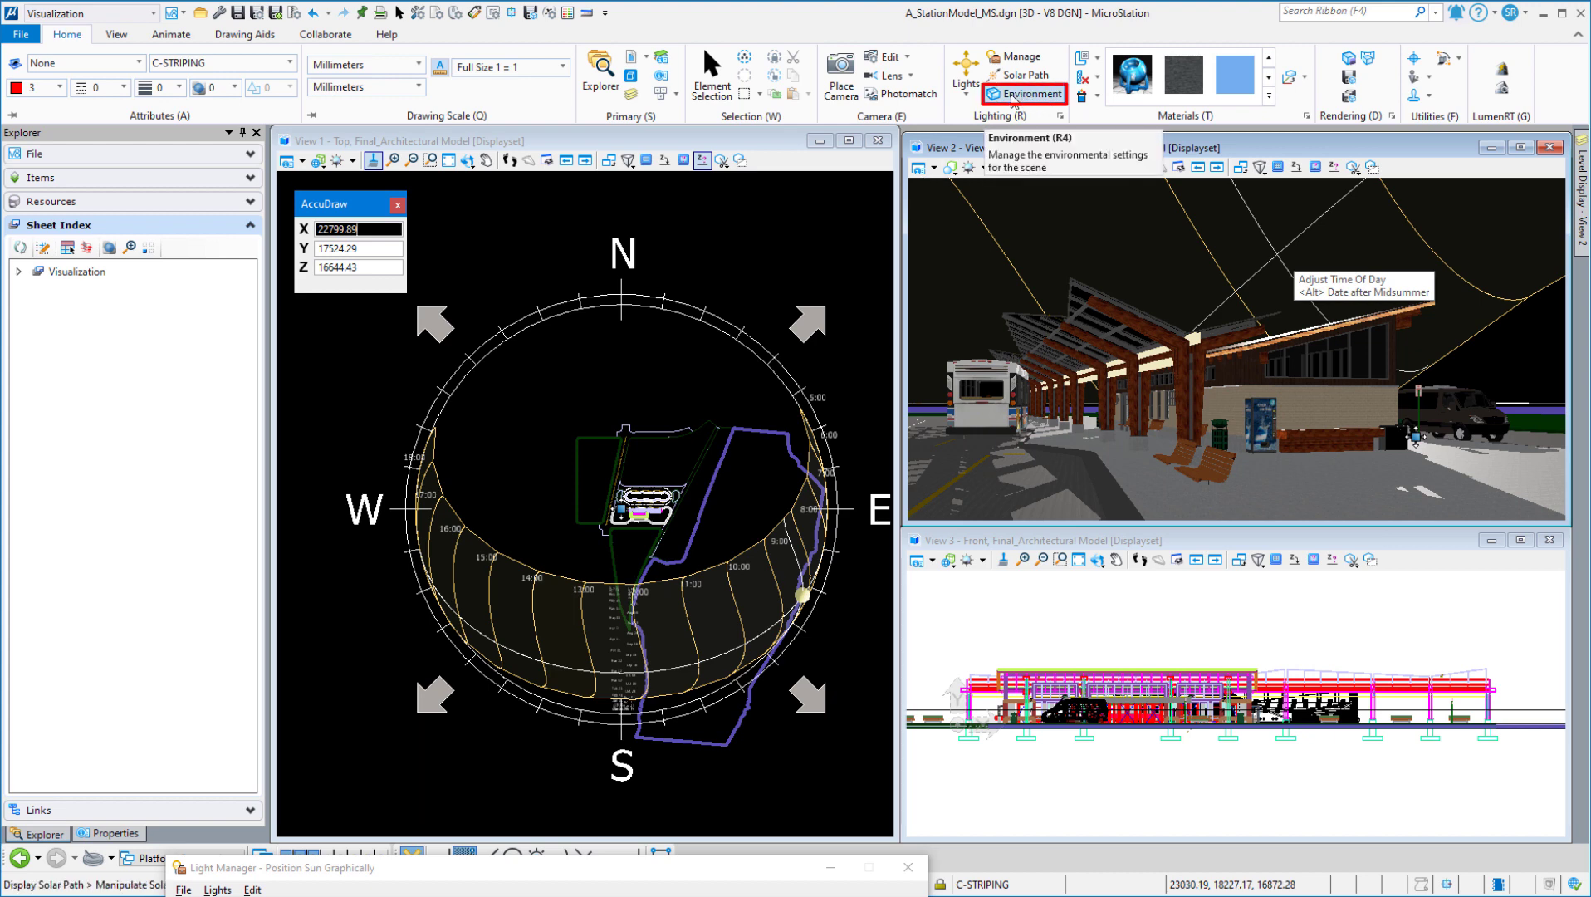
Apply the Yosemite atmosphere preset and set the sun size to 1.00%
left_click(1023, 93)
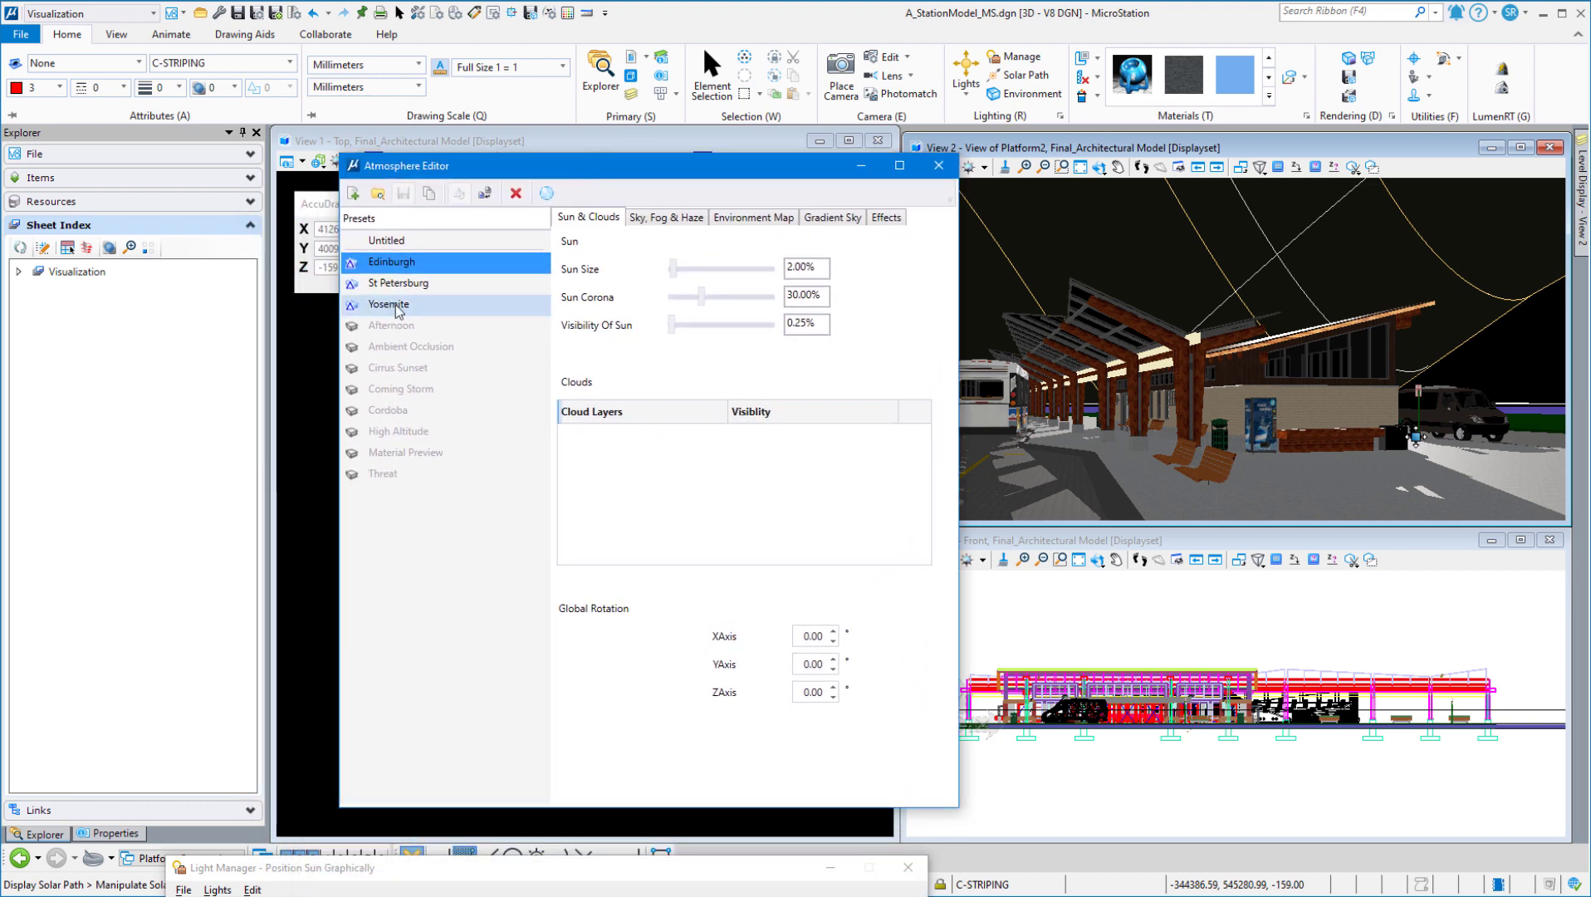
left_click(396, 305)
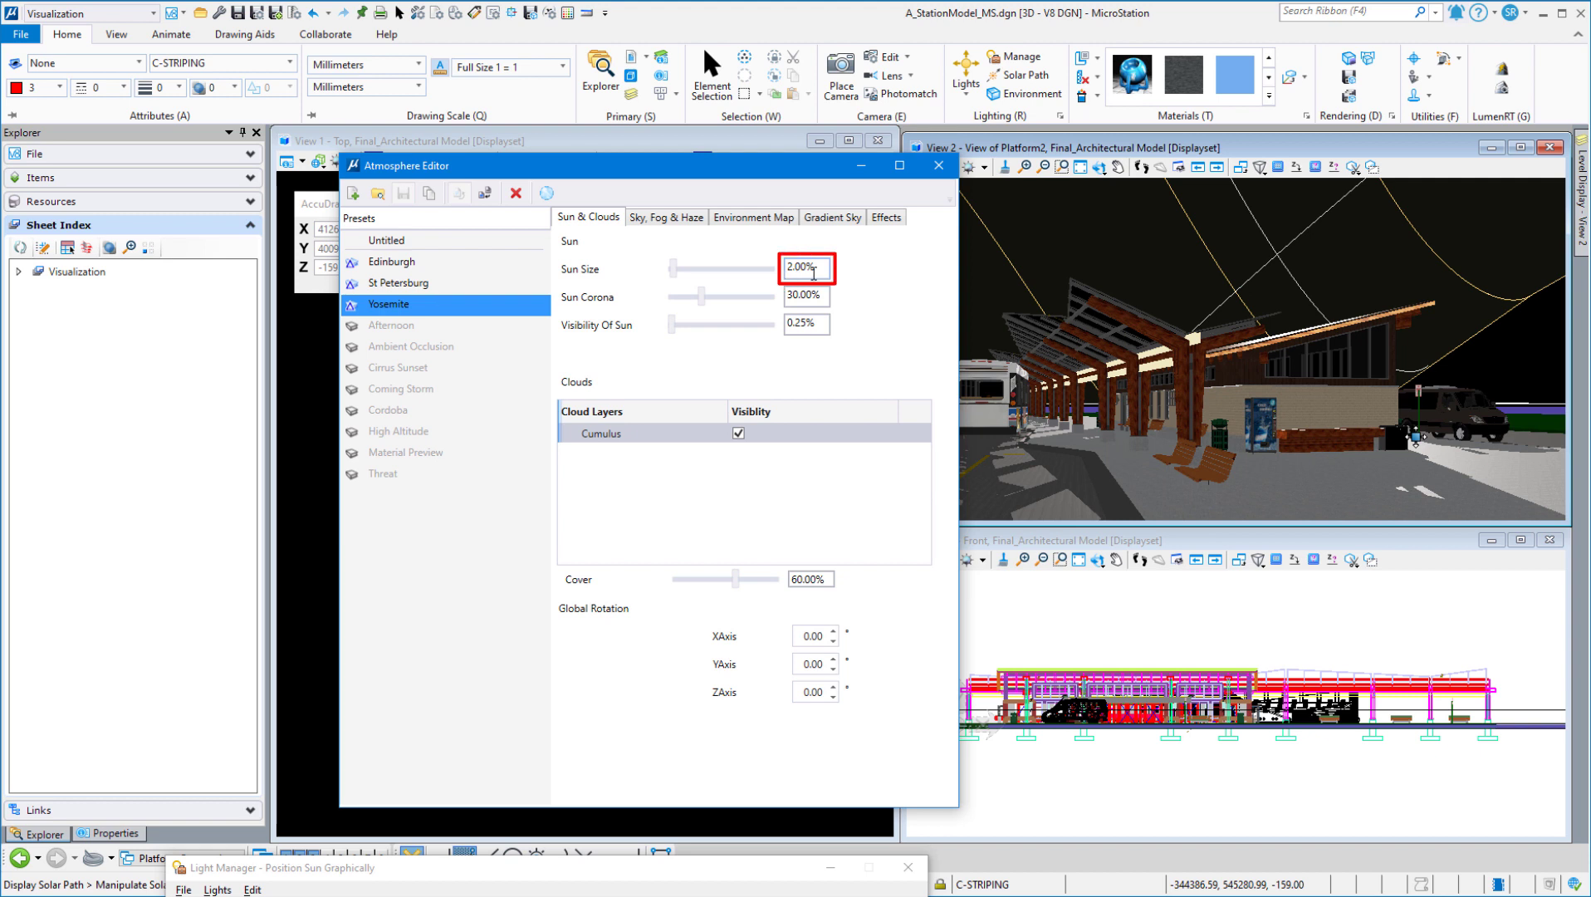
type("1.00%")
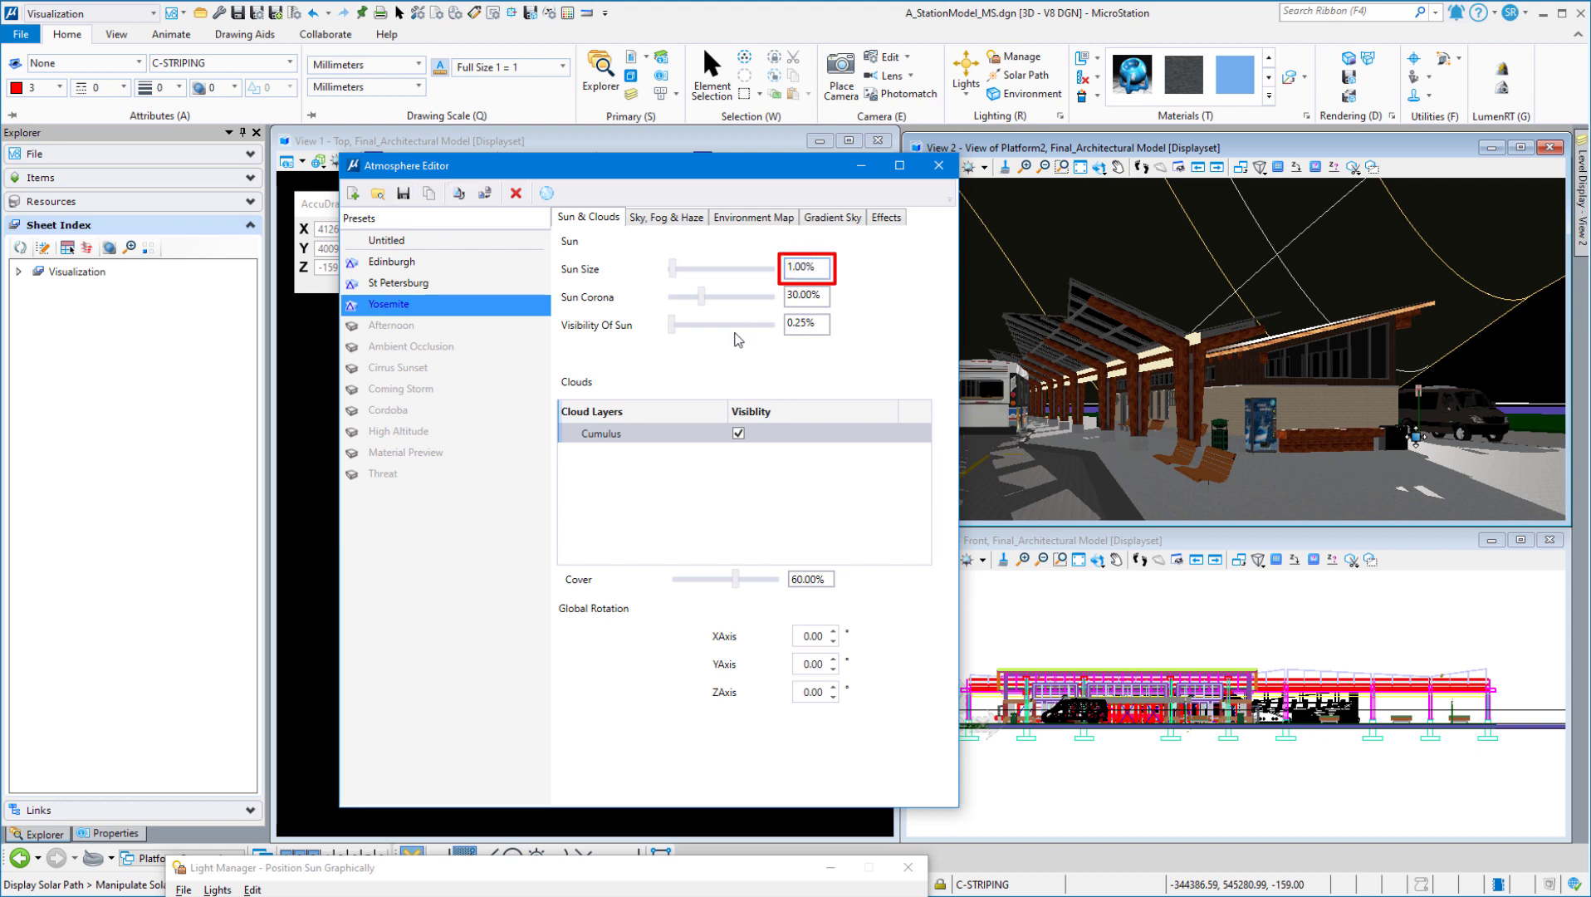
left_click(596, 307)
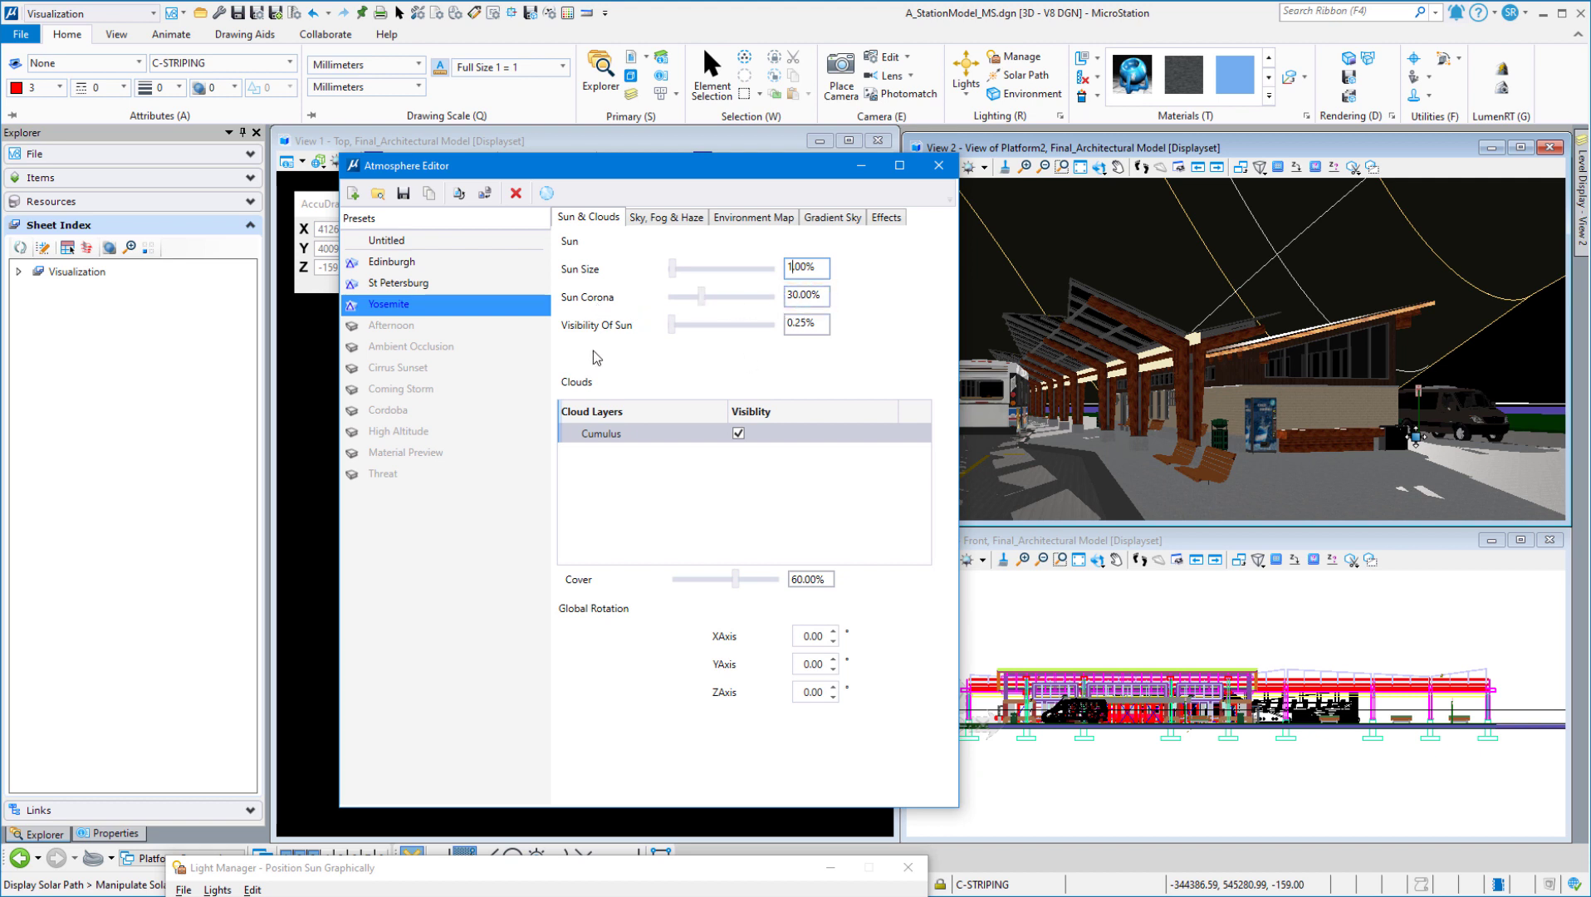
mouse_move(396, 307)
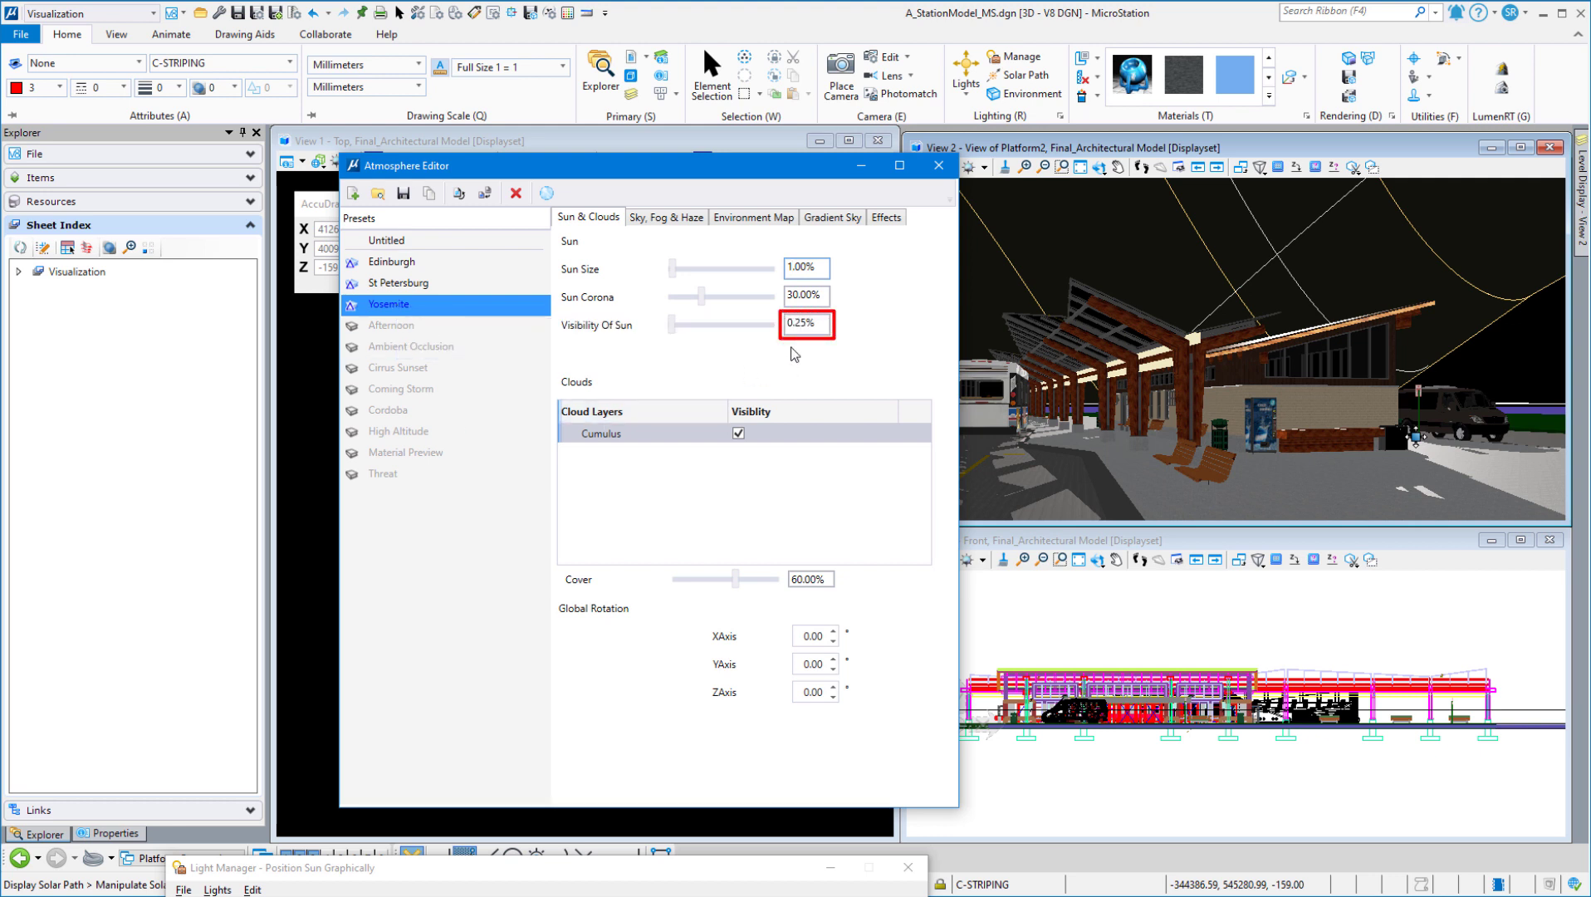
left_click(804, 344)
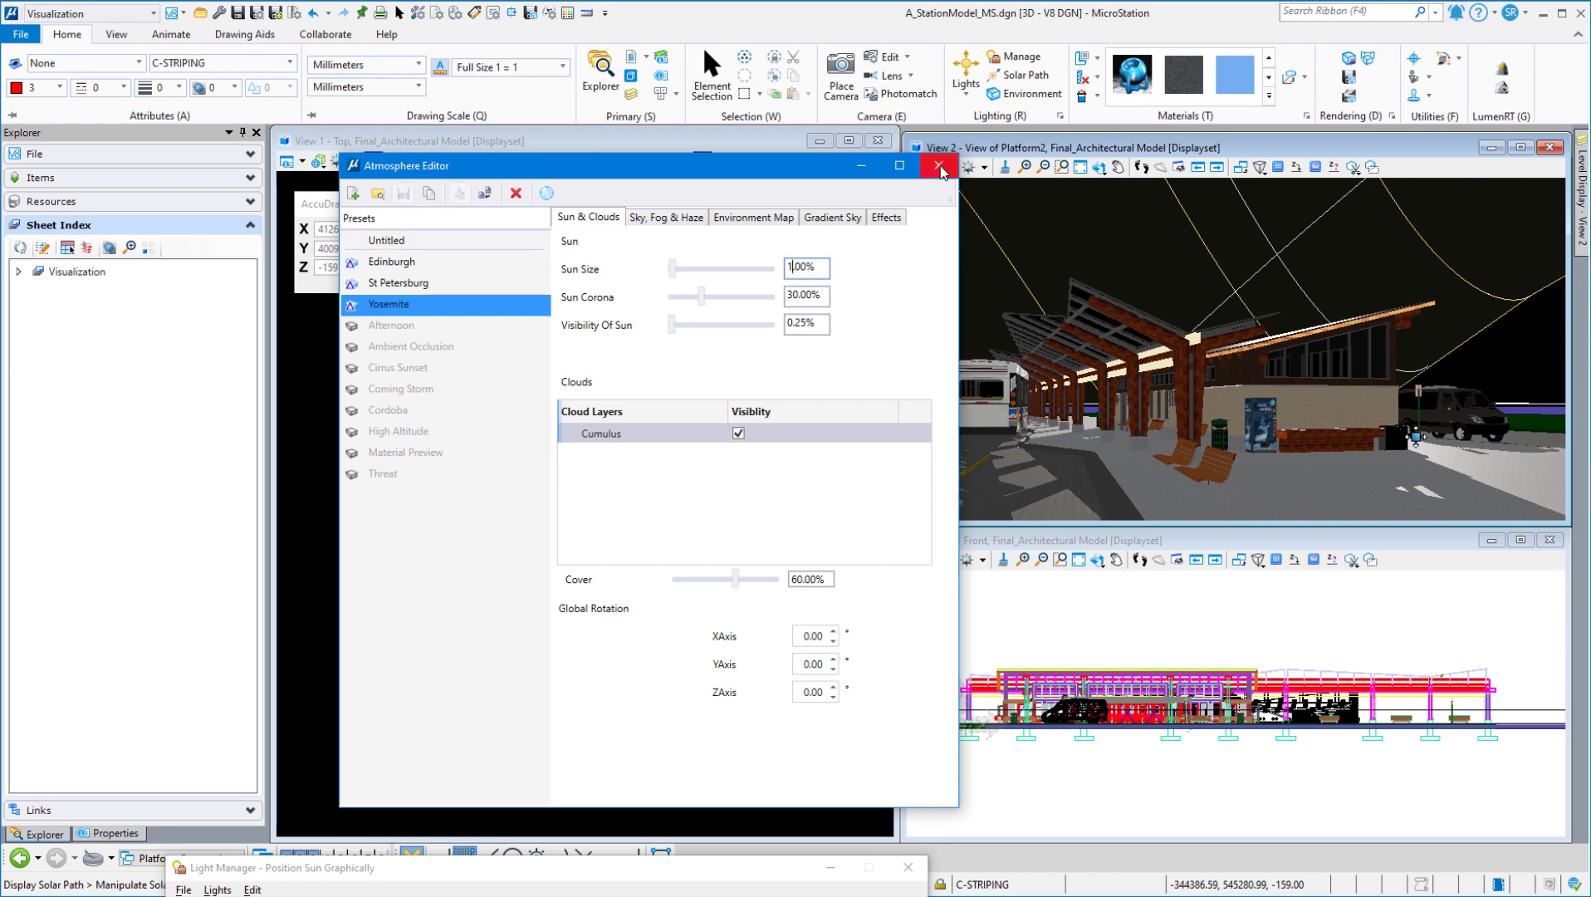
Close the Atmosphere Editor
left_click(936, 164)
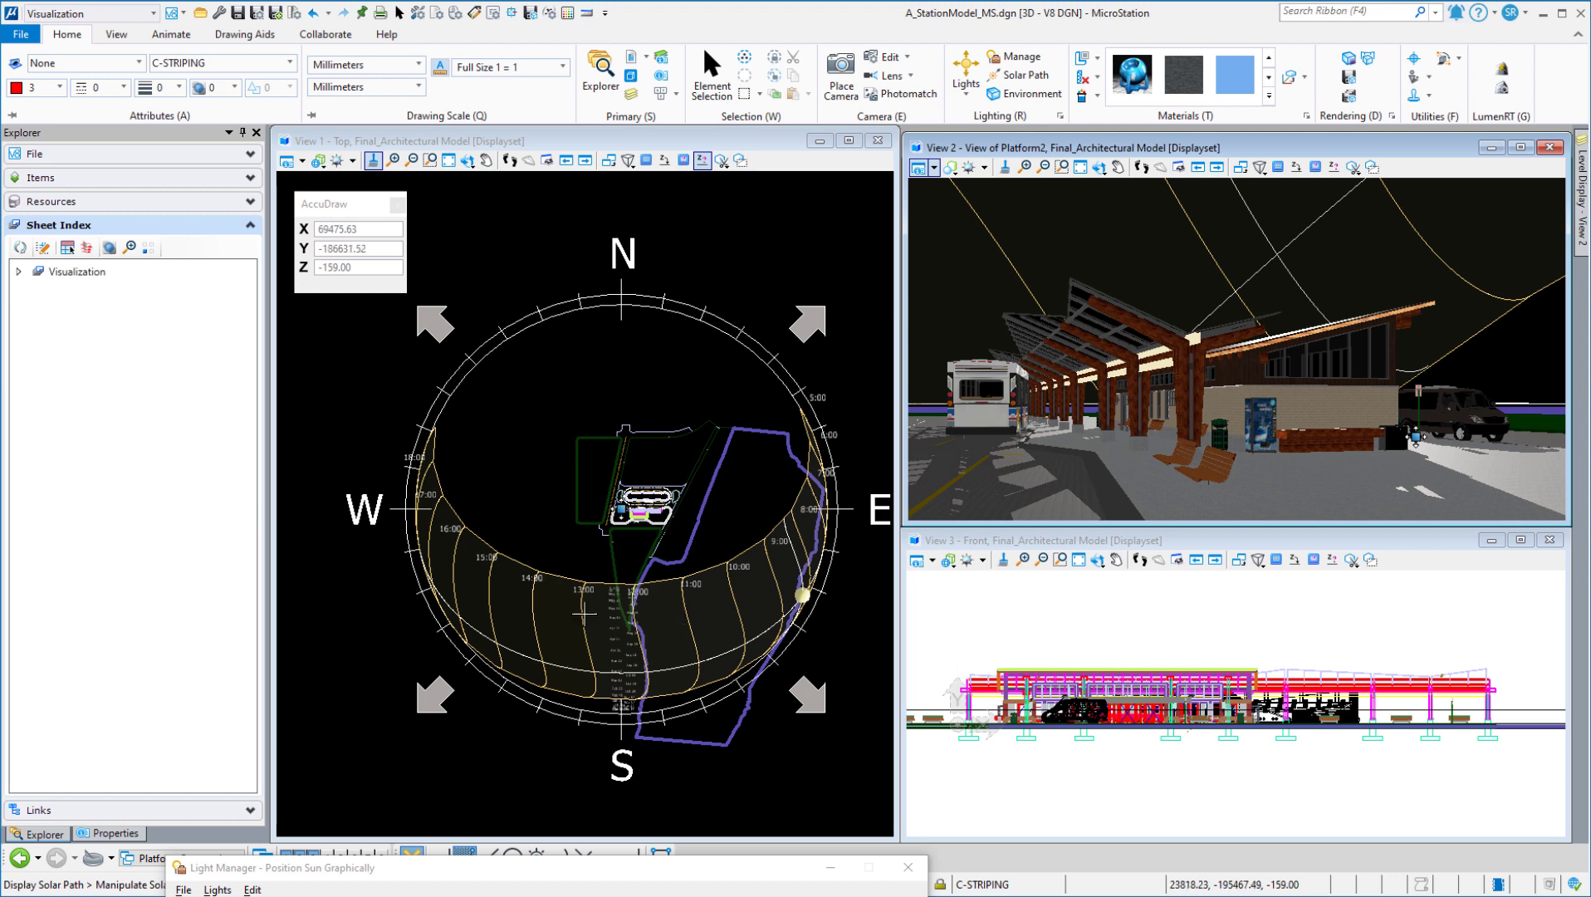
mouse_move(584, 658)
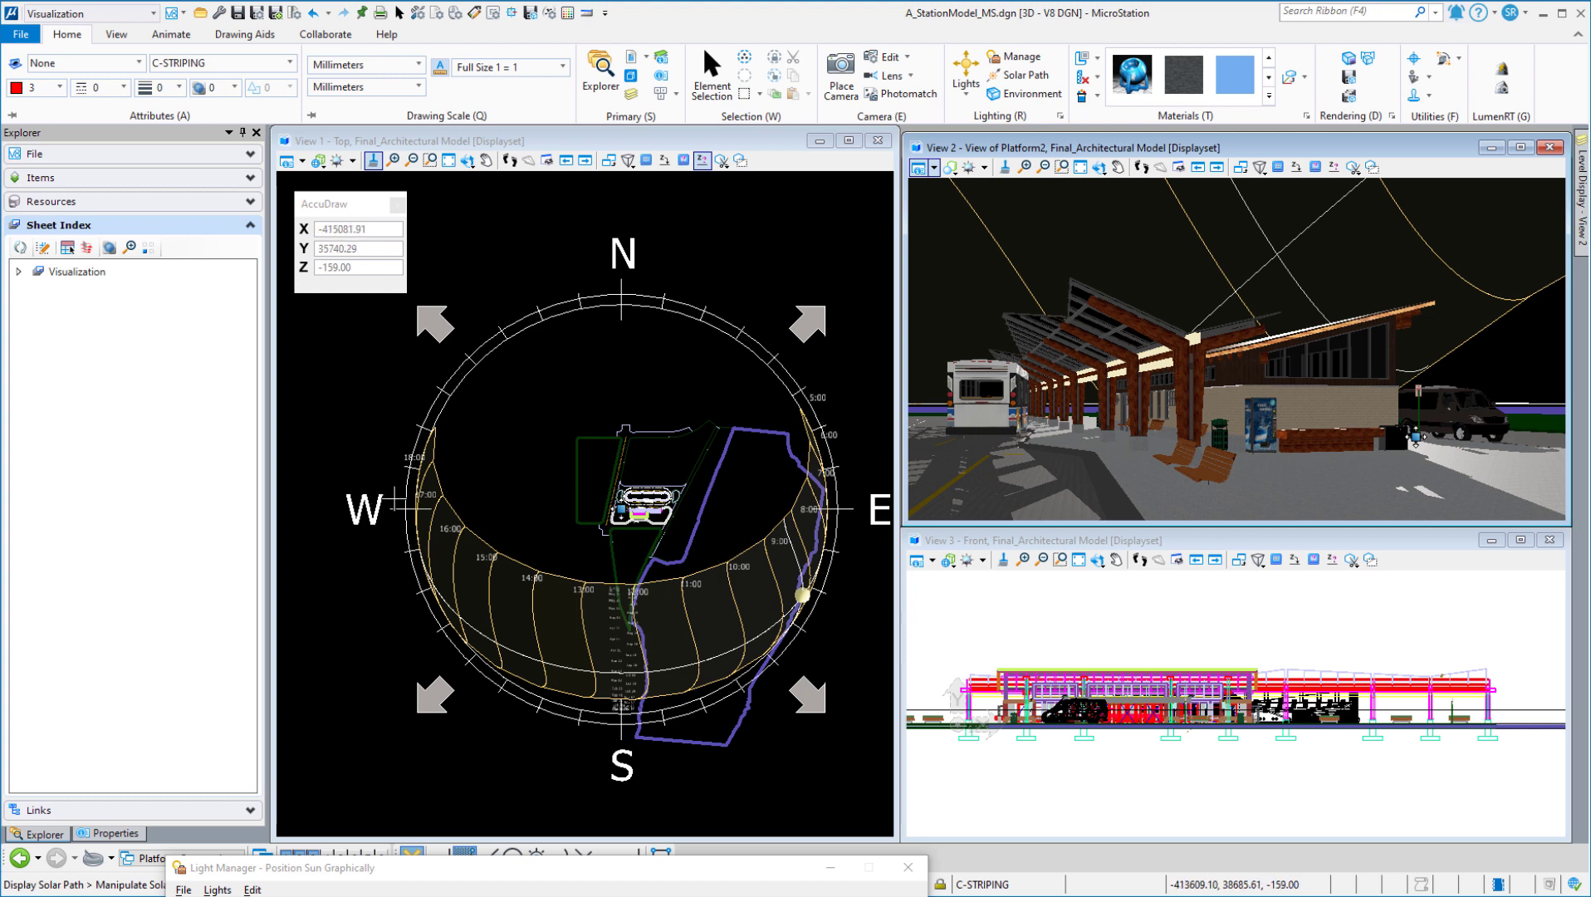
mouse_move(763, 538)
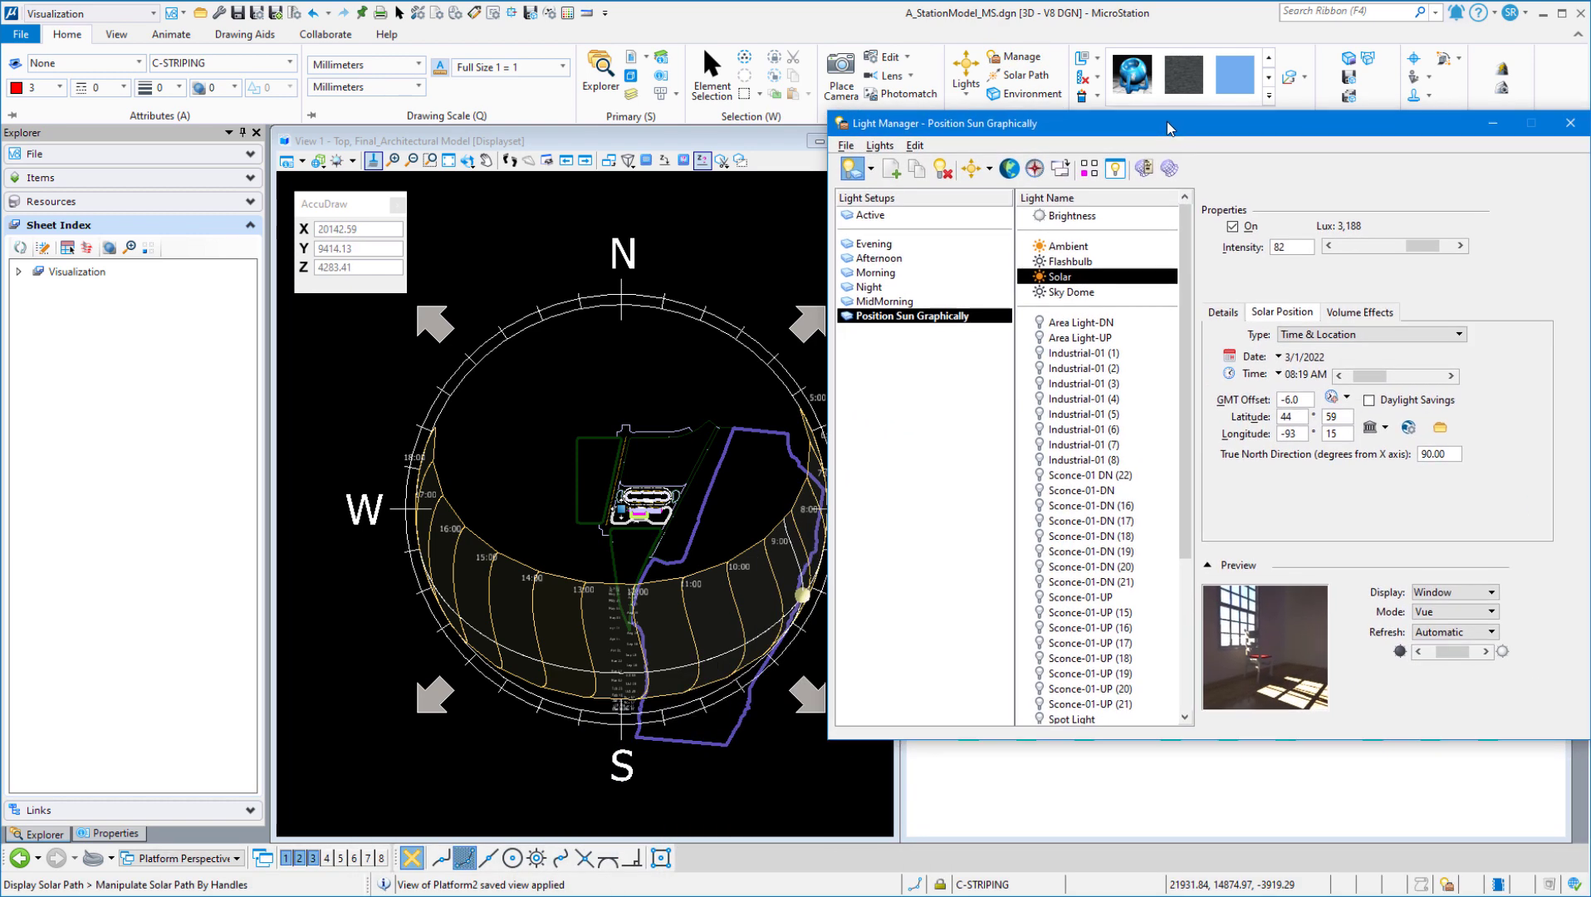
Enter 180.0 as the true north direction in the Solar Position settings
left_click(1439, 453)
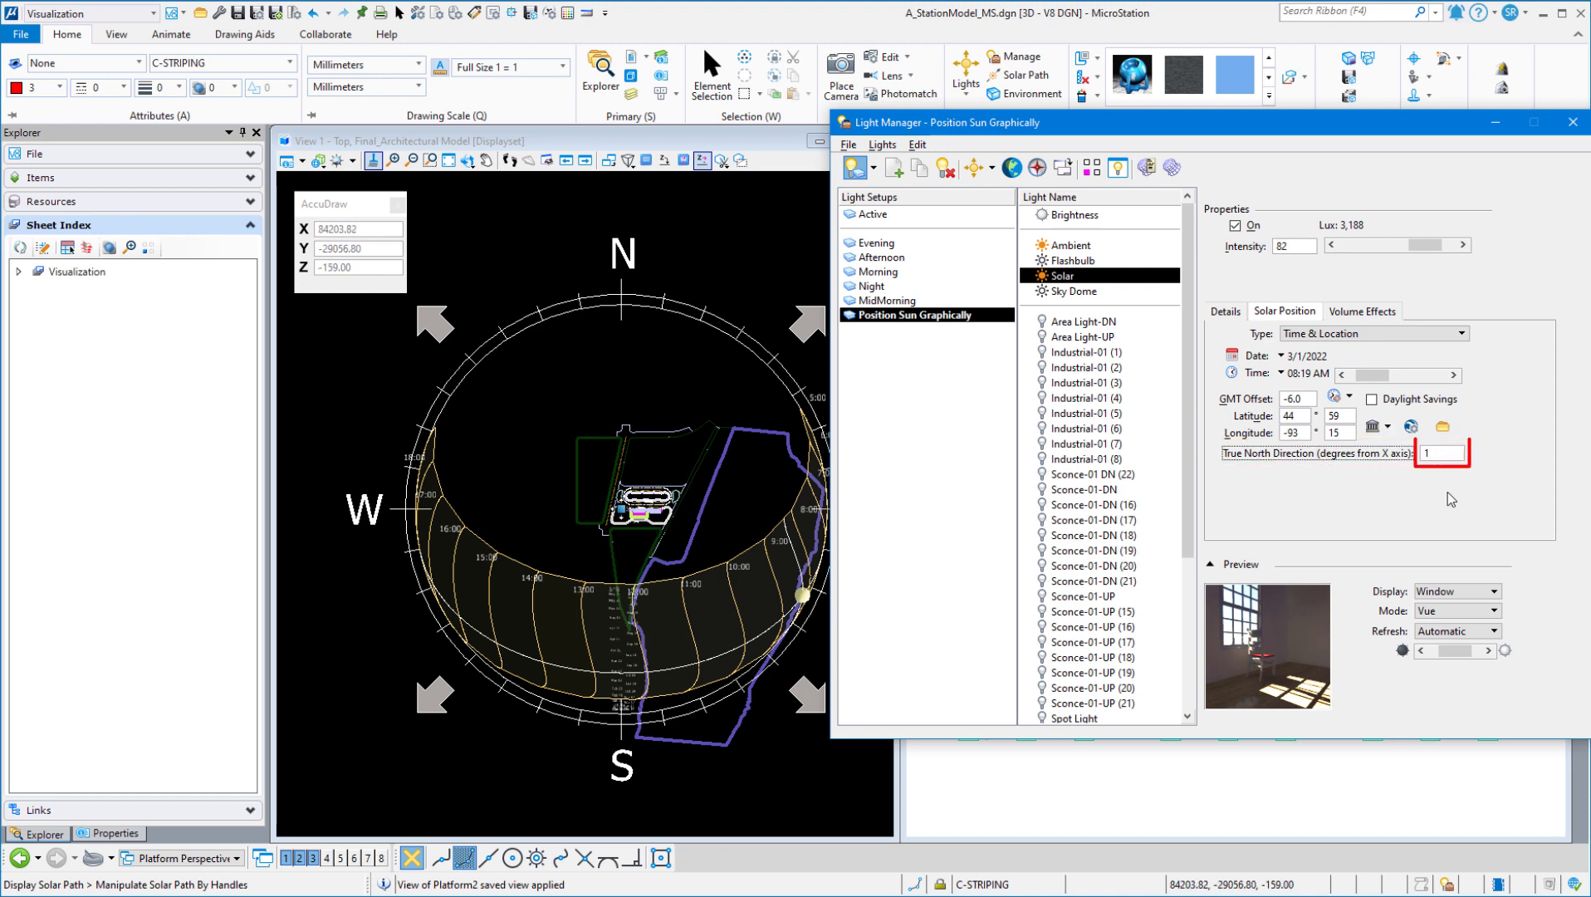
type("180.0")
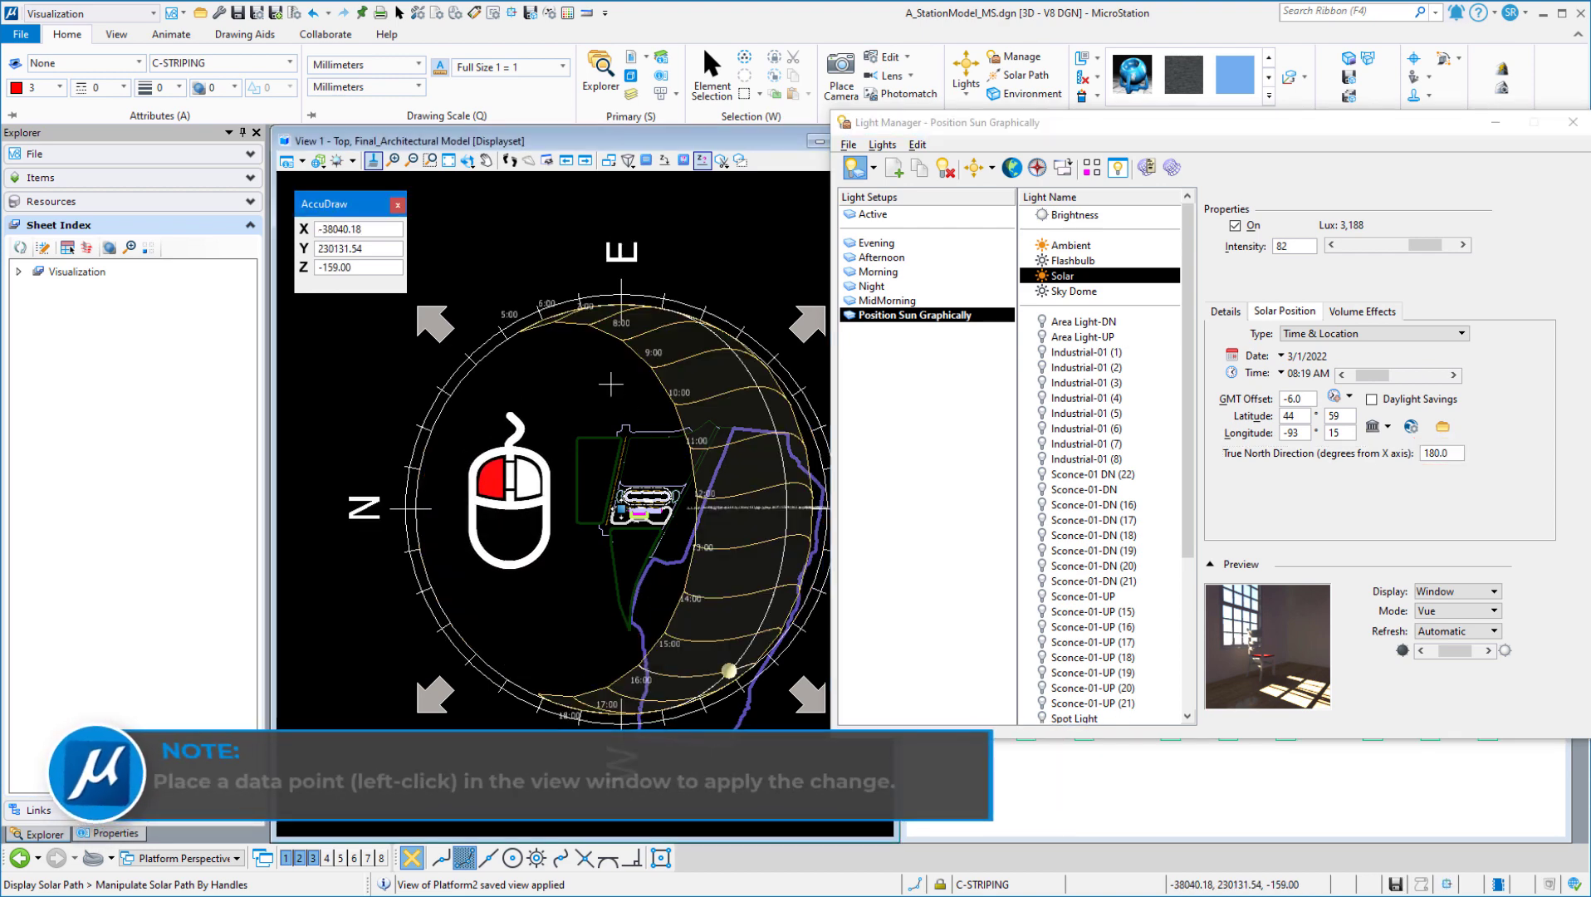
mouse_move(617, 292)
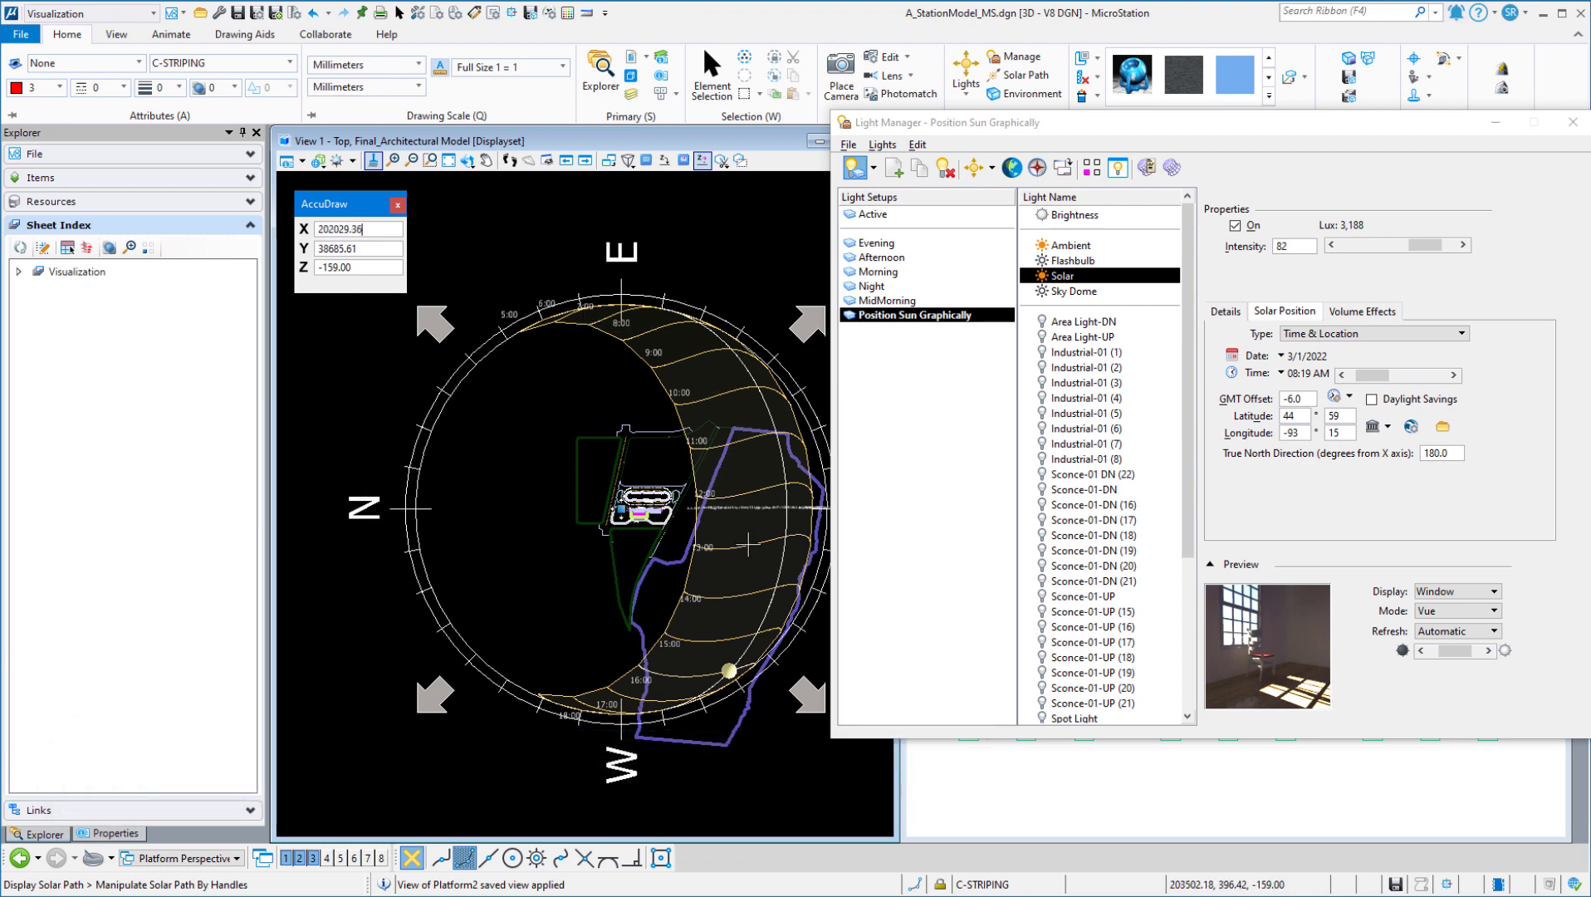
mouse_move(750, 524)
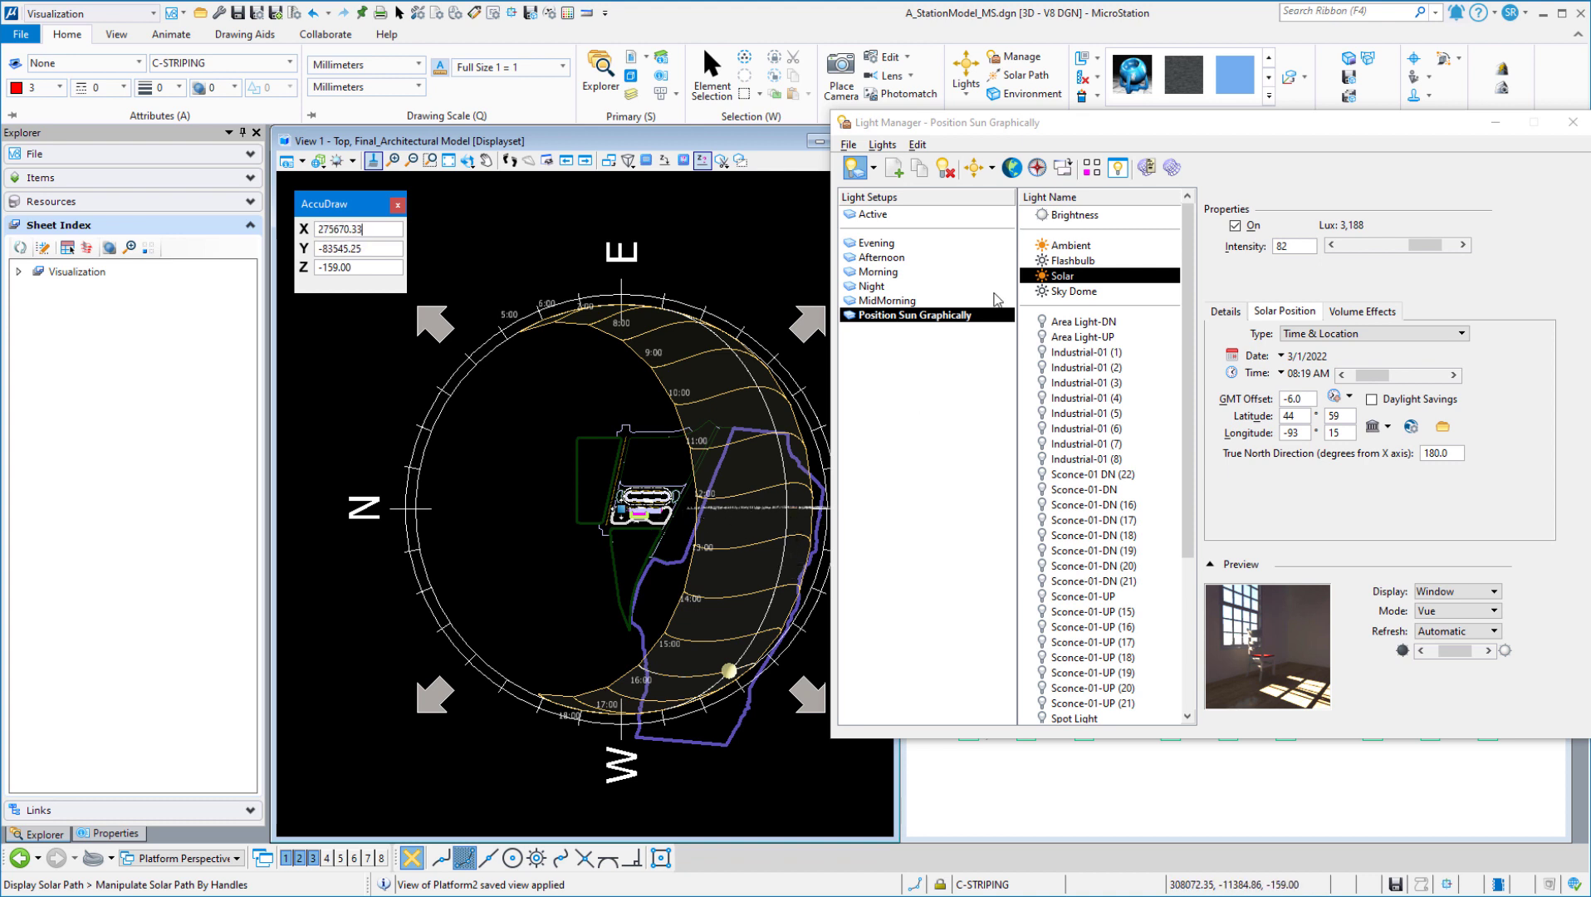
triple_click(1438, 453)
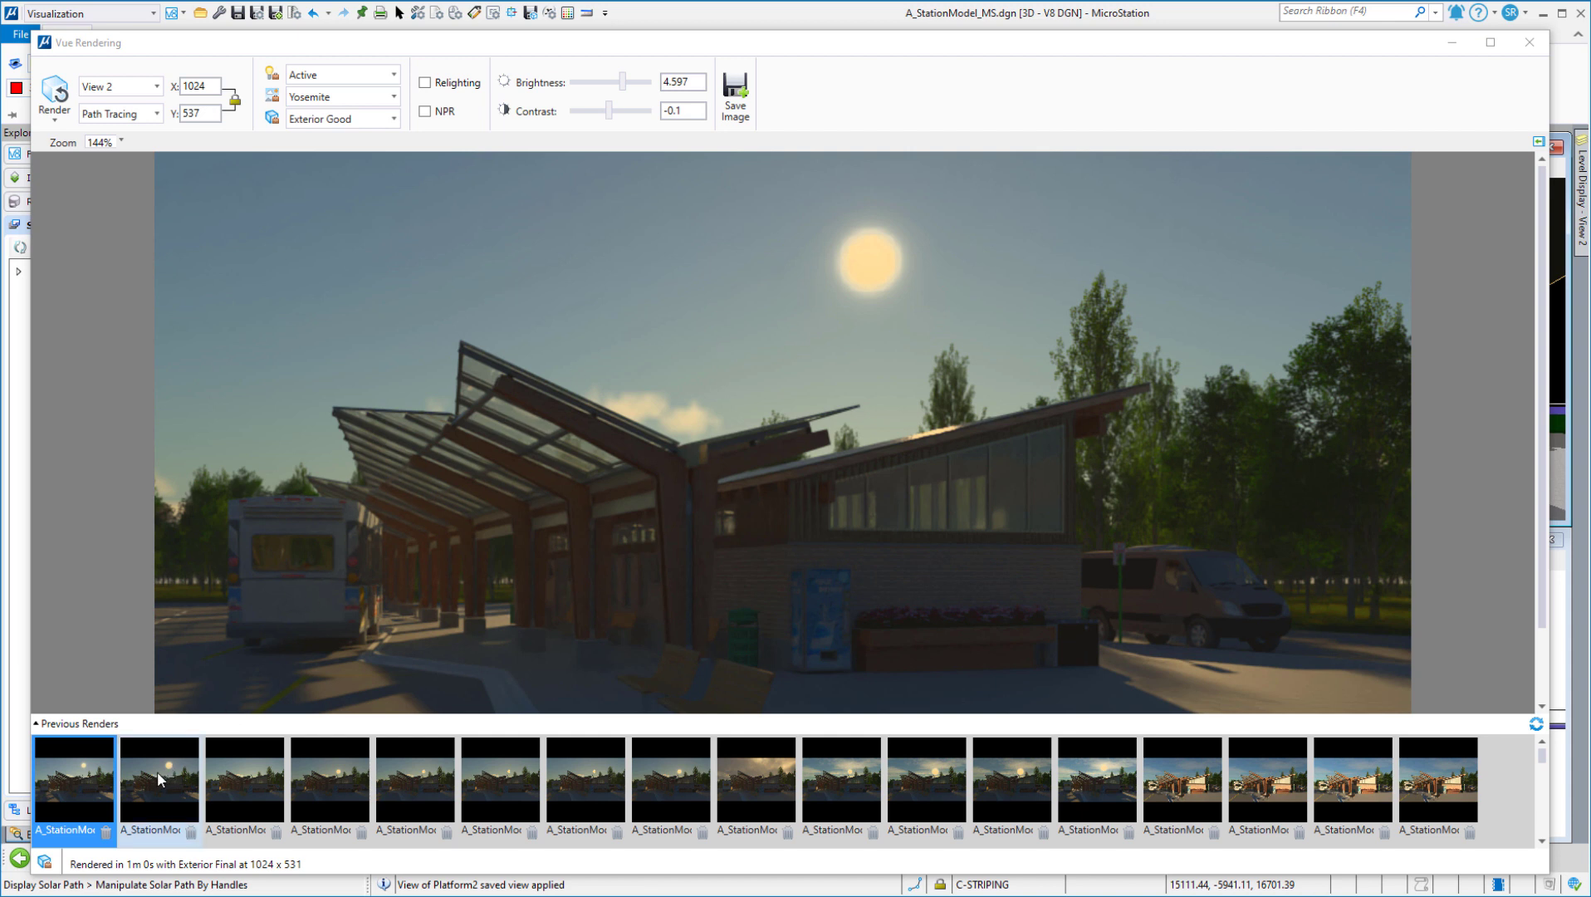
Compare the earlier larger-sun render with the latest smaller-sun render in Previous Renders
left_click(158, 787)
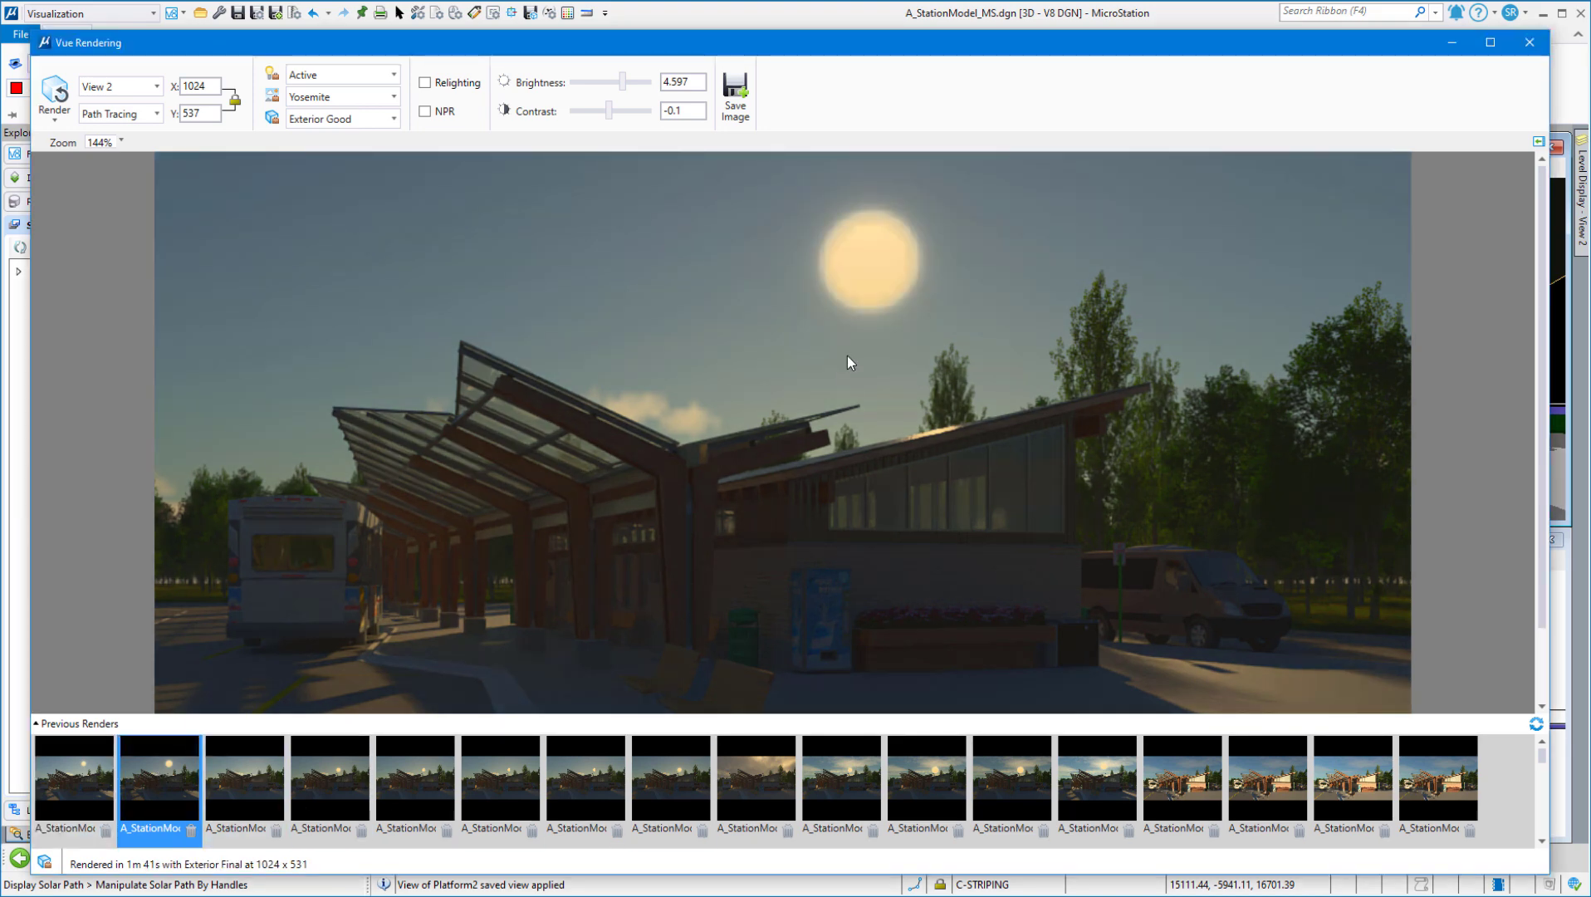
mouse_move(579, 397)
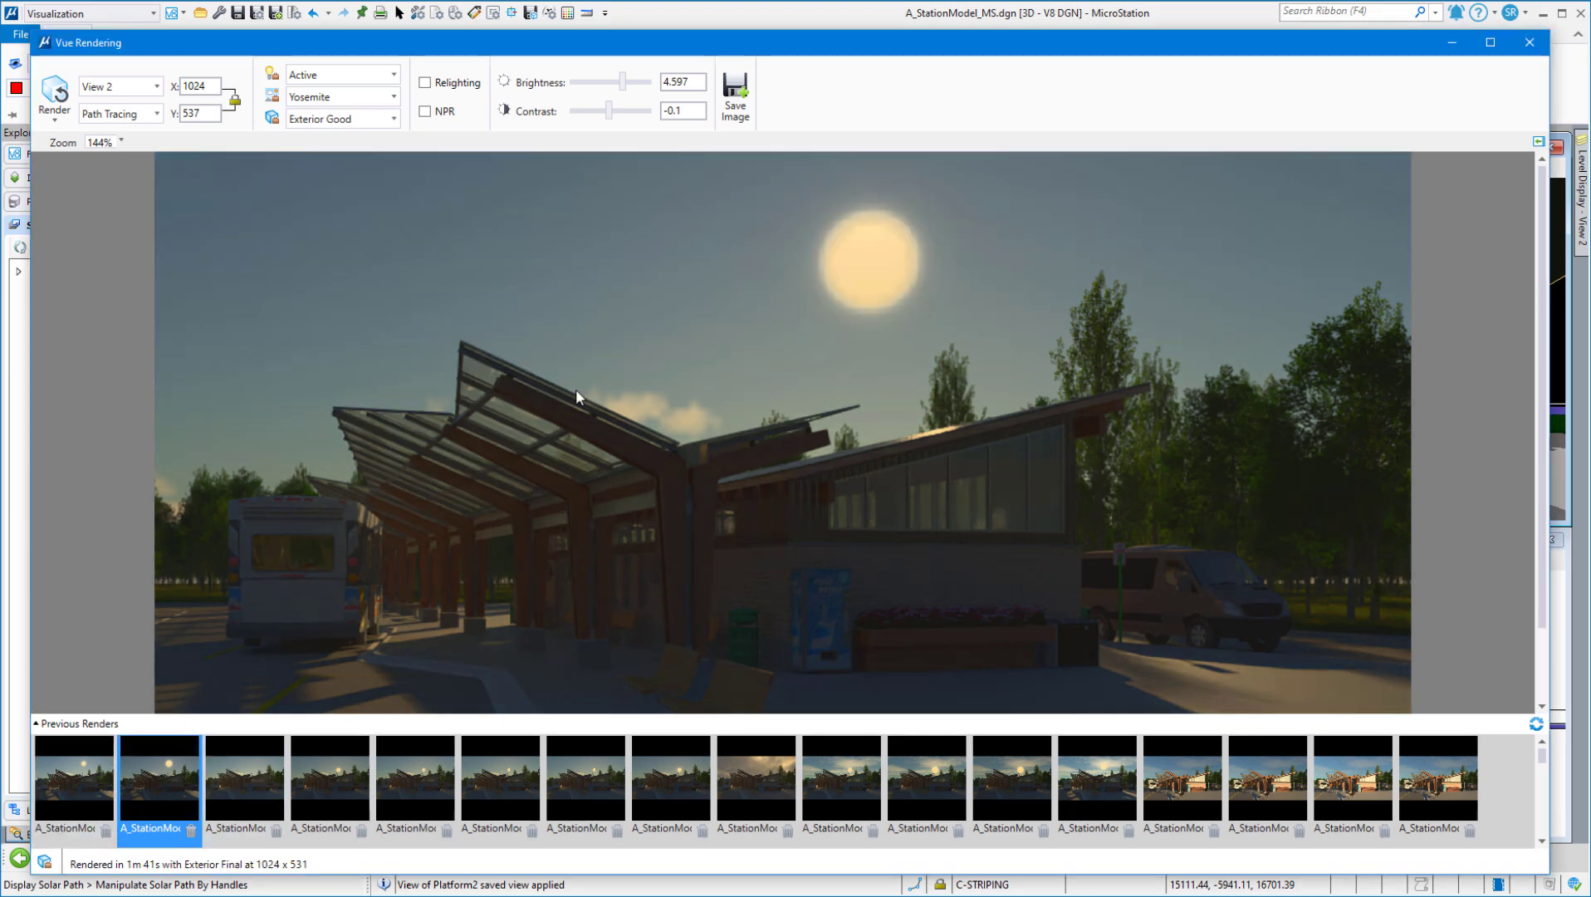
left_click(73, 786)
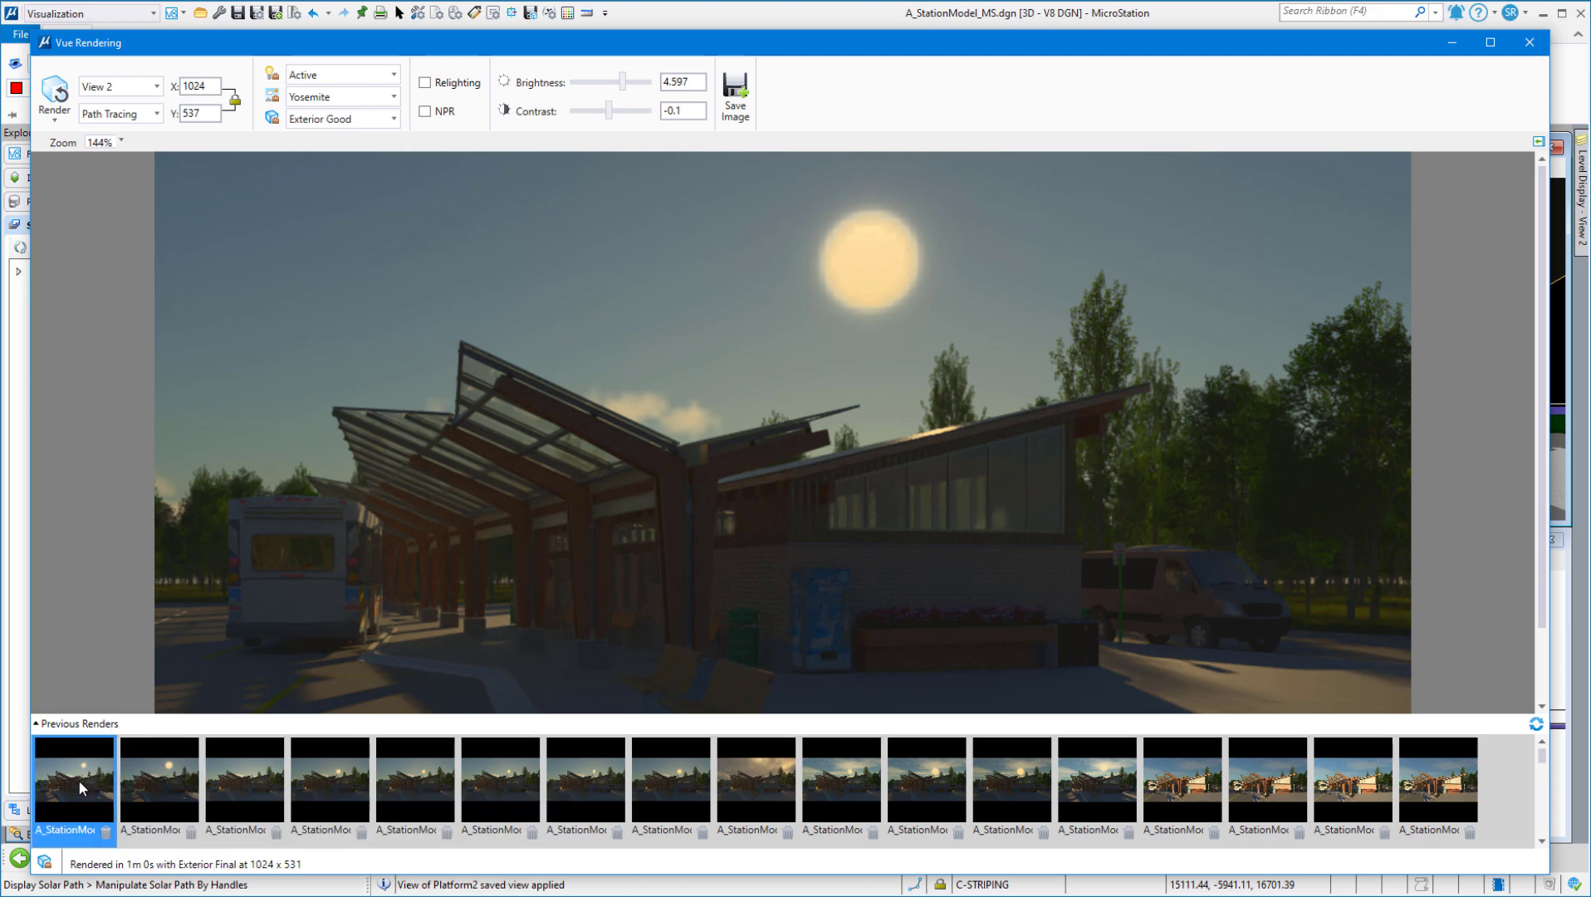